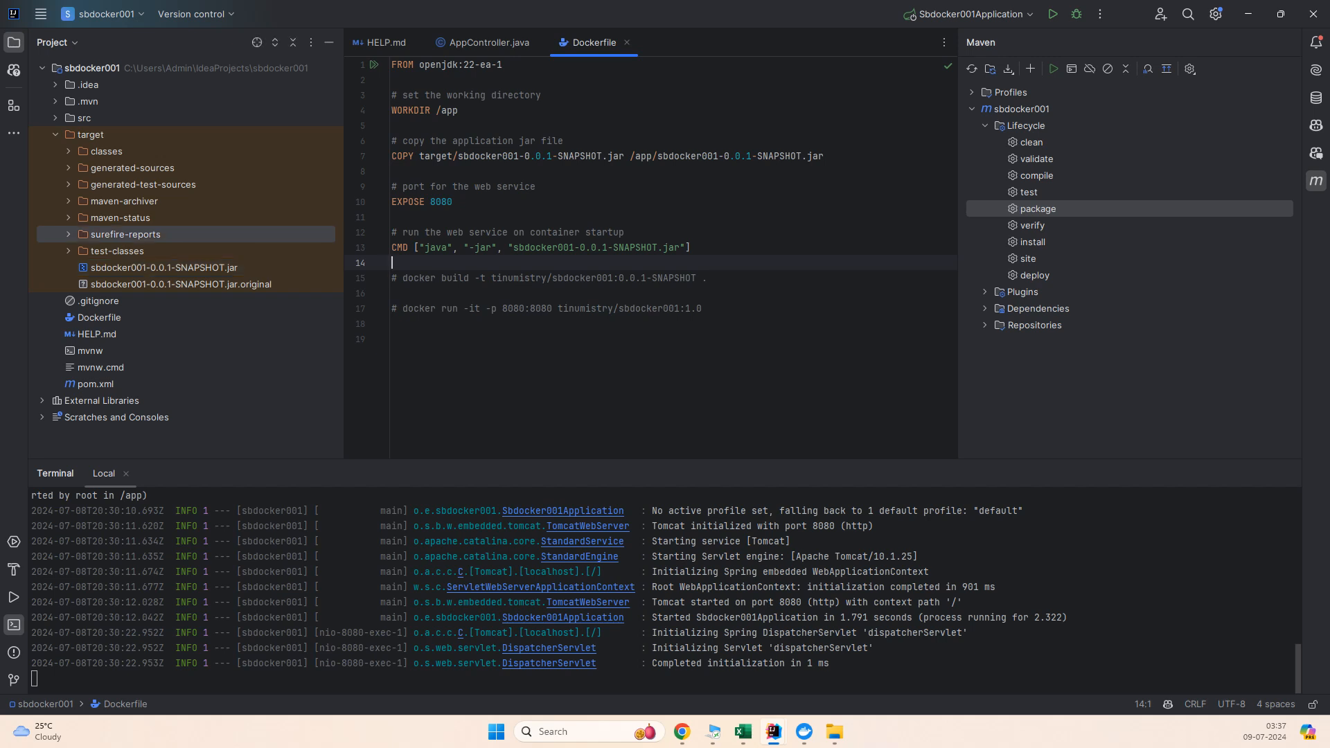
Stop the running sbdocker001 application from the terminal so the prompt returns
left_click(126, 234)
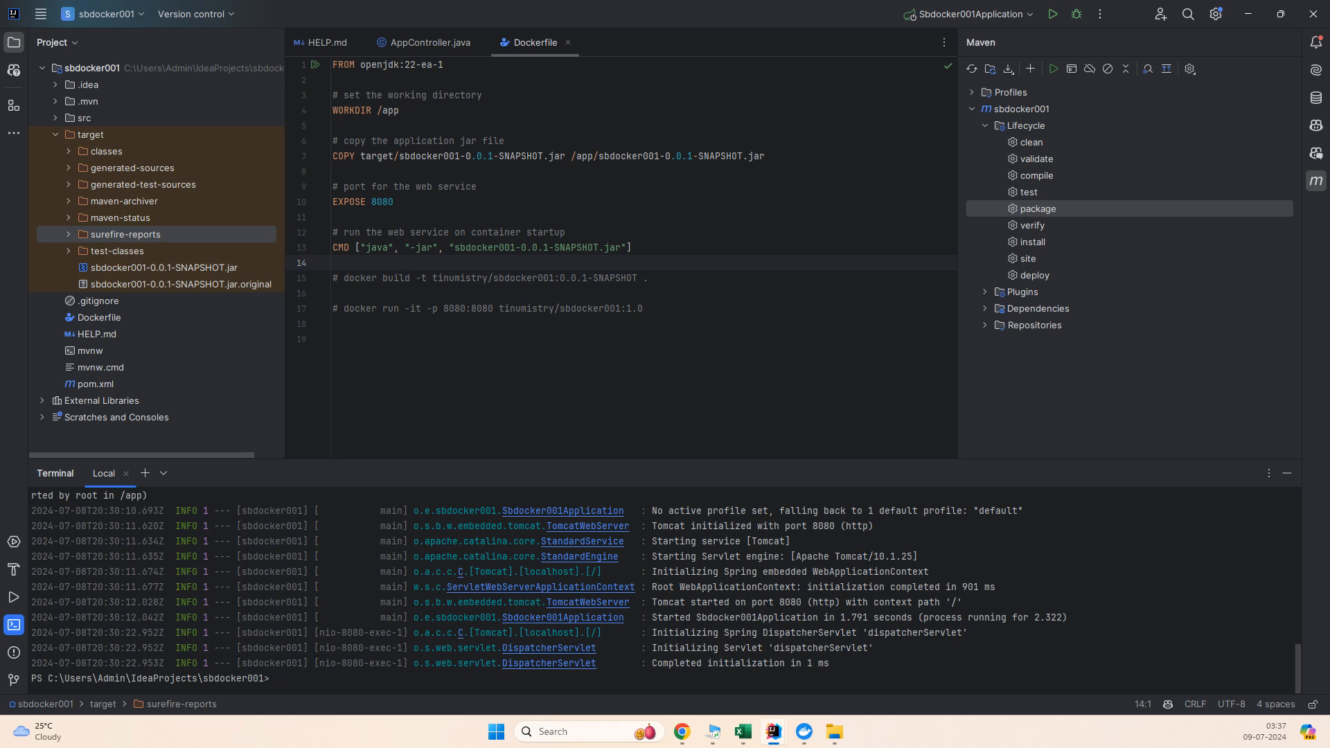
List the containers and stop the old sbdocker001 containers 6 and 5
type("do")
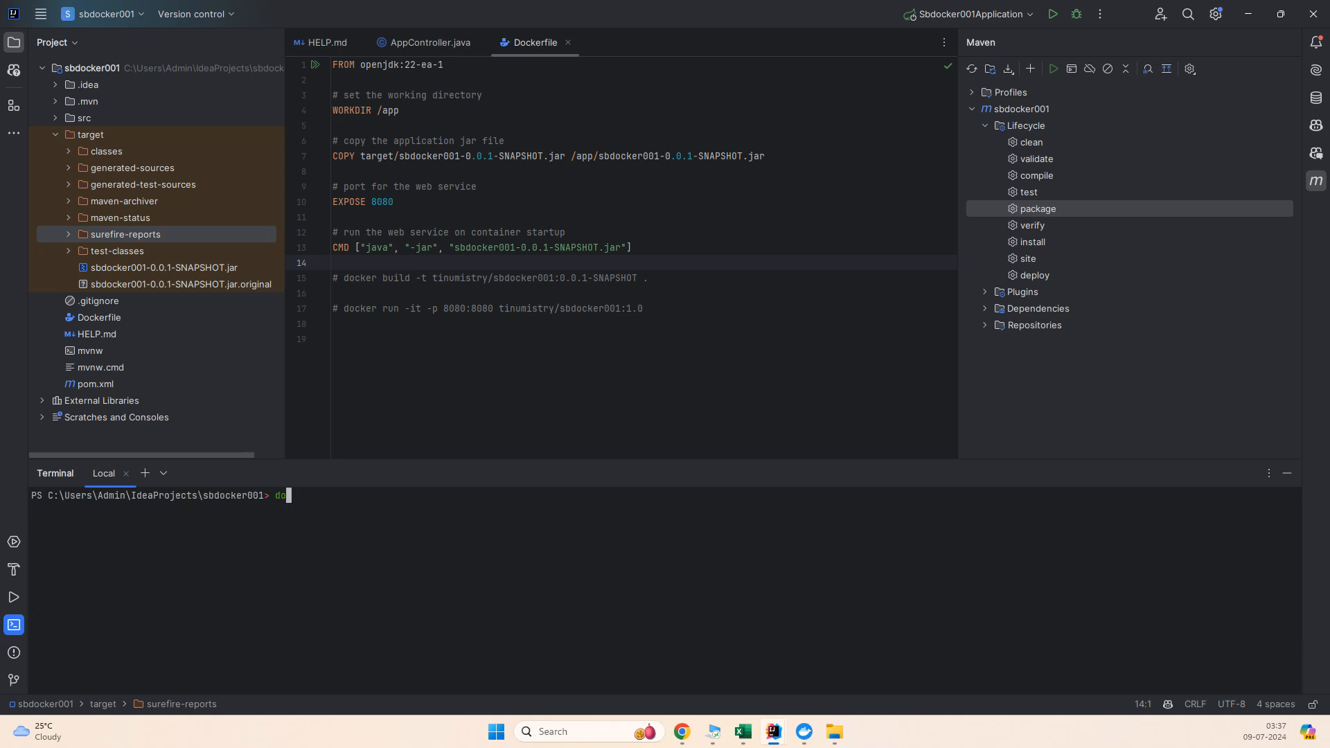
key("Return")
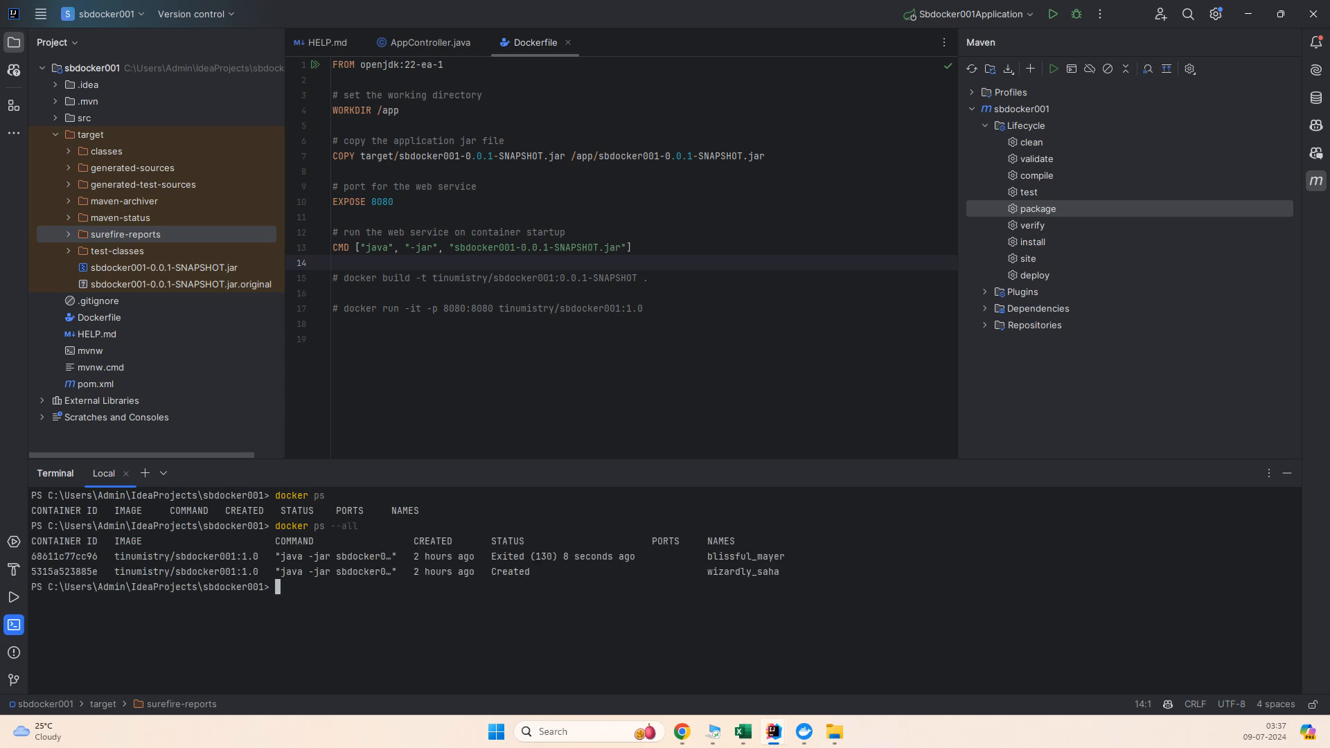
type("docker sto")
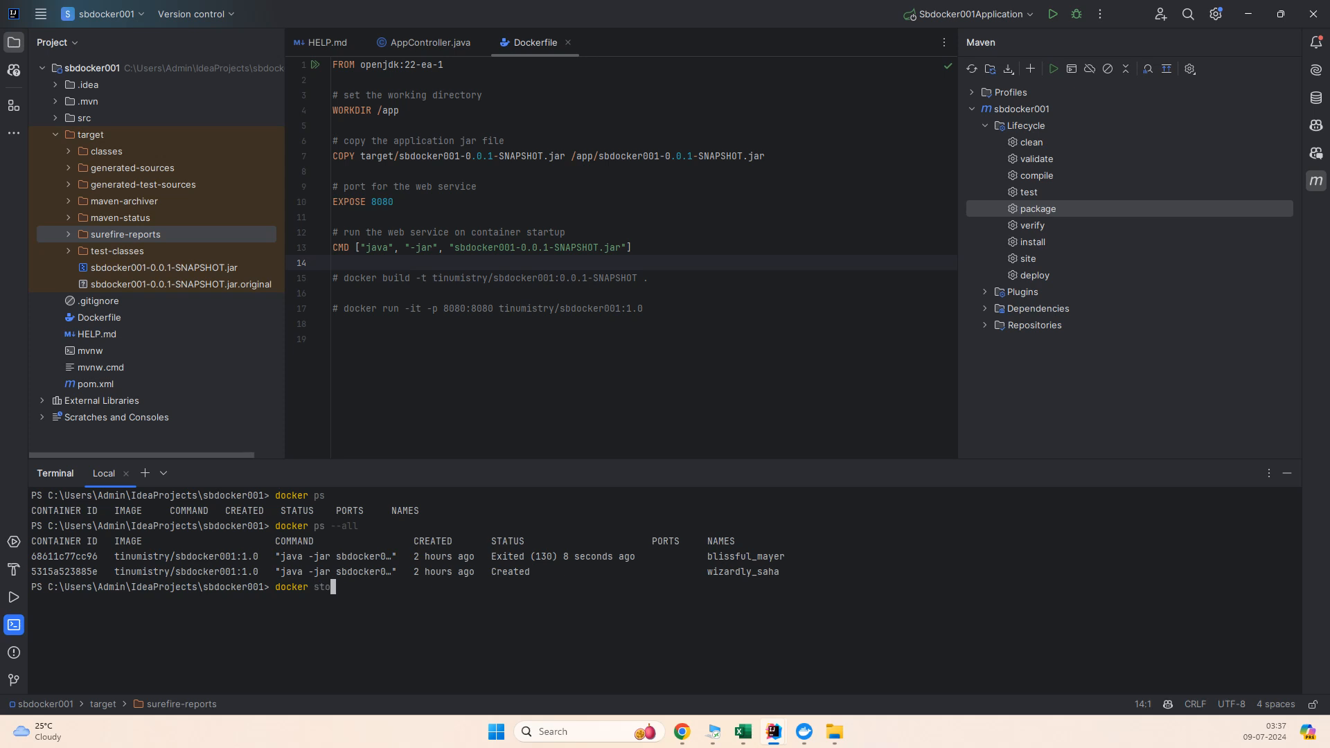
type("p")
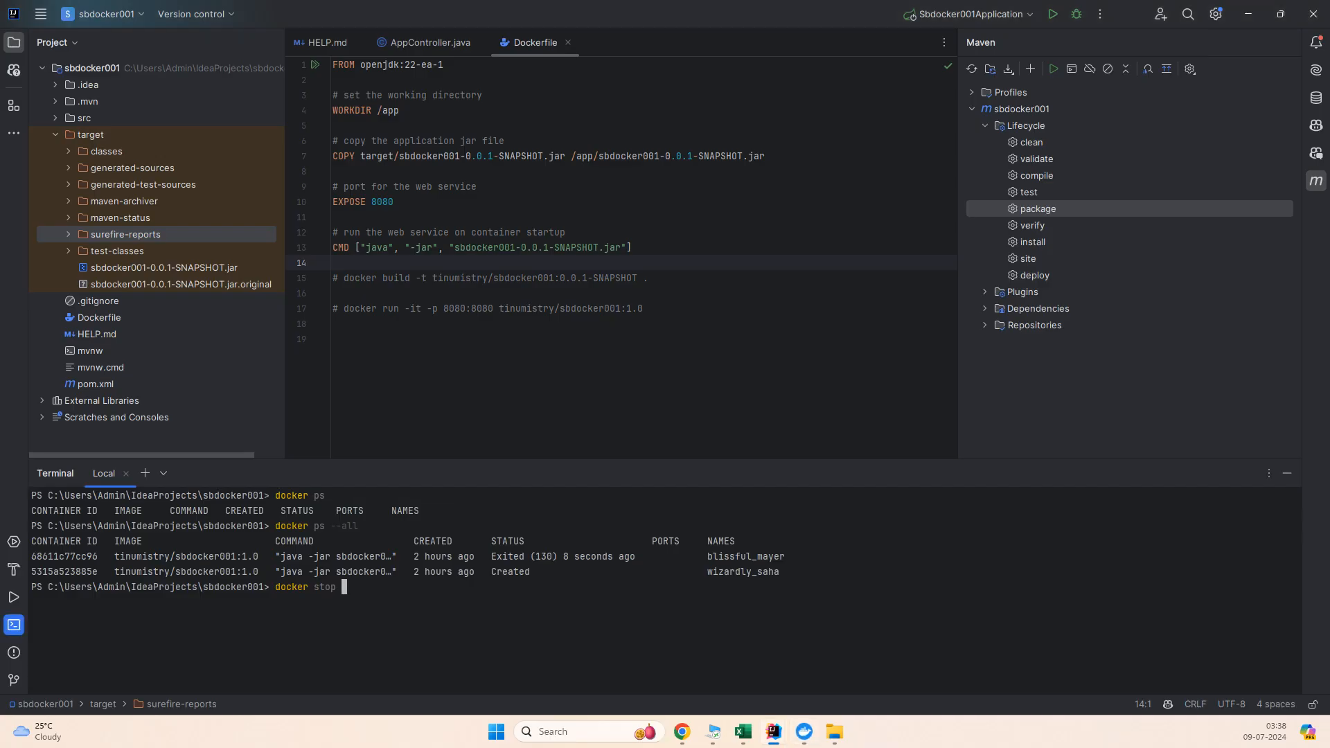
double_click(47, 557)
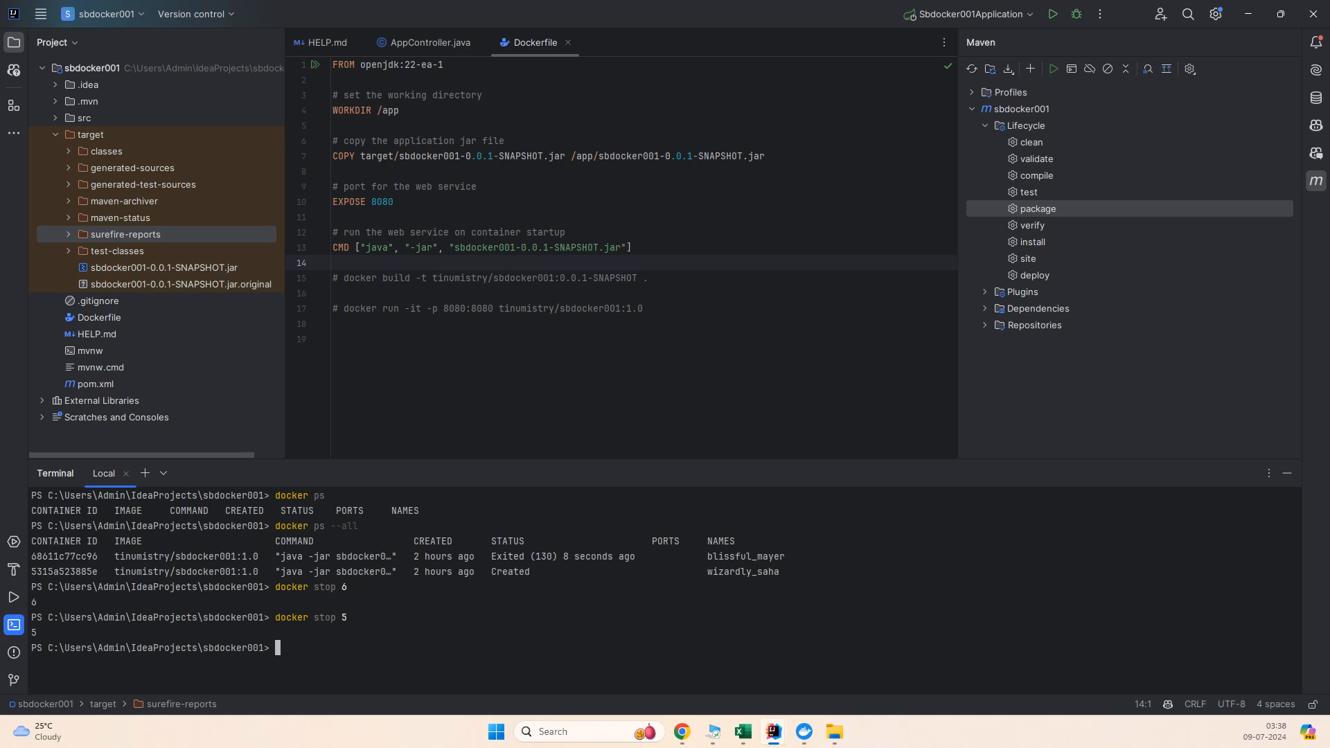
List all containers again and remove containers 6 and 5 with docker rm
type("docker ps")
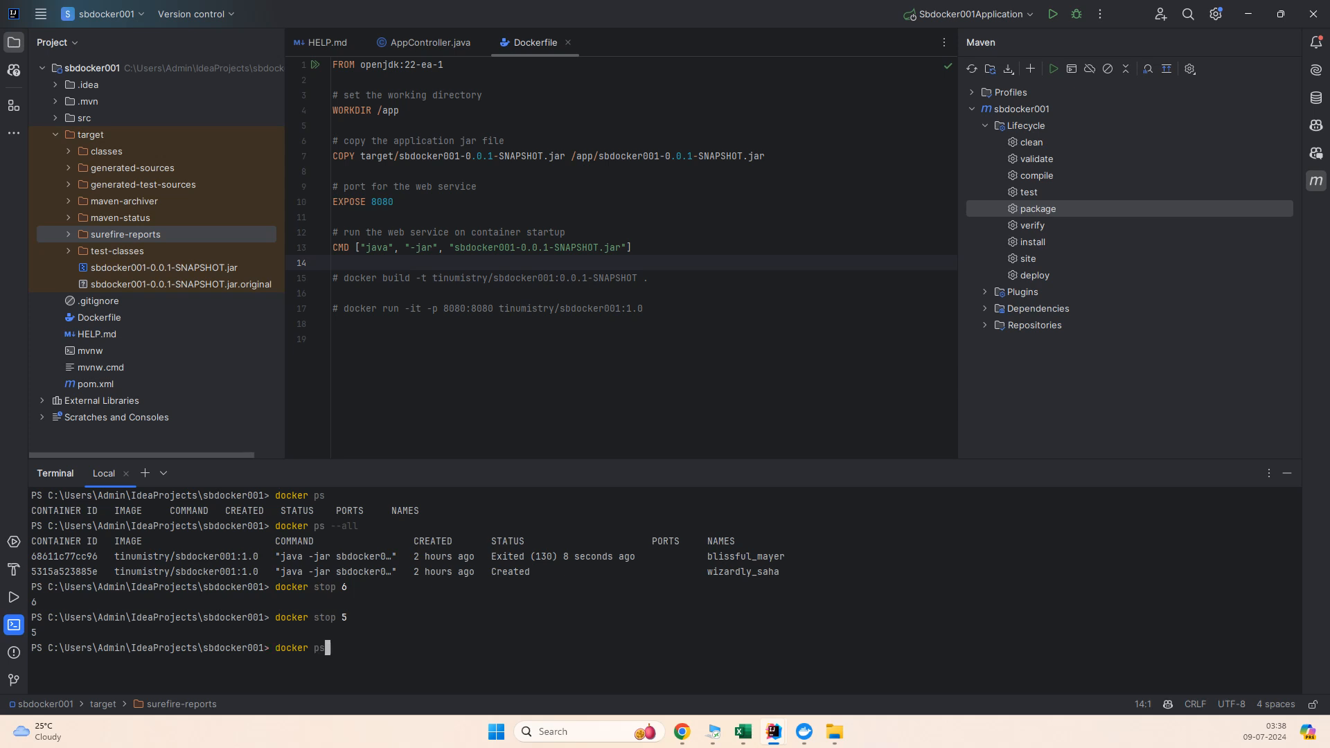
key("Return")
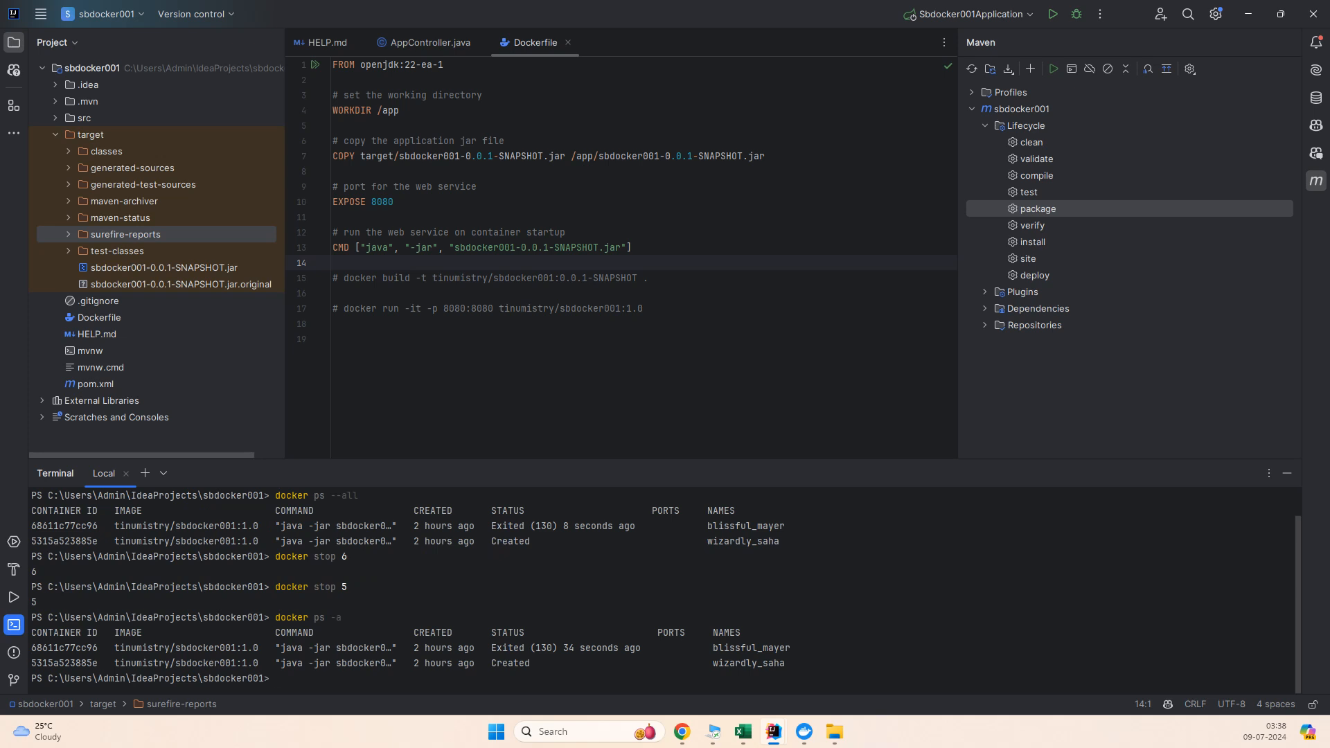
type("docker rm")
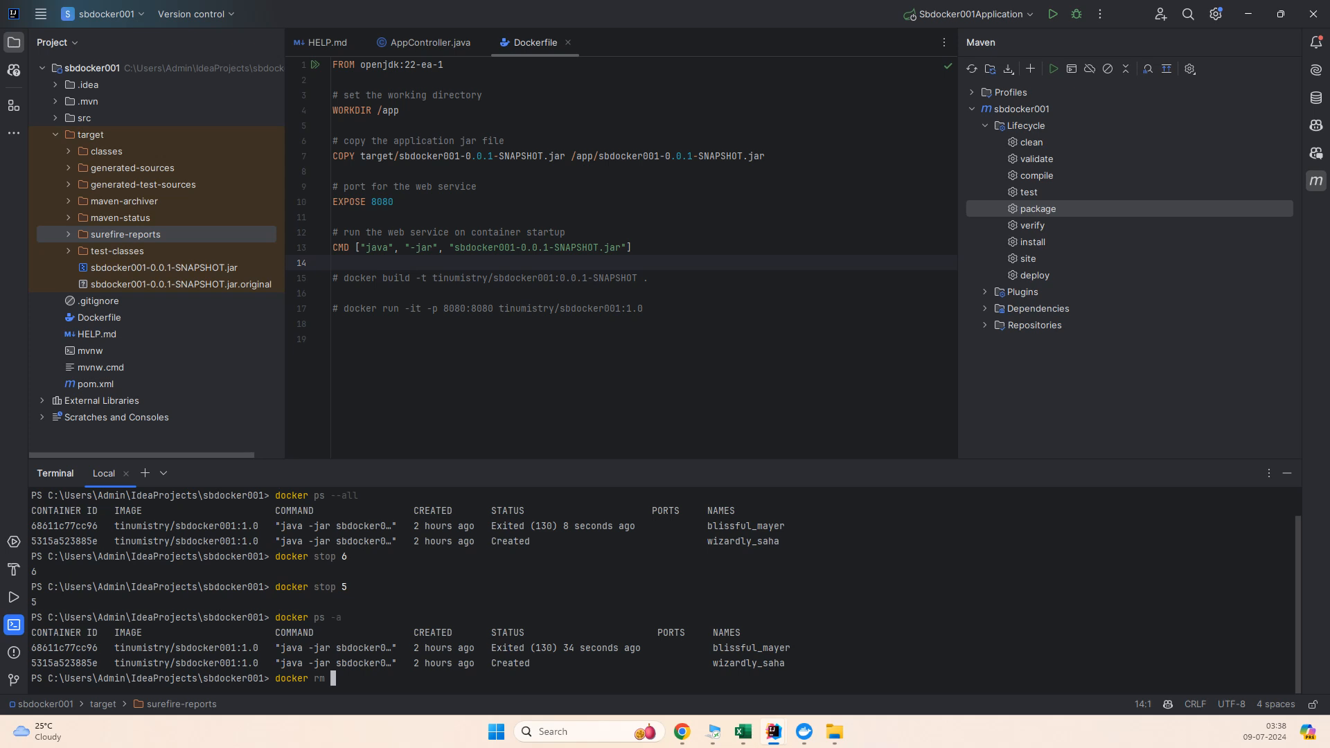
type("6 5")
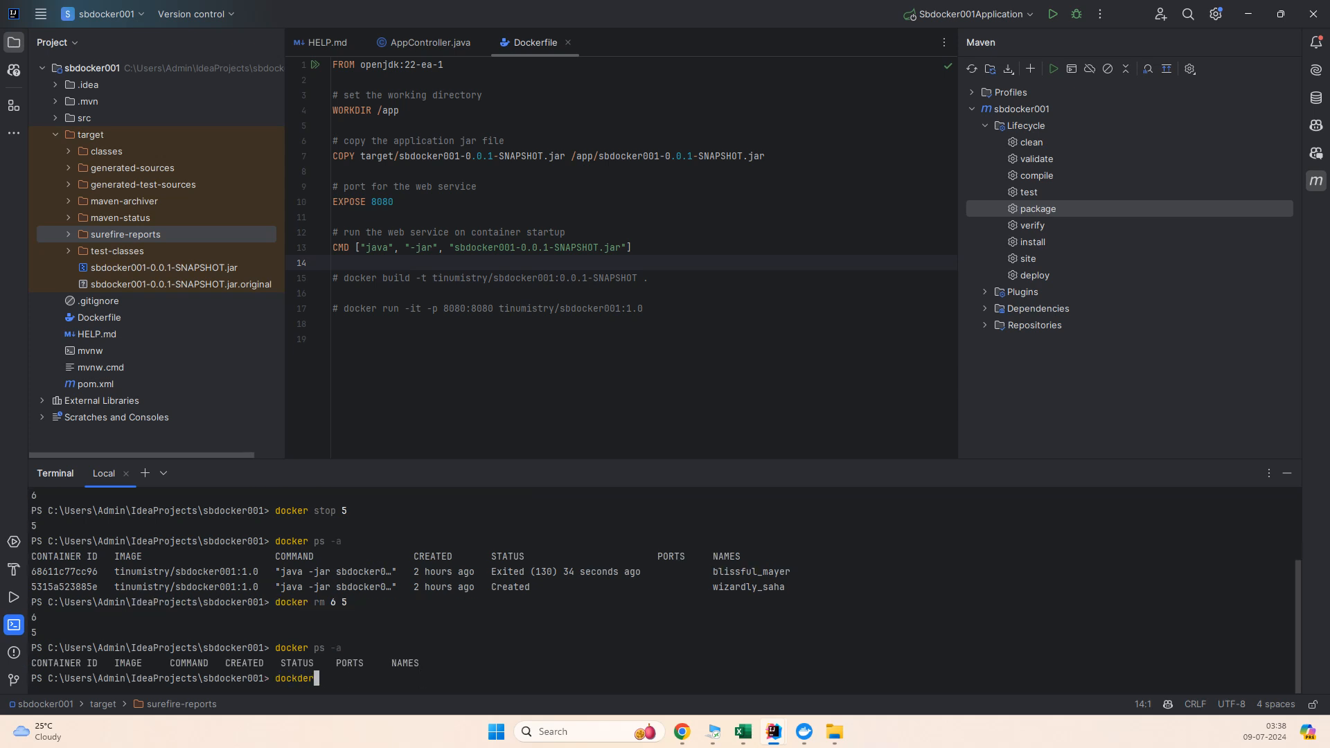
List local images and delete the tinumistry/sbdocker001 1.0 image with docker rmi 7
key("Return")
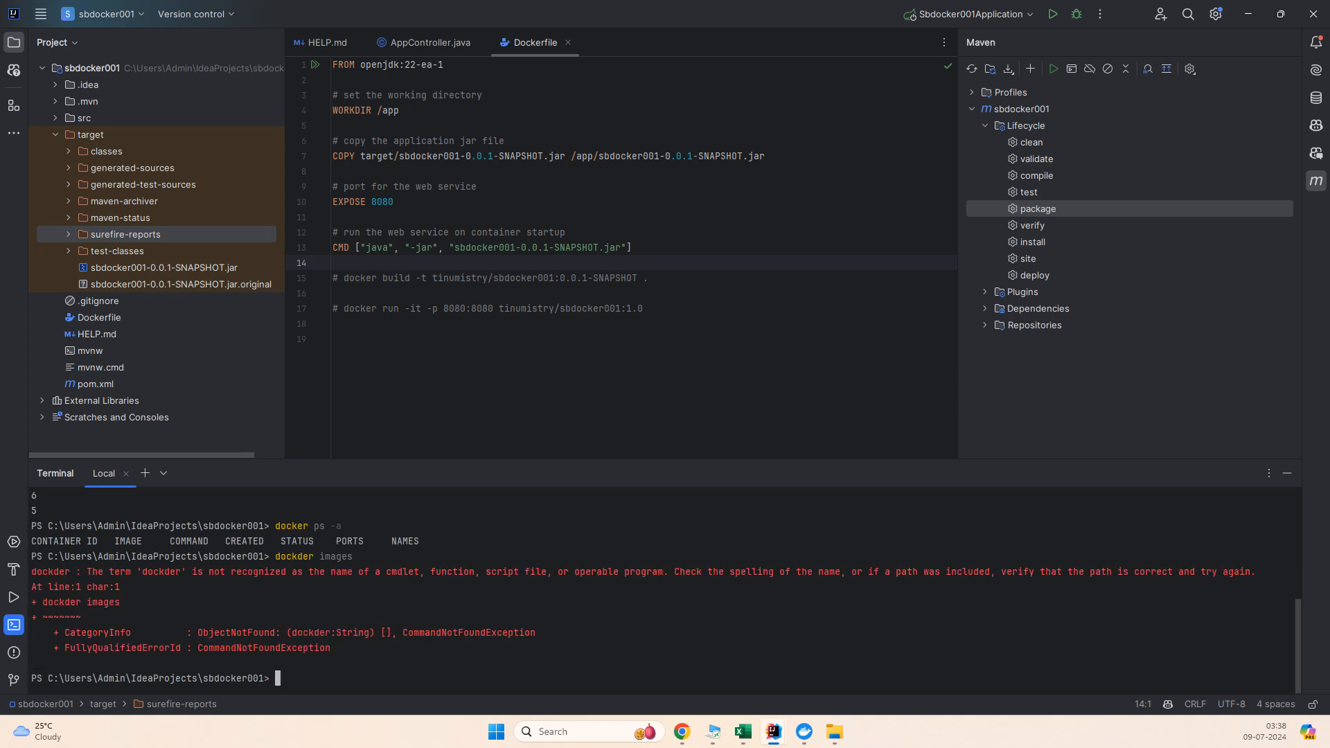
type("dockder images")
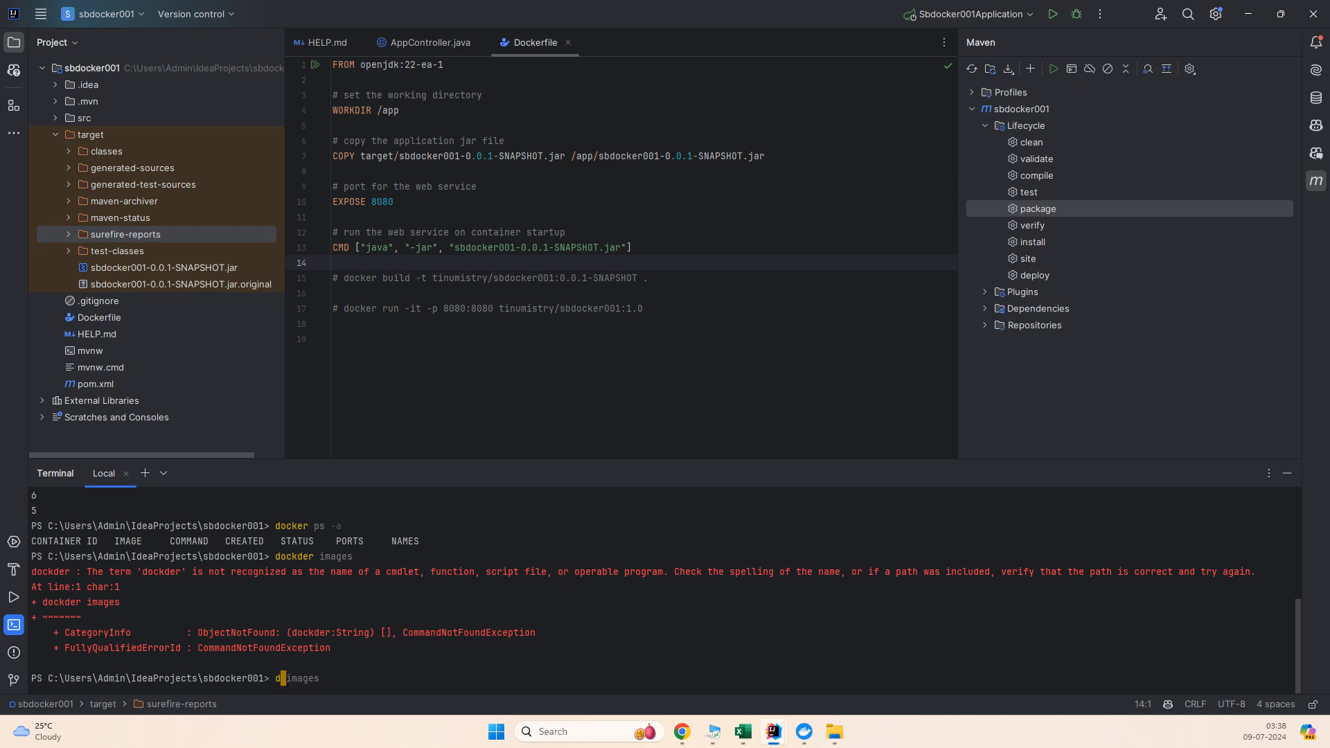
key("Return")
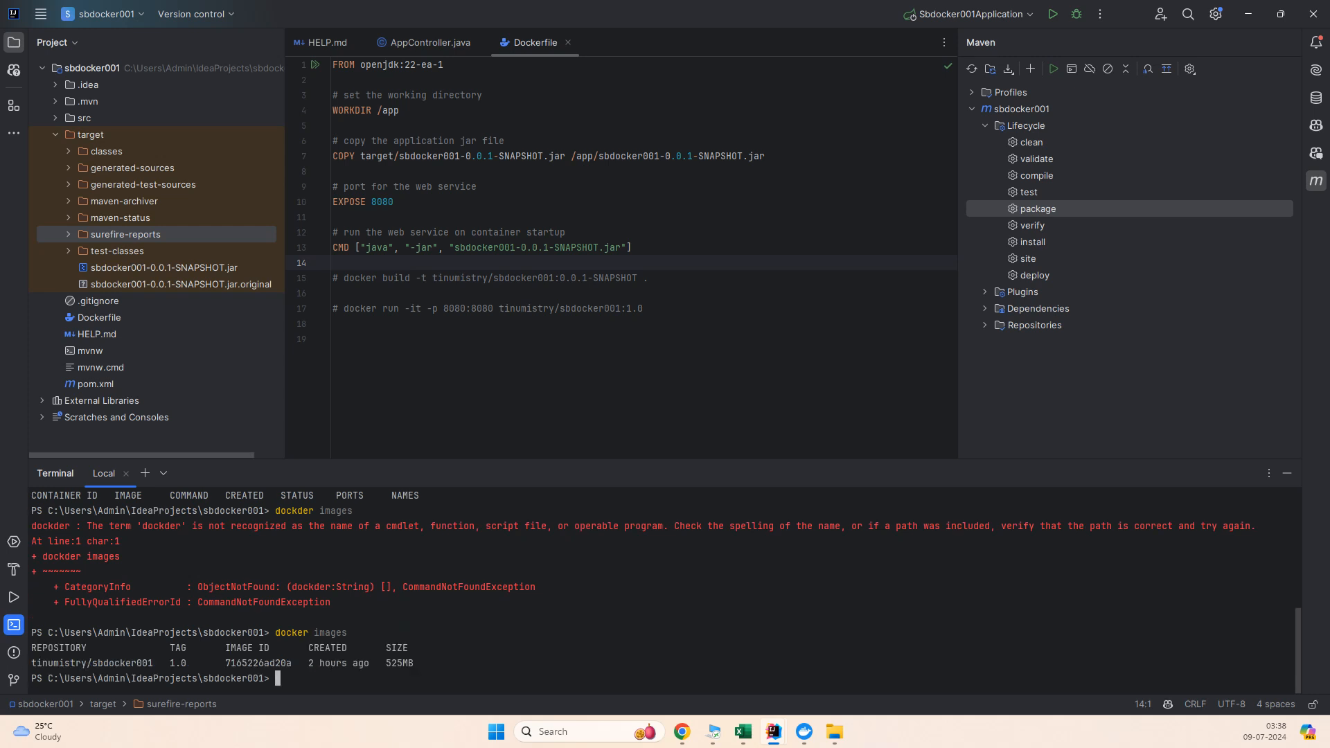
type("docker")
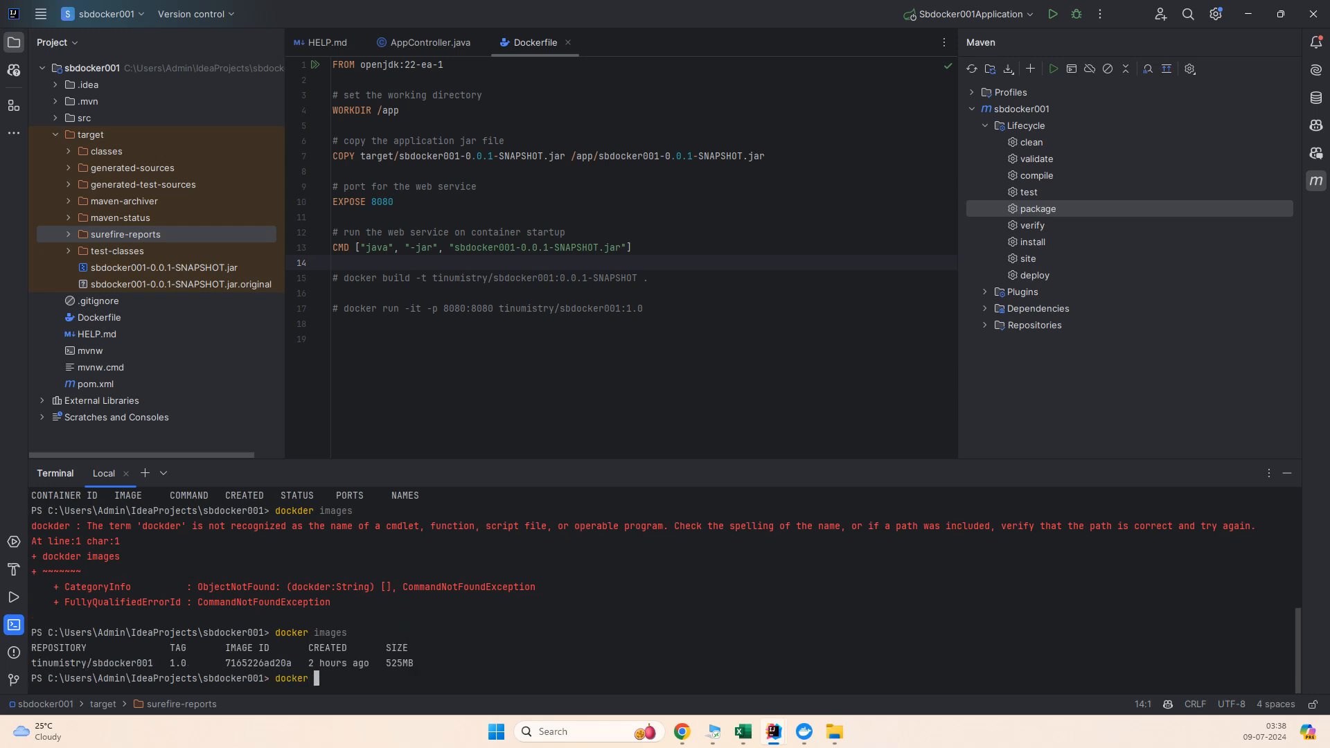
type("rmi")
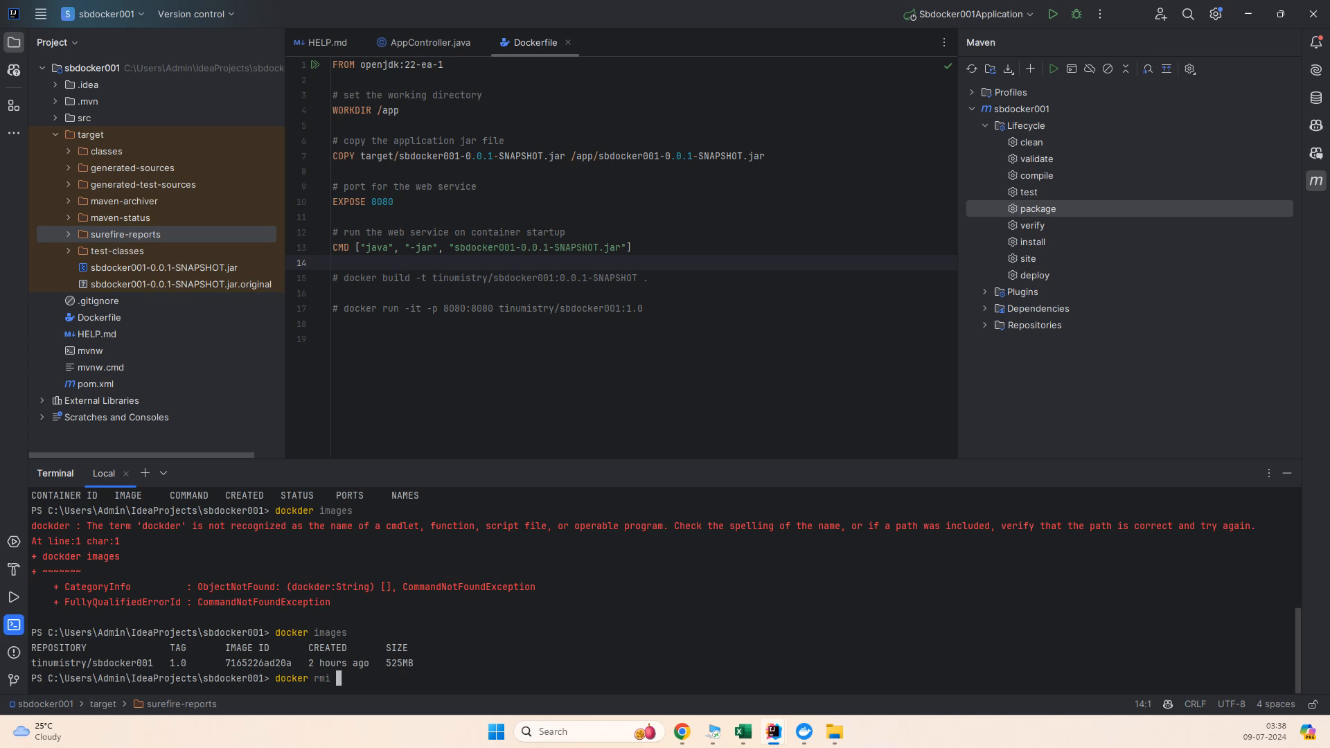
type("7")
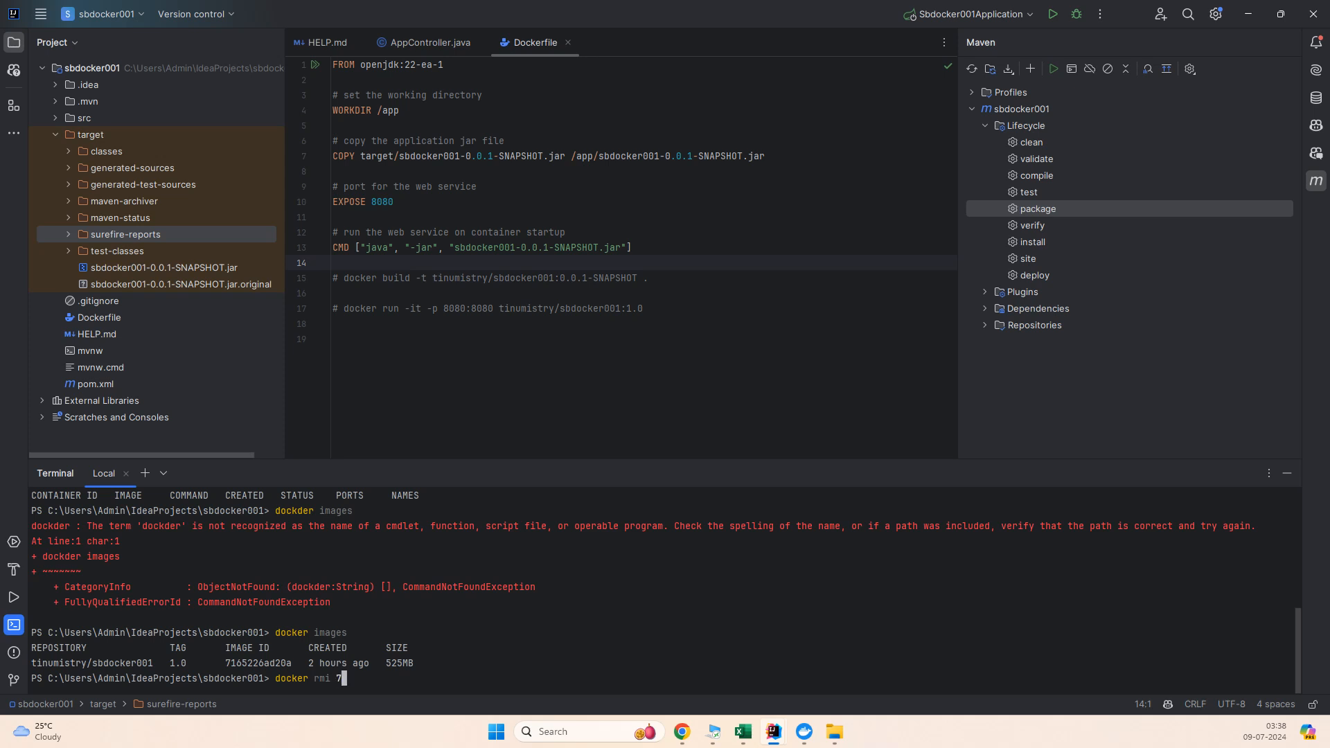
key("Return")
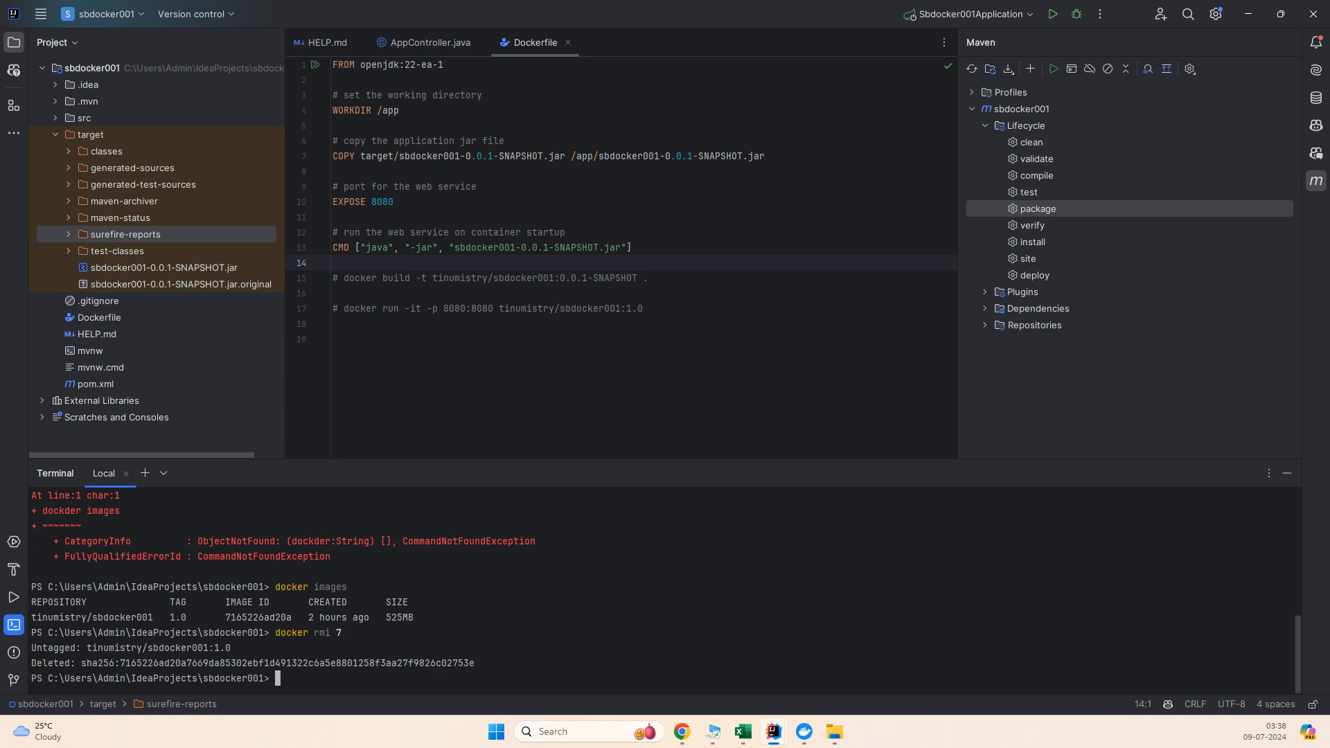
double_click(256, 617)
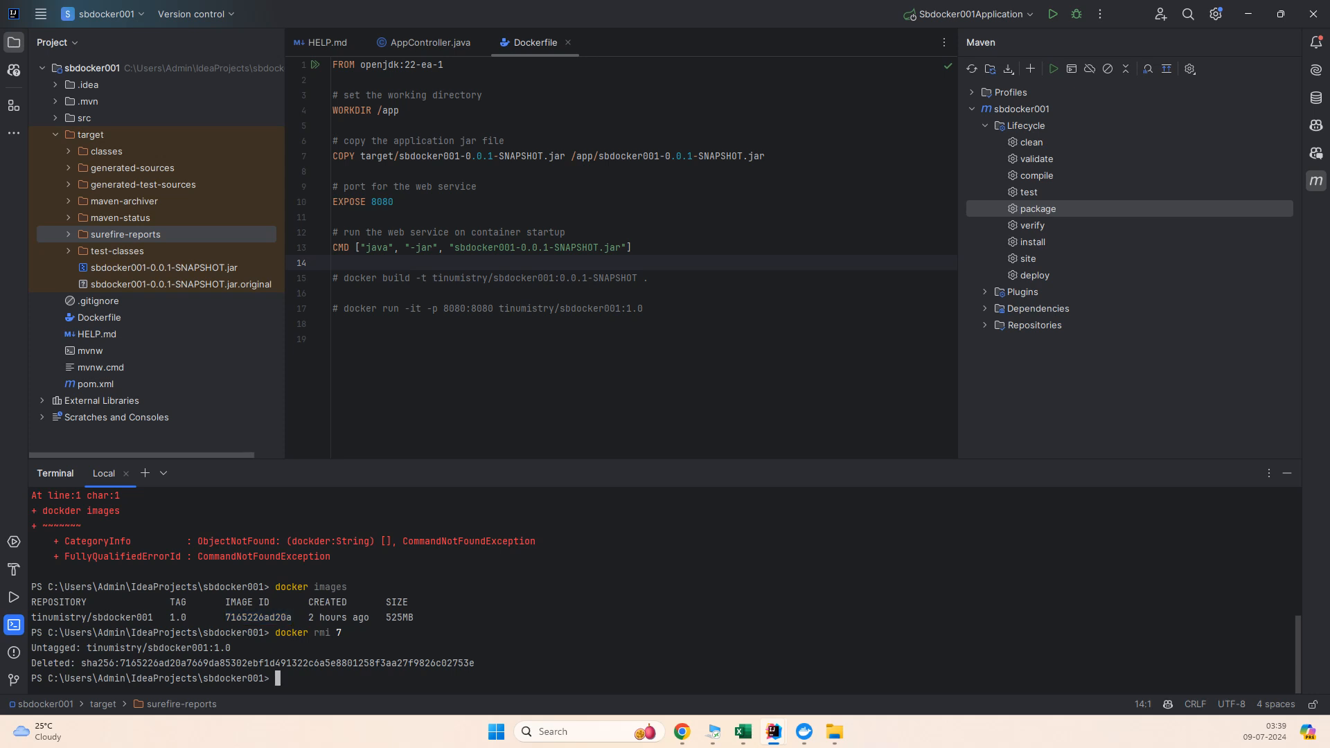
Check Docker Desktop's Images tab is empty, then return to the sbdocker001 project window
left_click(804, 732)
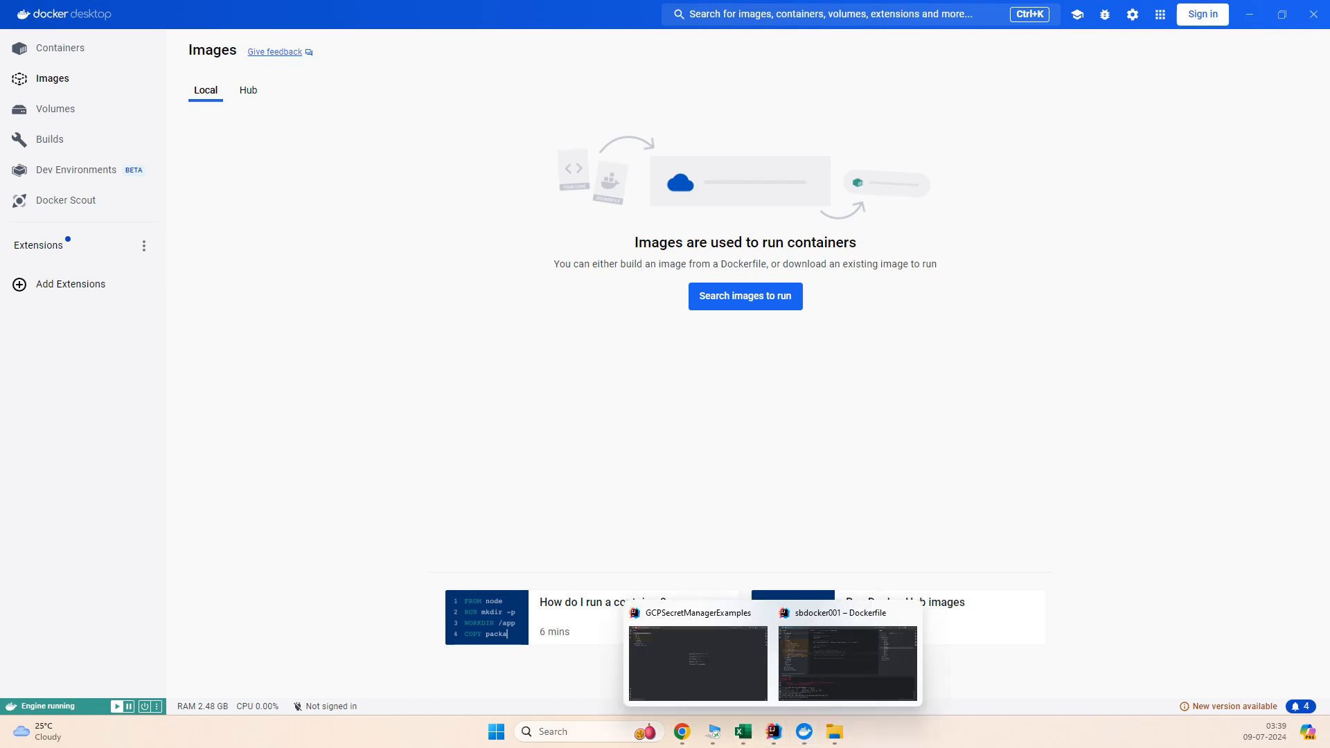
left_click(846, 662)
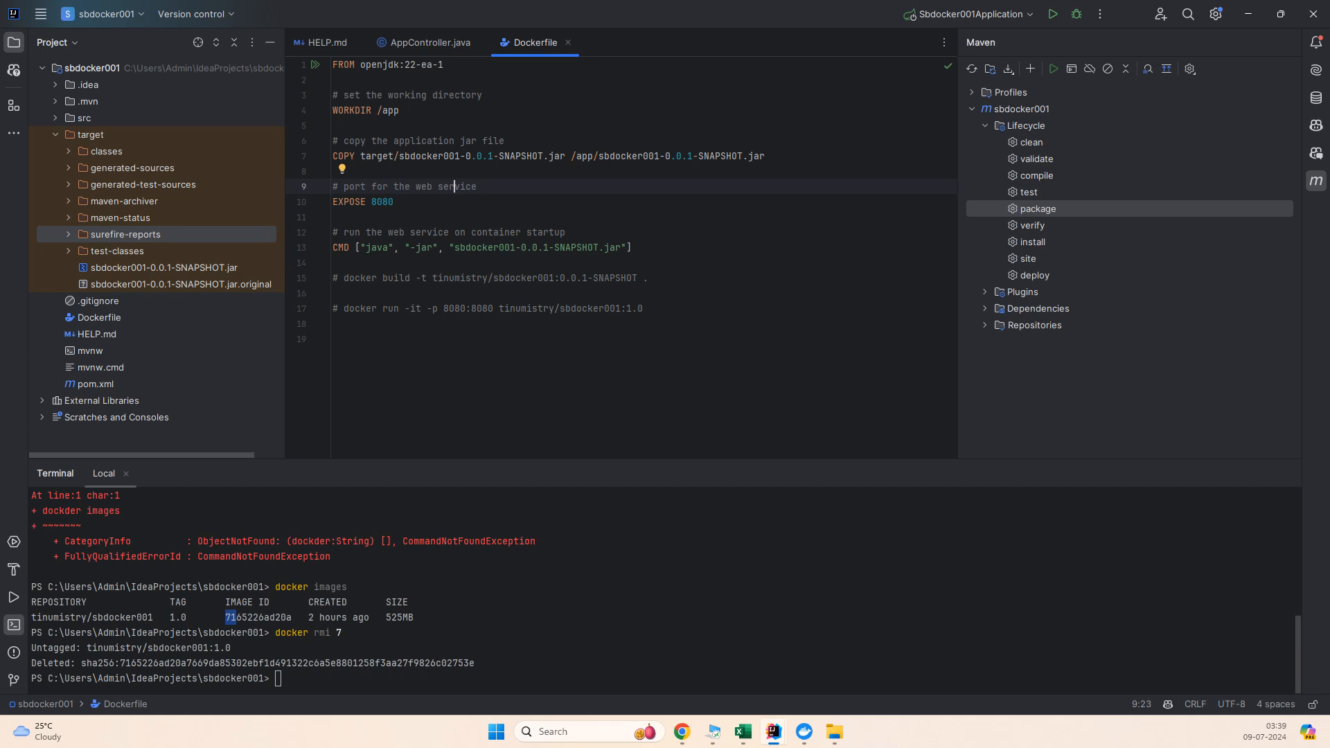
Expand src down to the controller package and open AppController.java
left_click(124, 234)
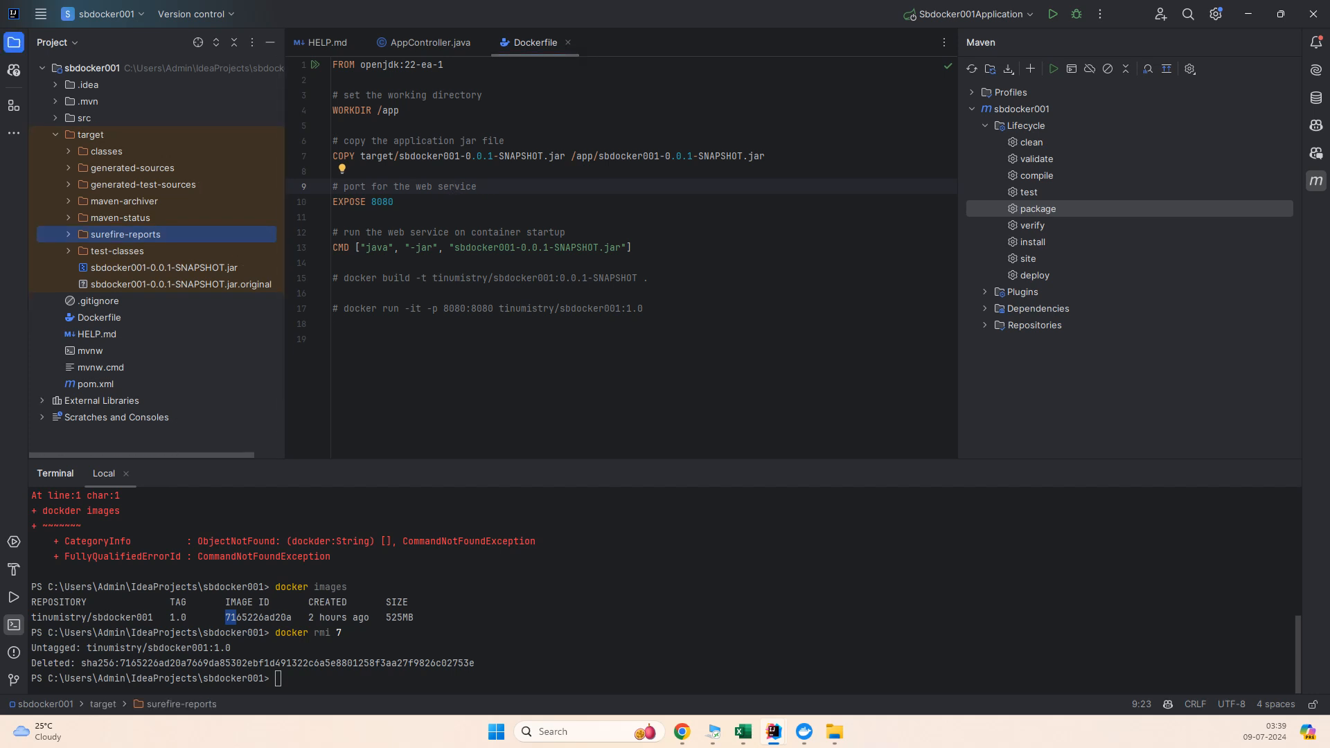
left_click(83, 117)
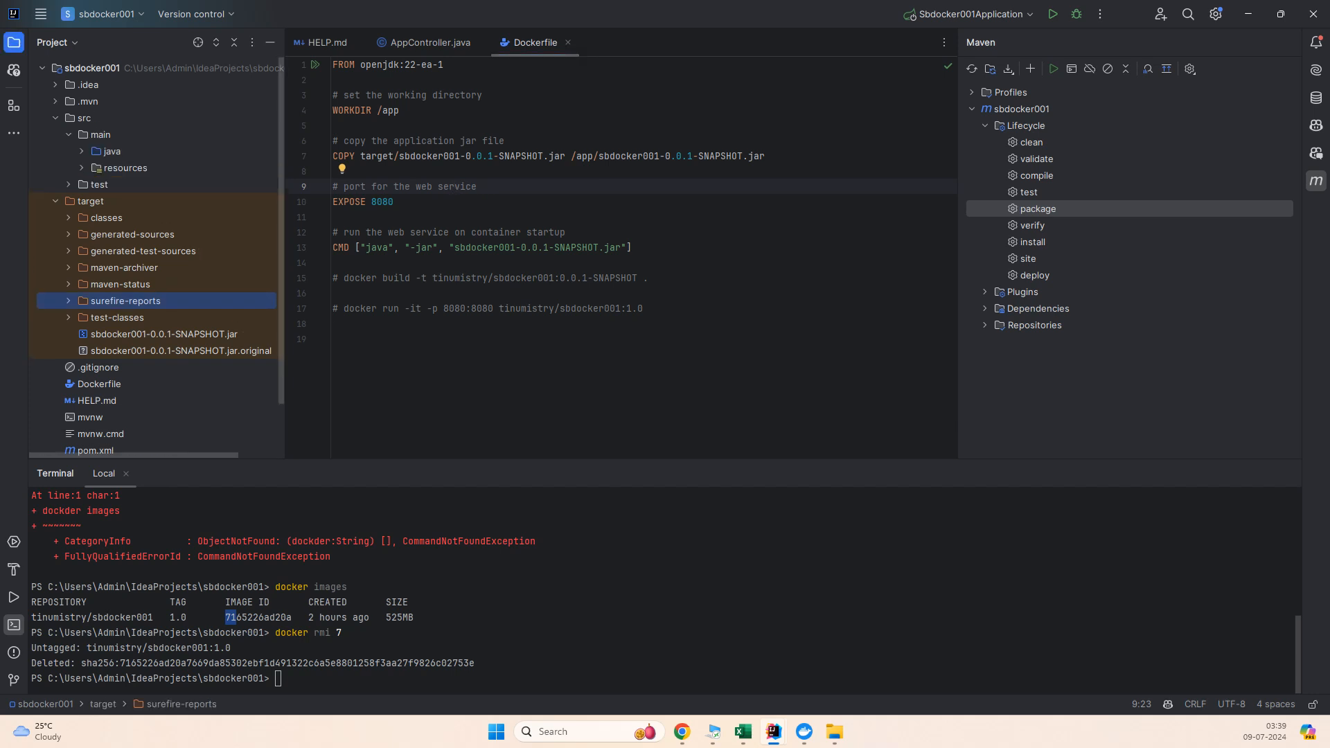
left_click(111, 151)
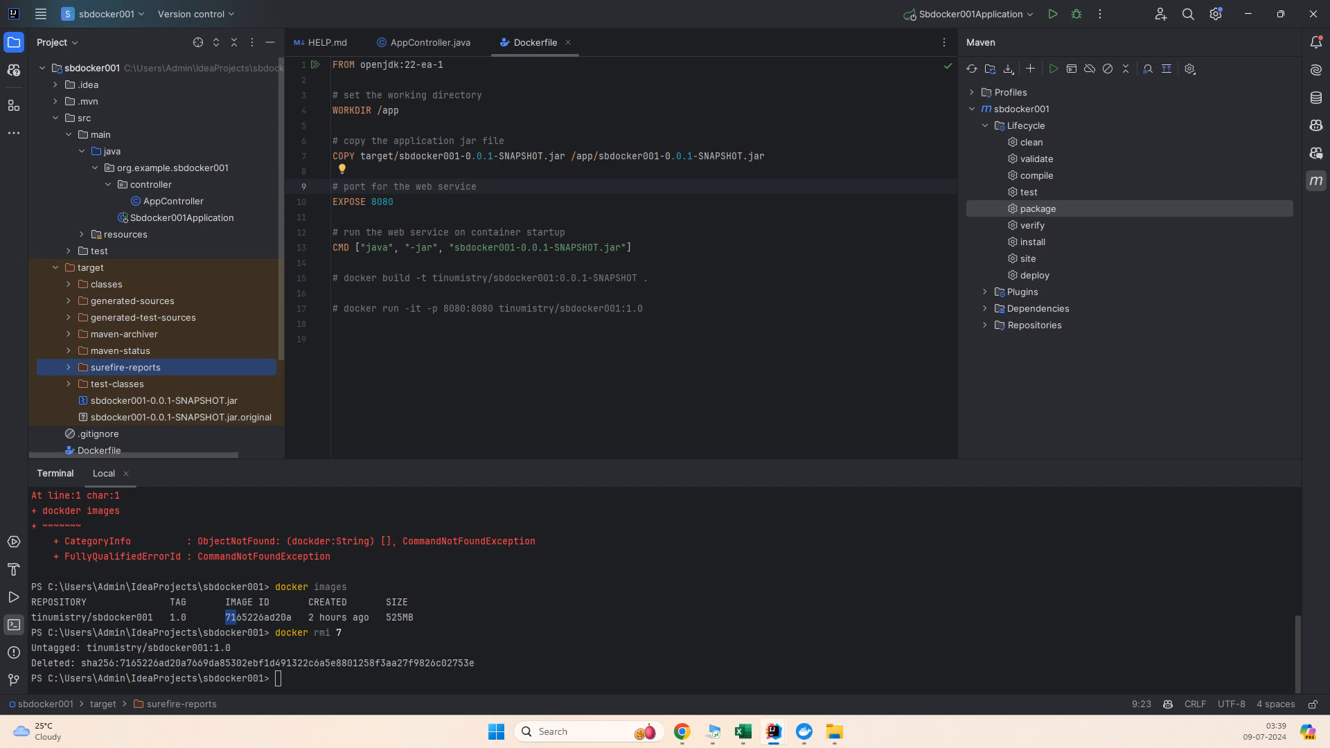
left_click(428, 43)
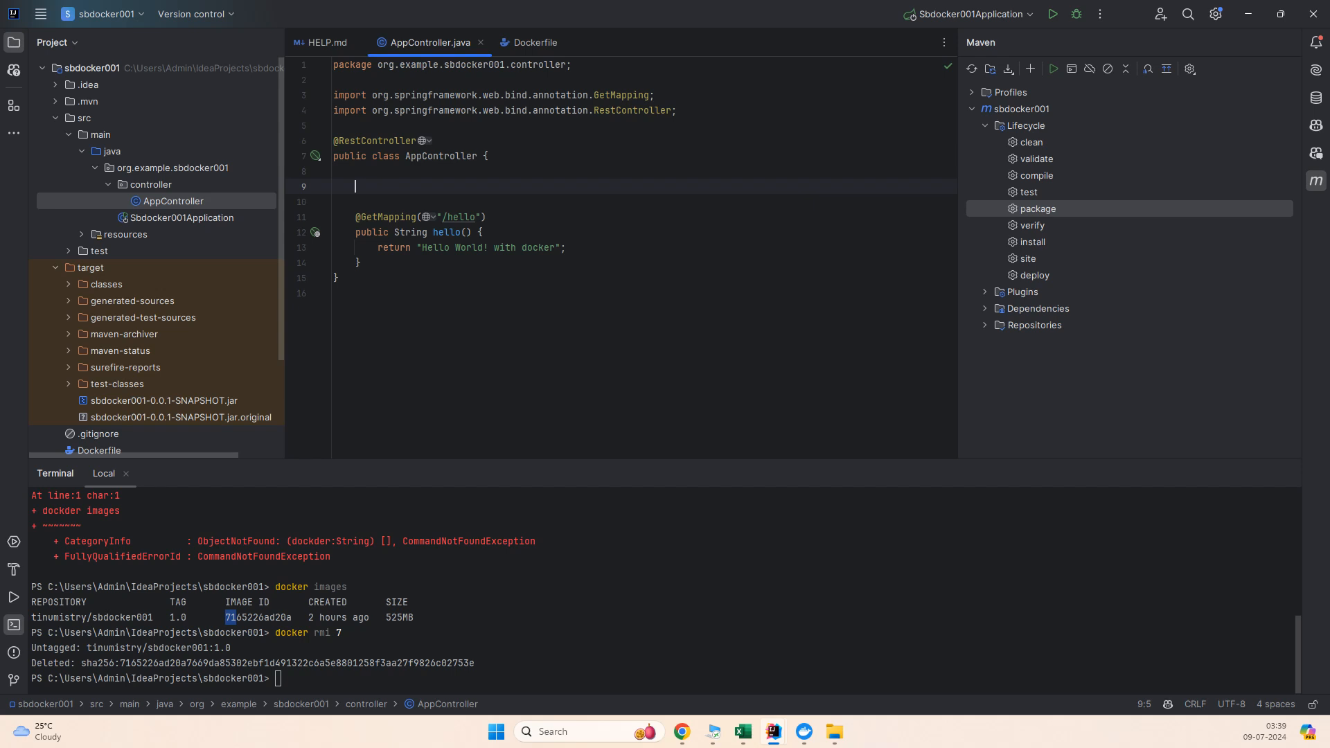
type("//")
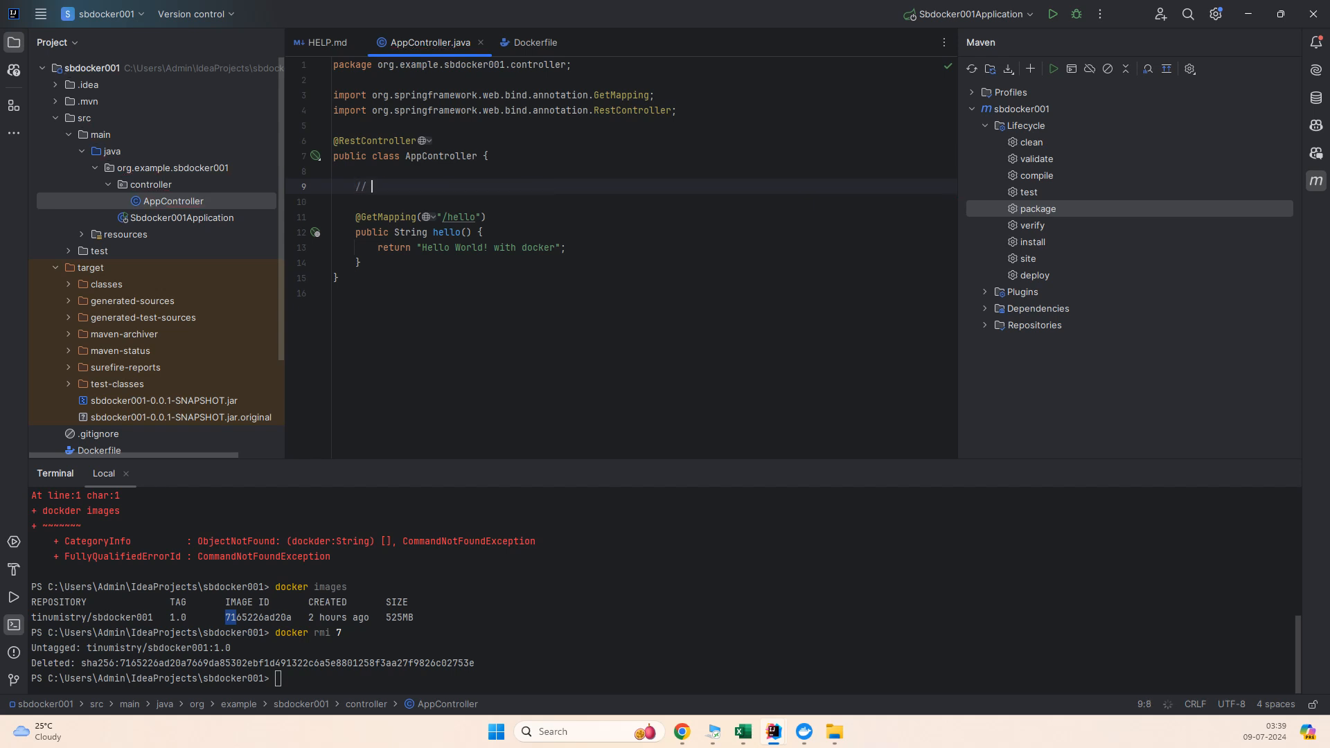
type("@value")
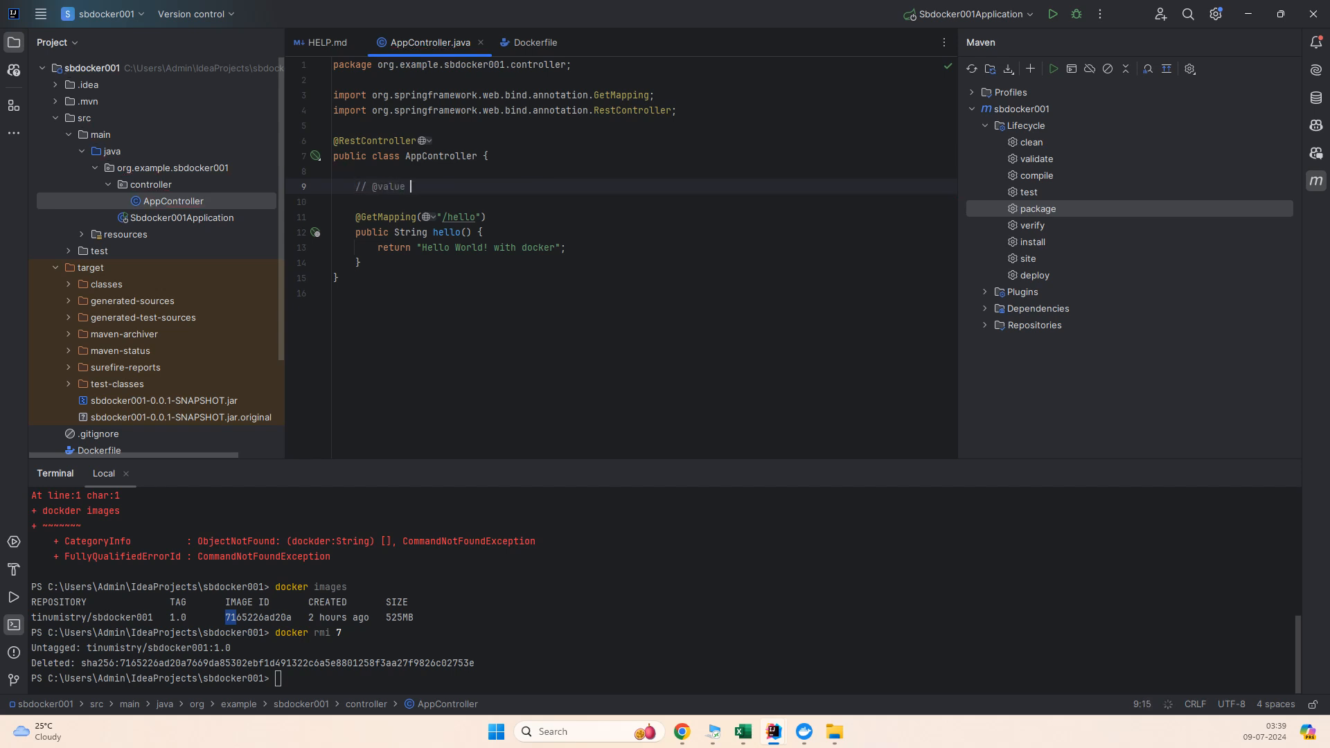
type("for App")
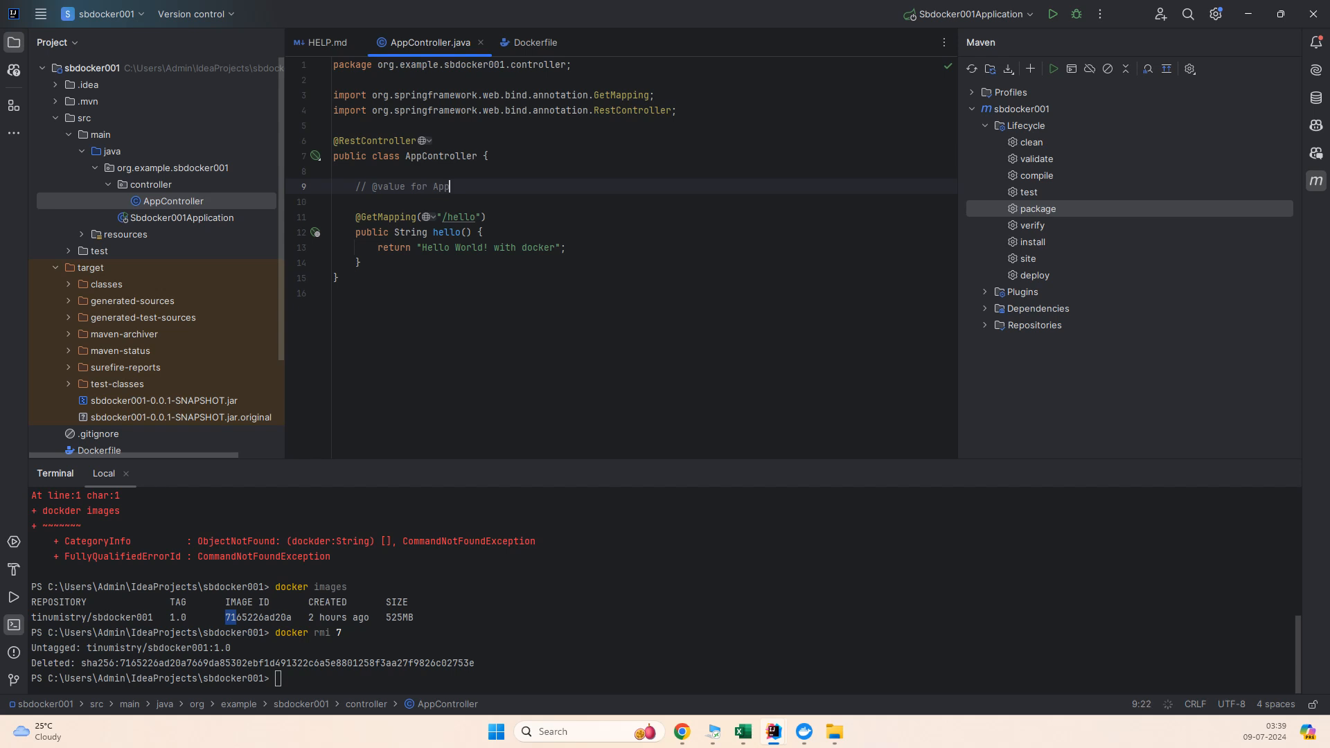
type("_ENV")
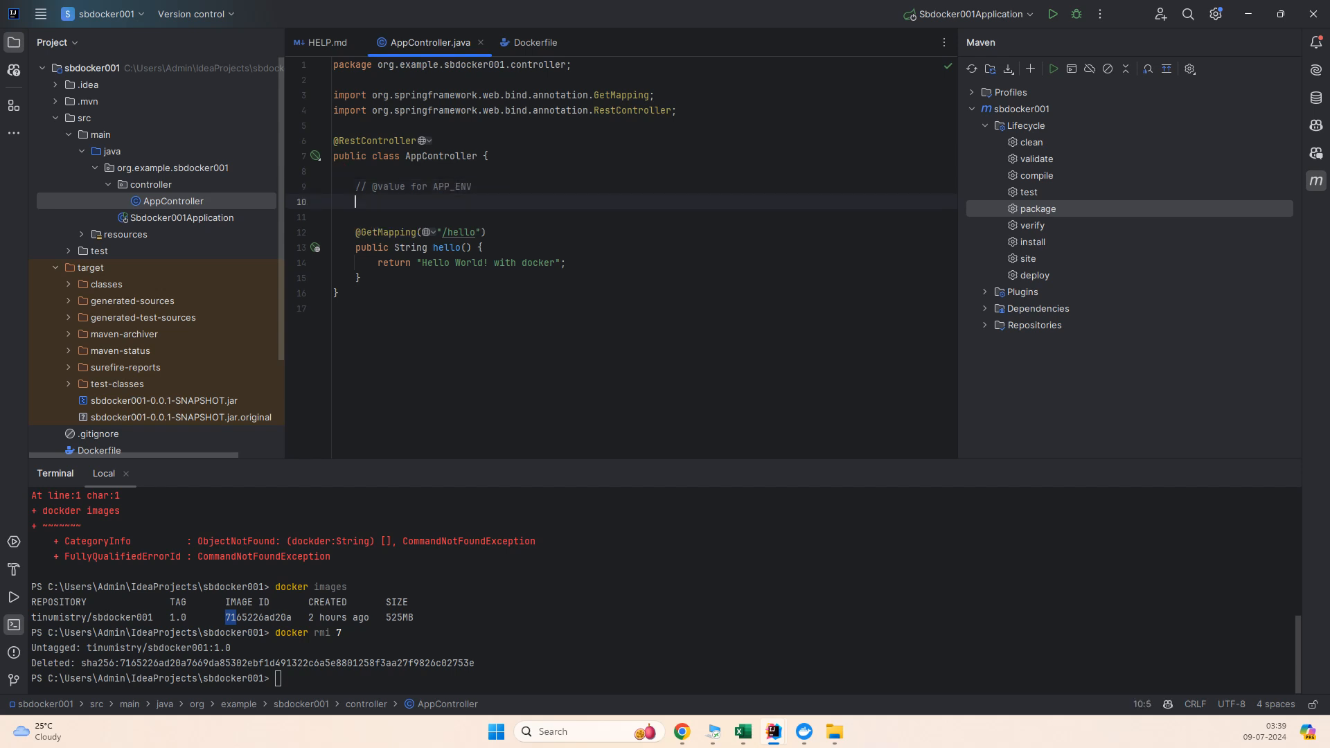
type("// @value for my.property")
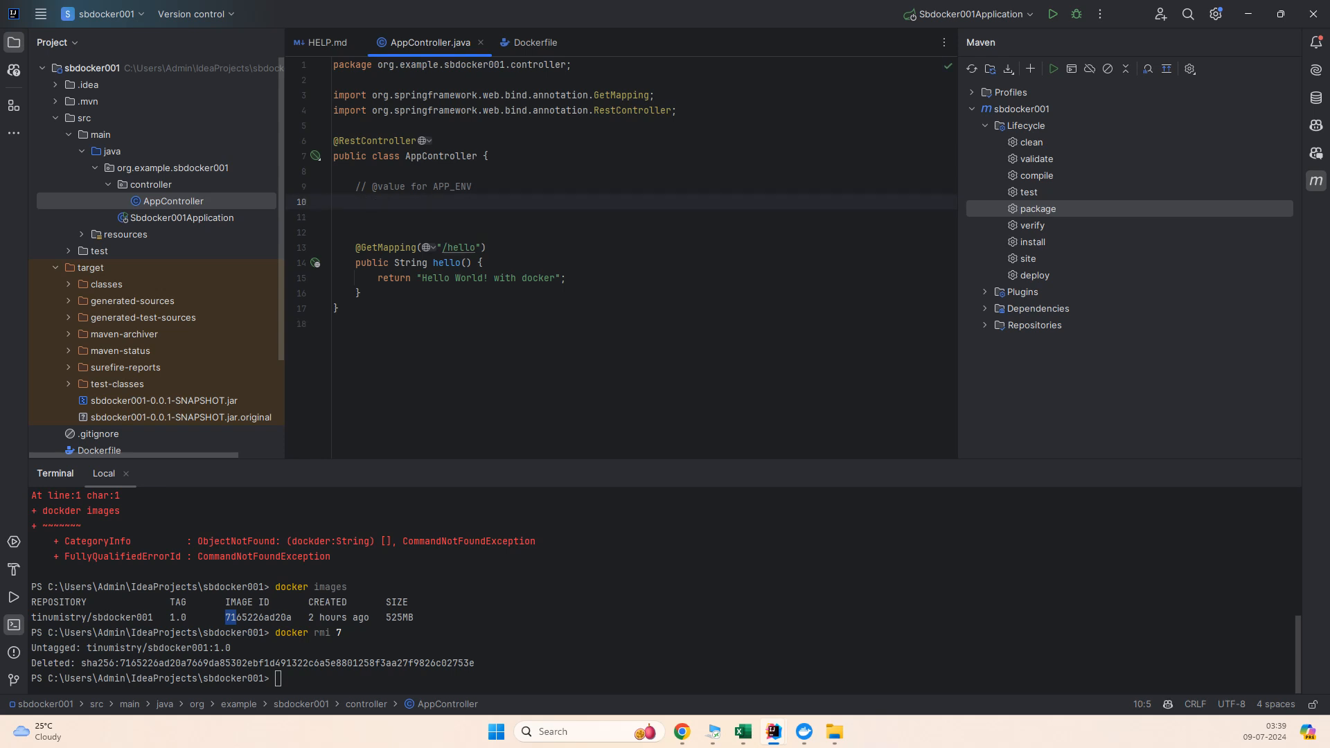
type("@va")
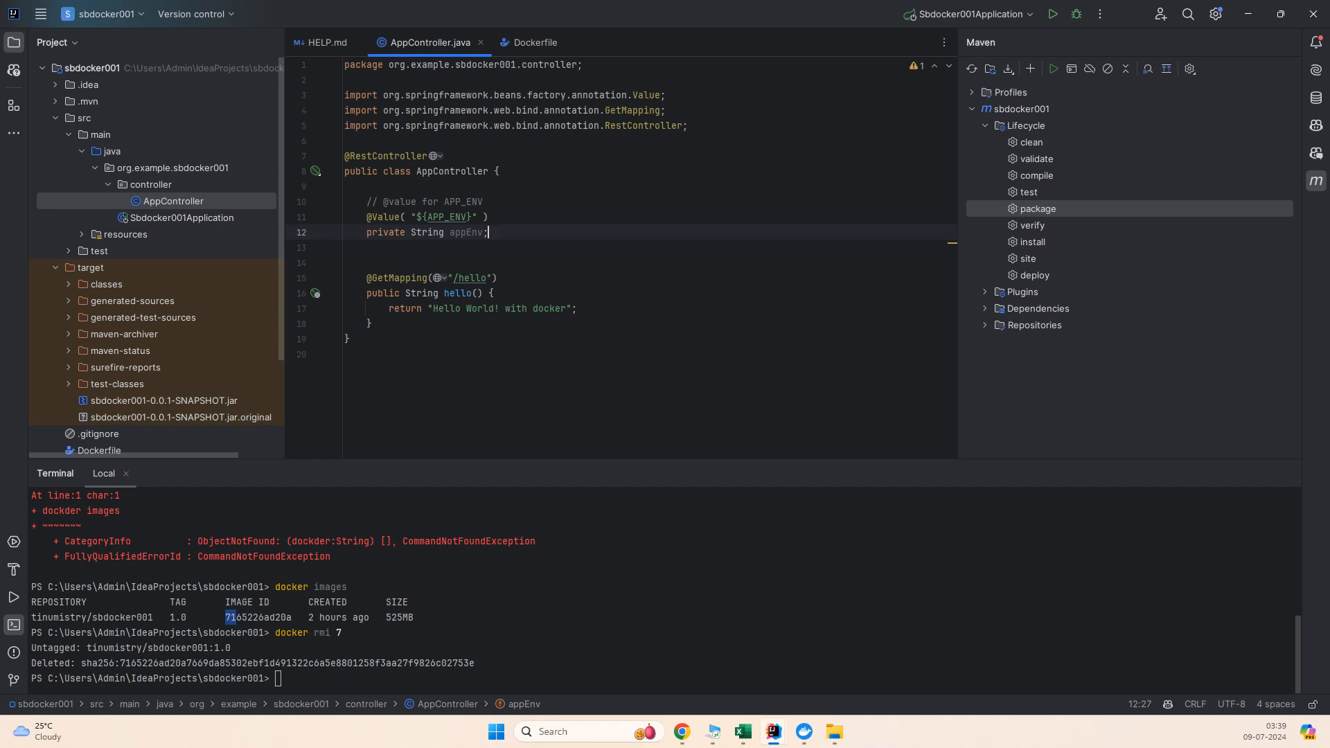
Print "appEnv: " + appEnv in hello() and append APP_ENV to the returned greeting
type("System.out.println(\"appEnv: \" + appEnv);")
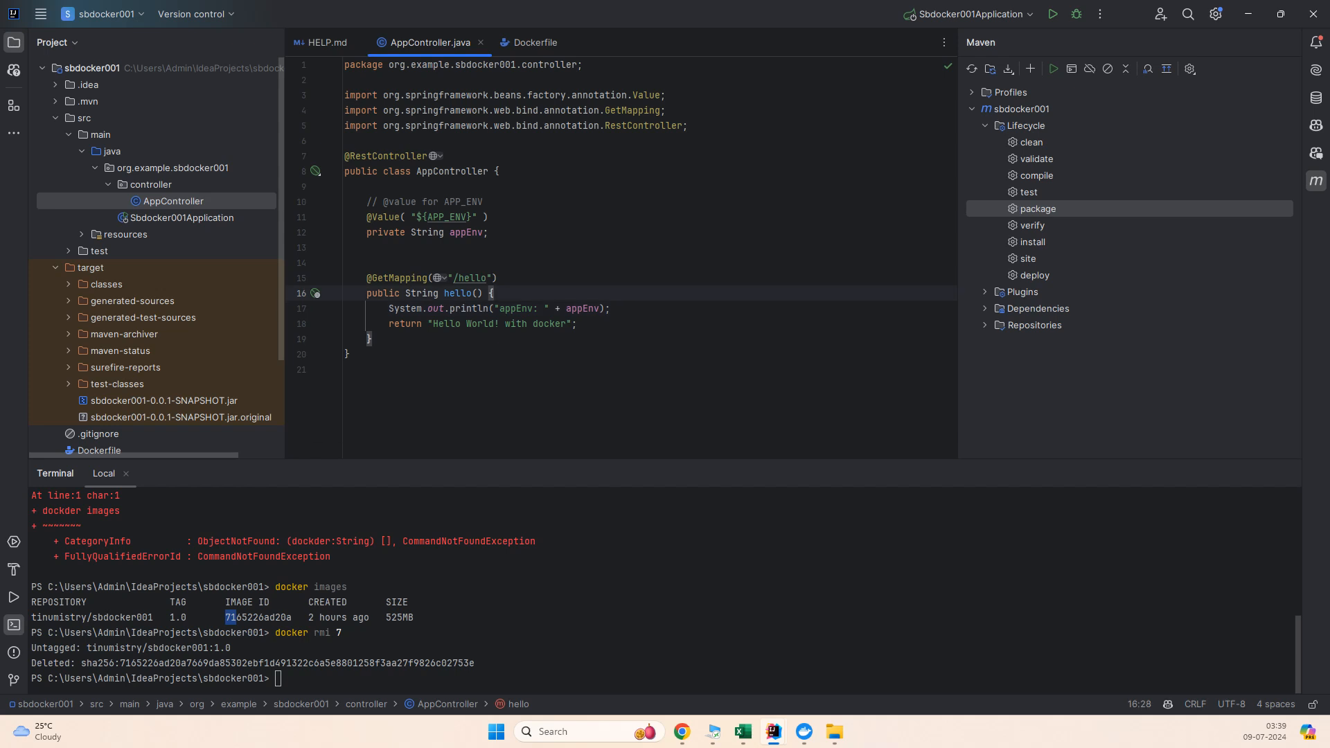
left_click(347, 247)
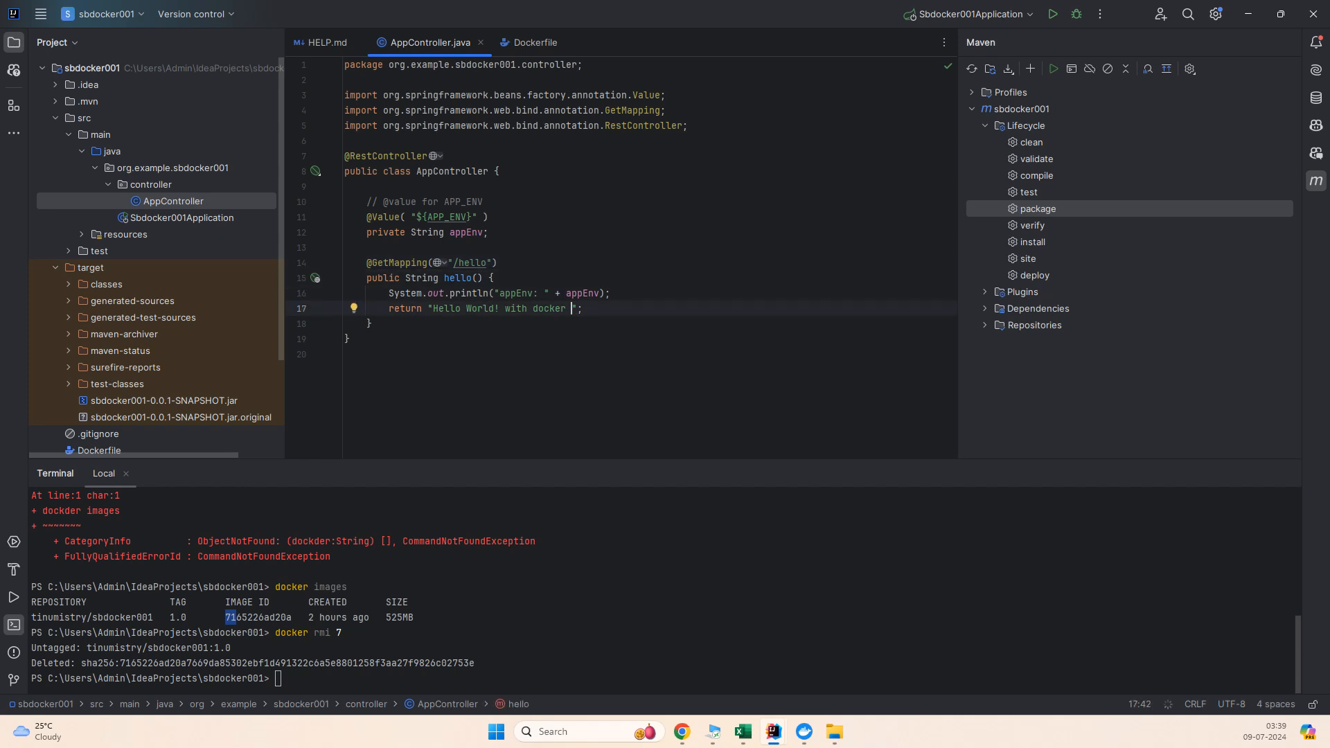
type("image. APP_ENV: \" + appEnv;")
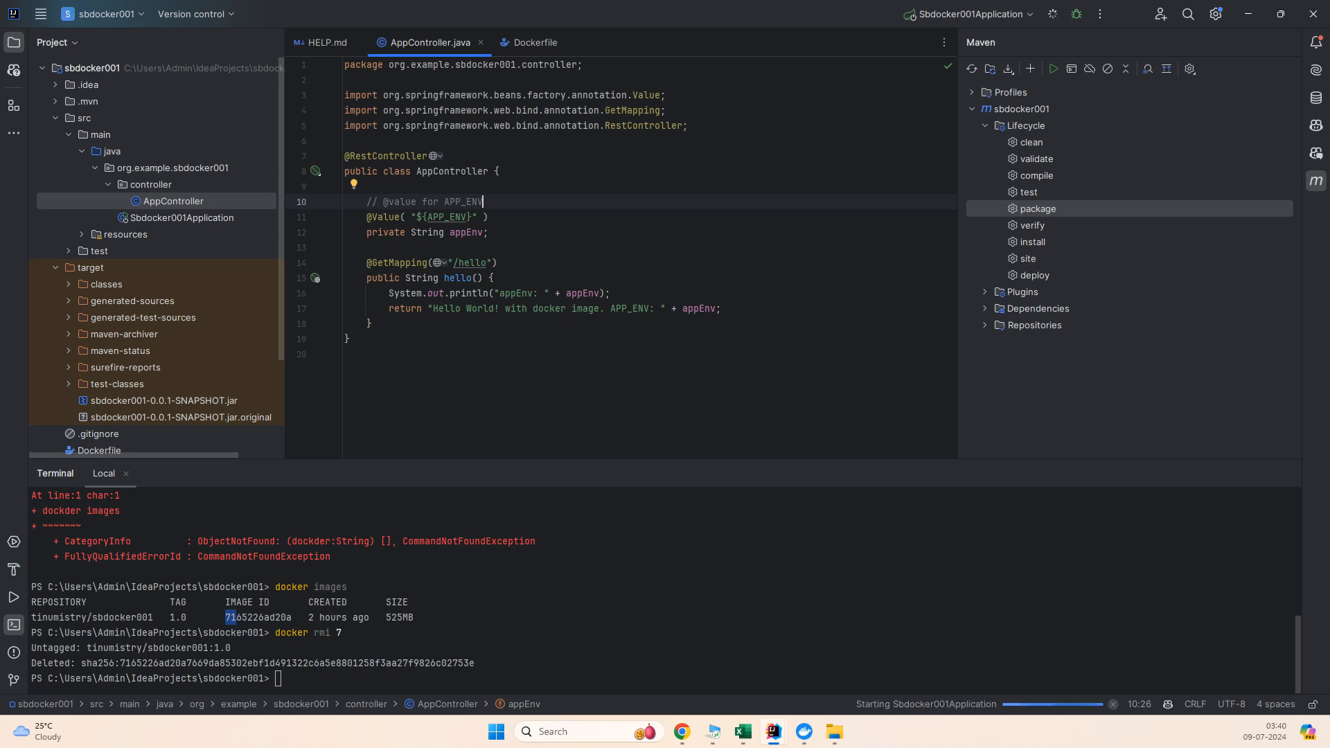
Run Sbdocker001Application and locate the unresolved APP_ENV placeholder error in the console
left_click(1051, 14)
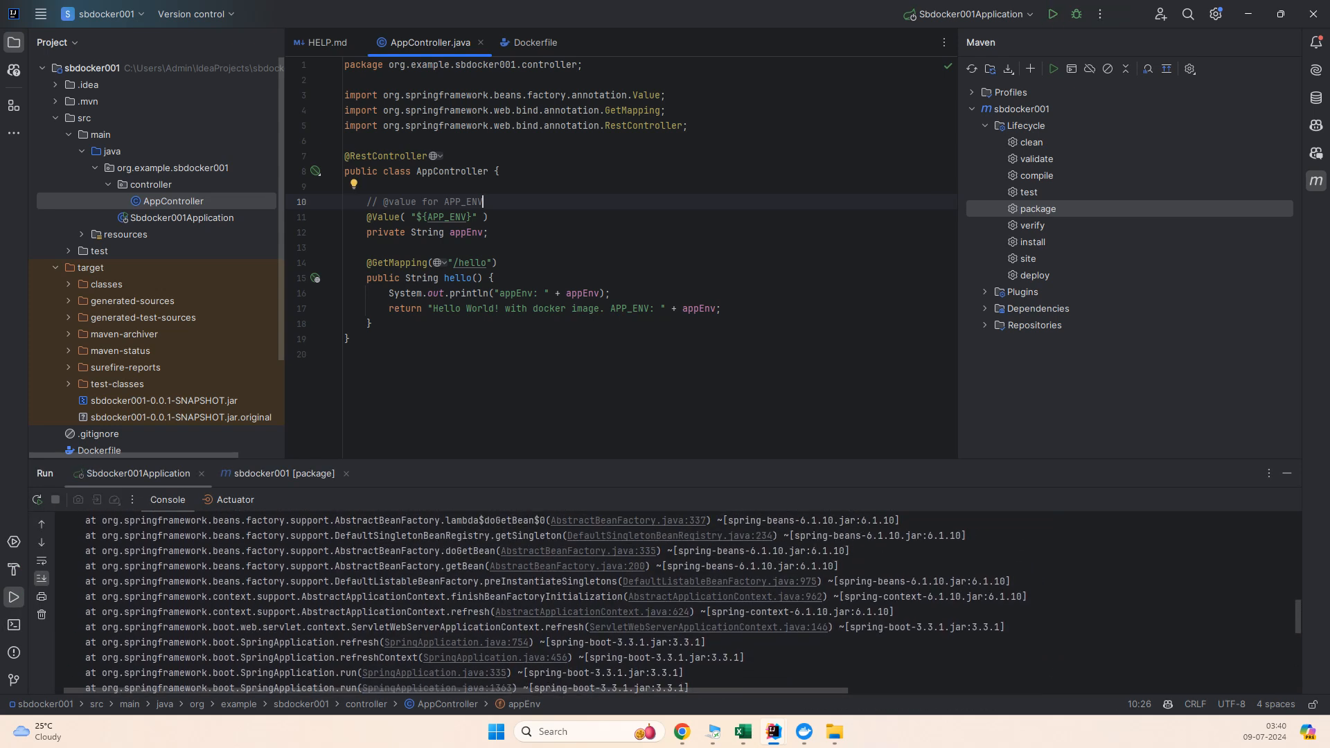
scroll("down", 3)
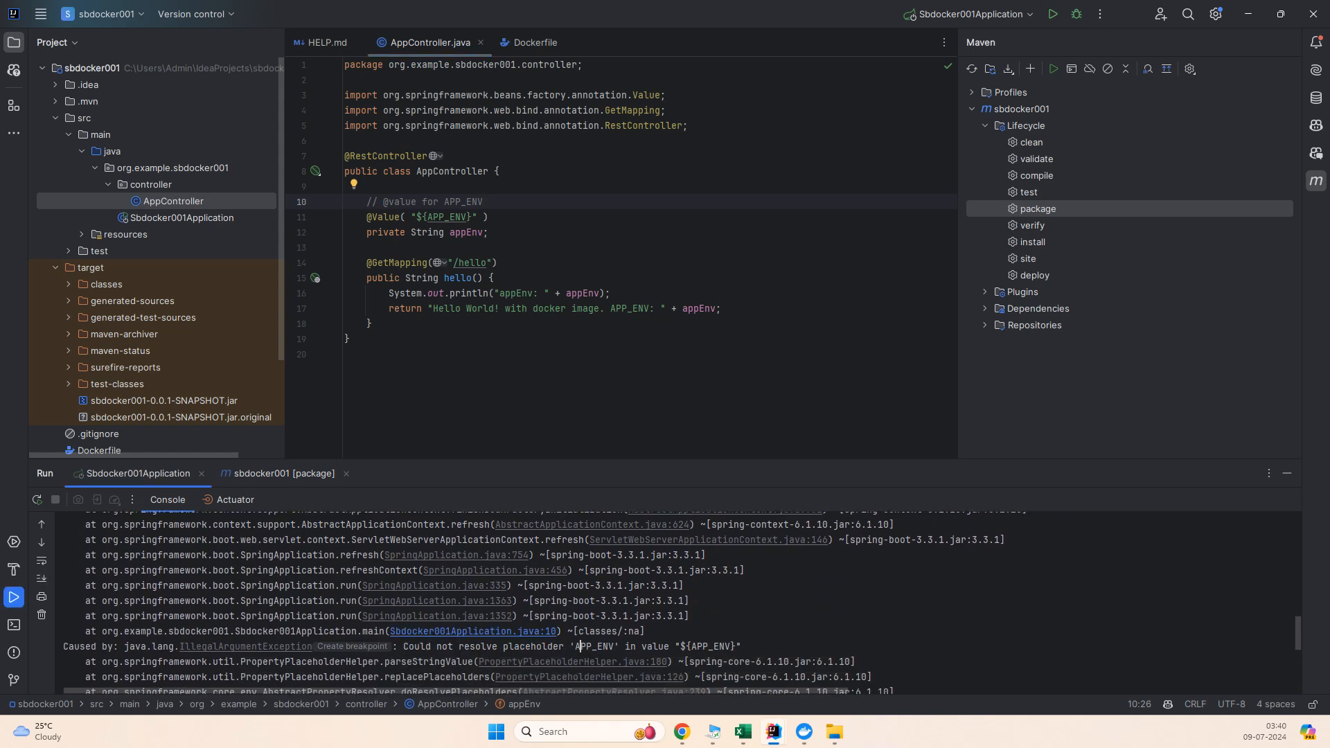
double_click(594, 647)
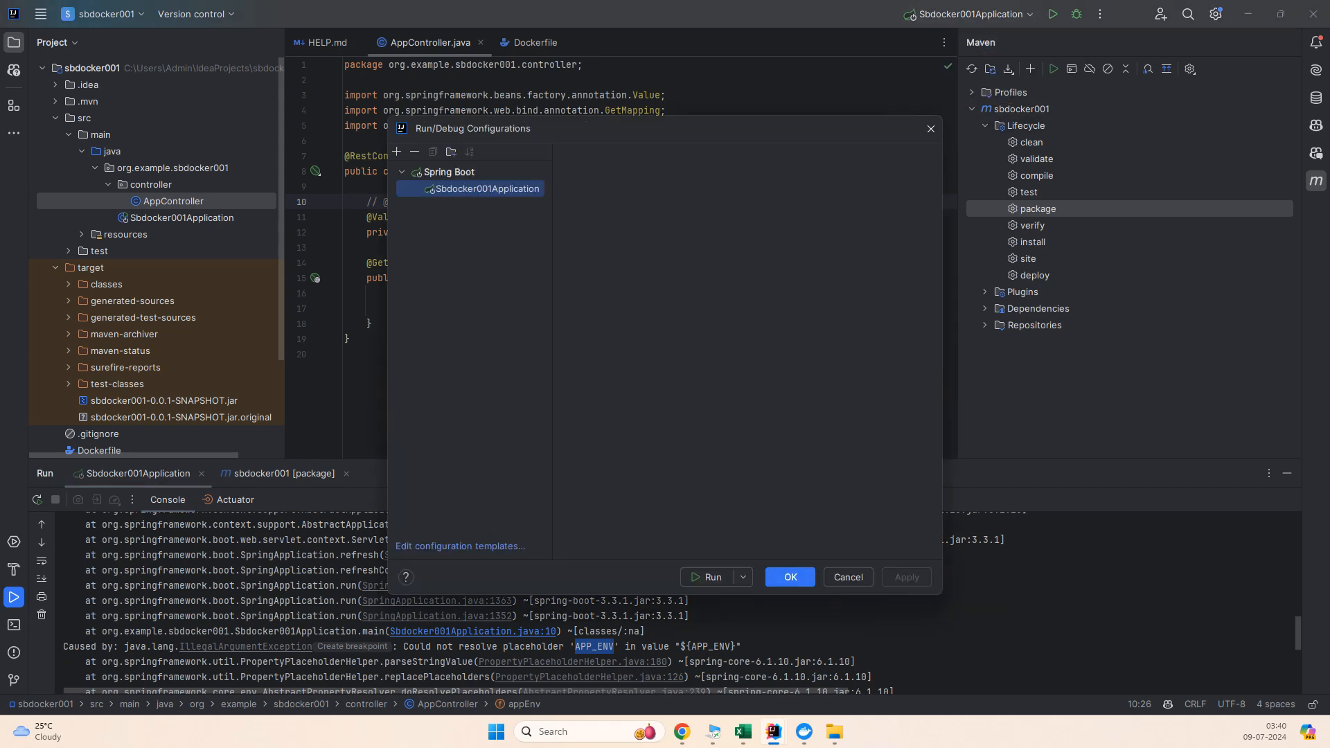
Add VM option -DAPP_ENV=dev to the Sbdocker001Application run configuration and apply it
left_click(488, 190)
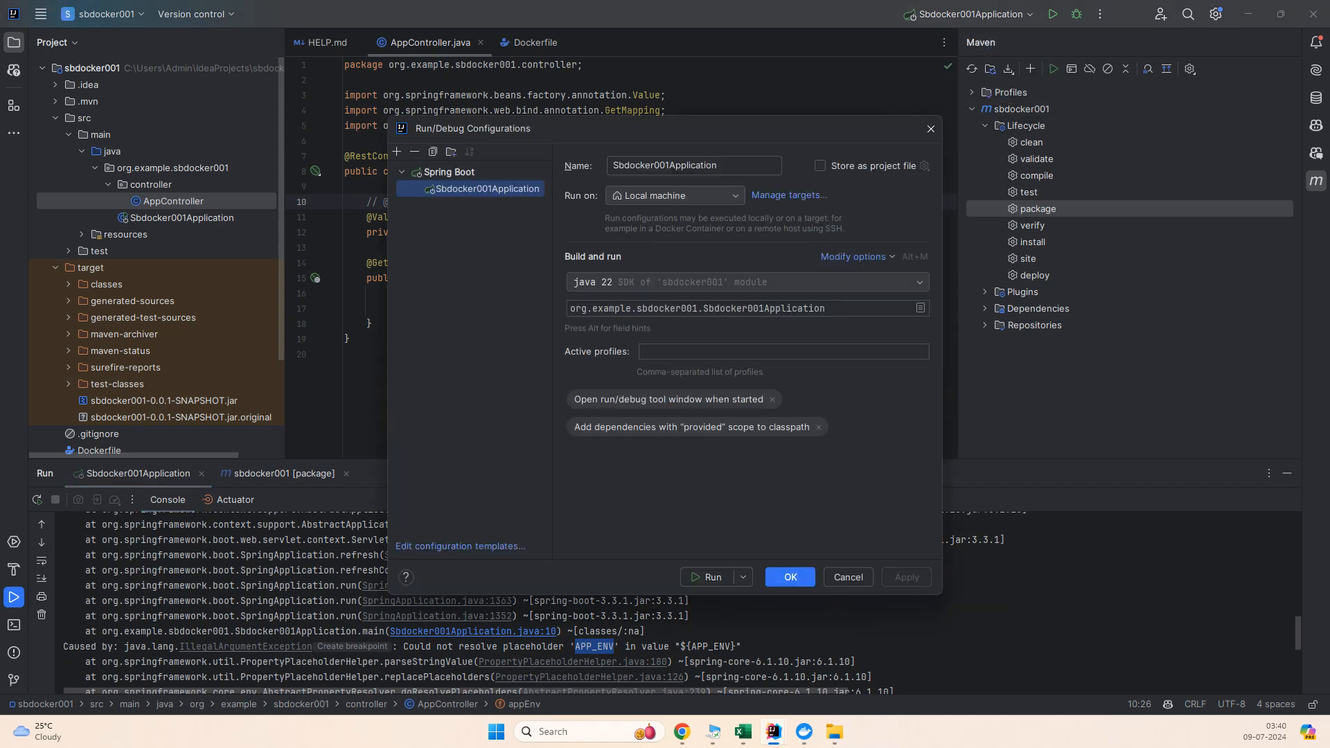
left_click(851, 259)
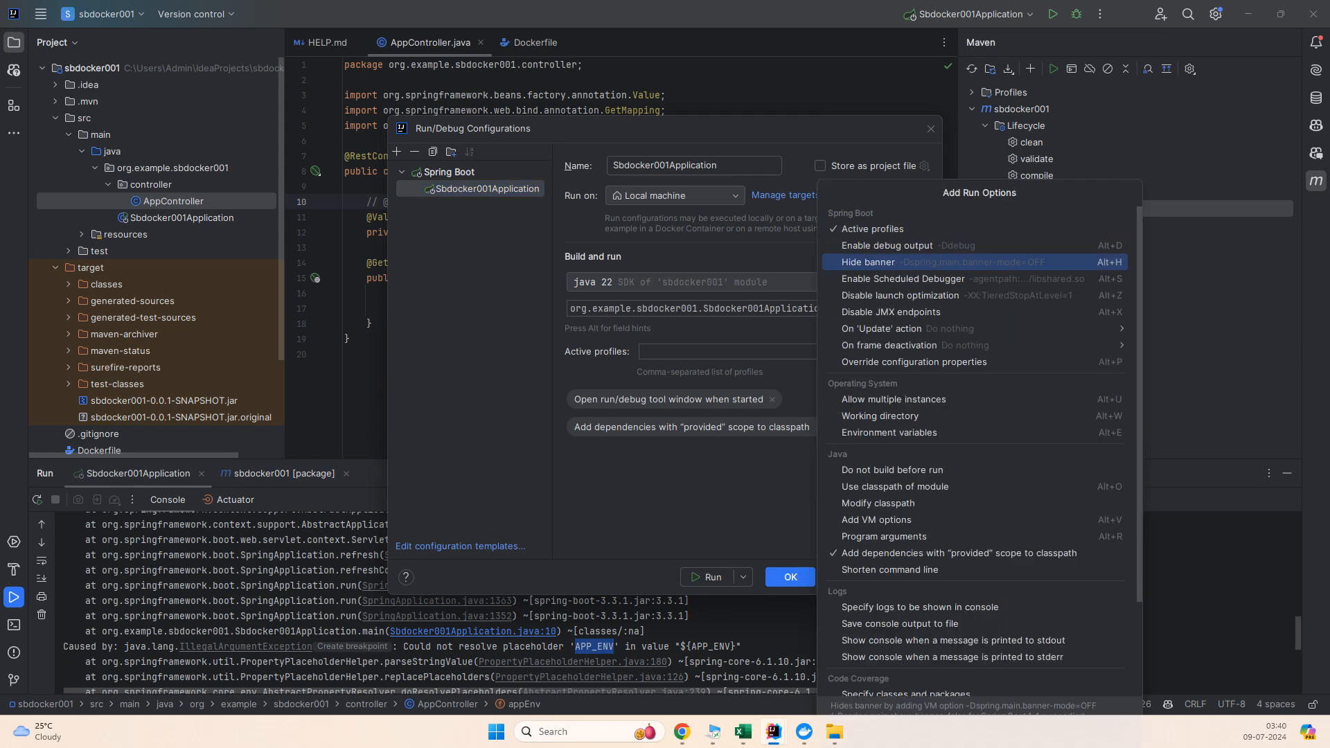
mouse_move(888, 432)
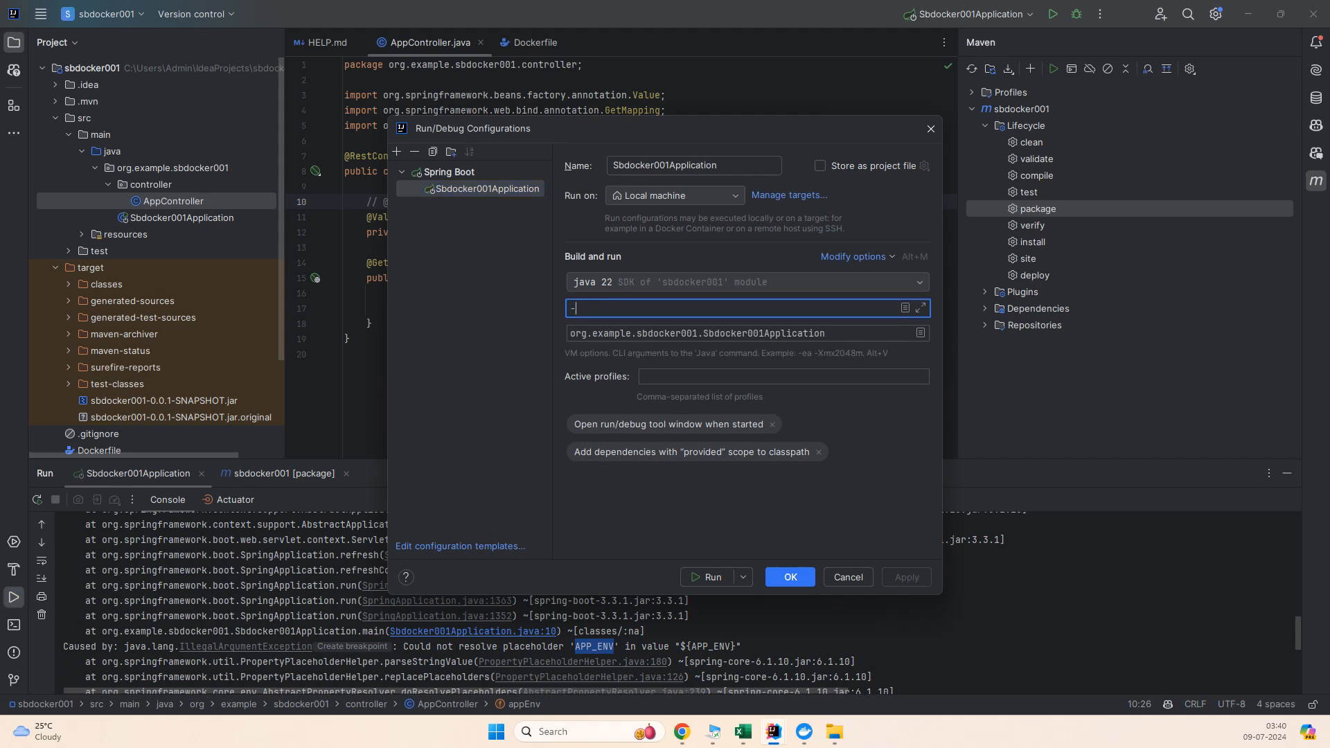
type("DAPP_ENV")
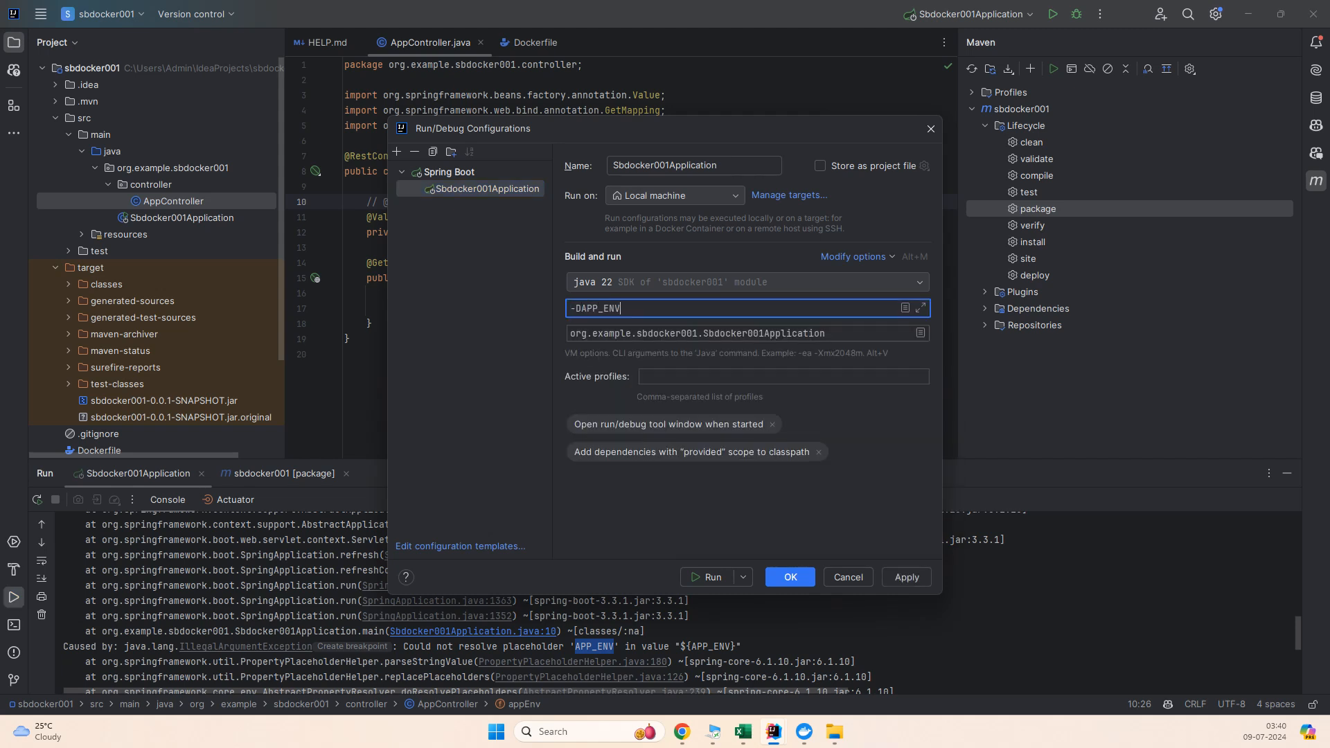
type("=")
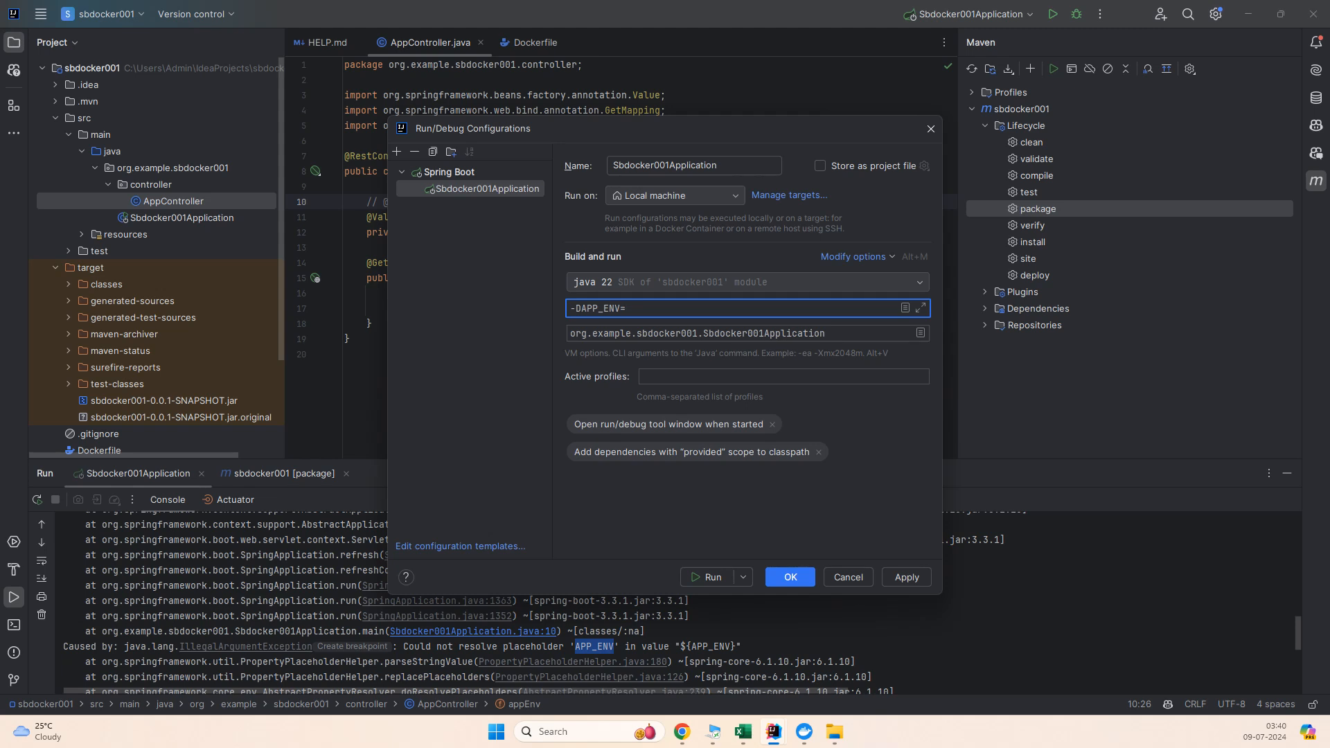
type("dev")
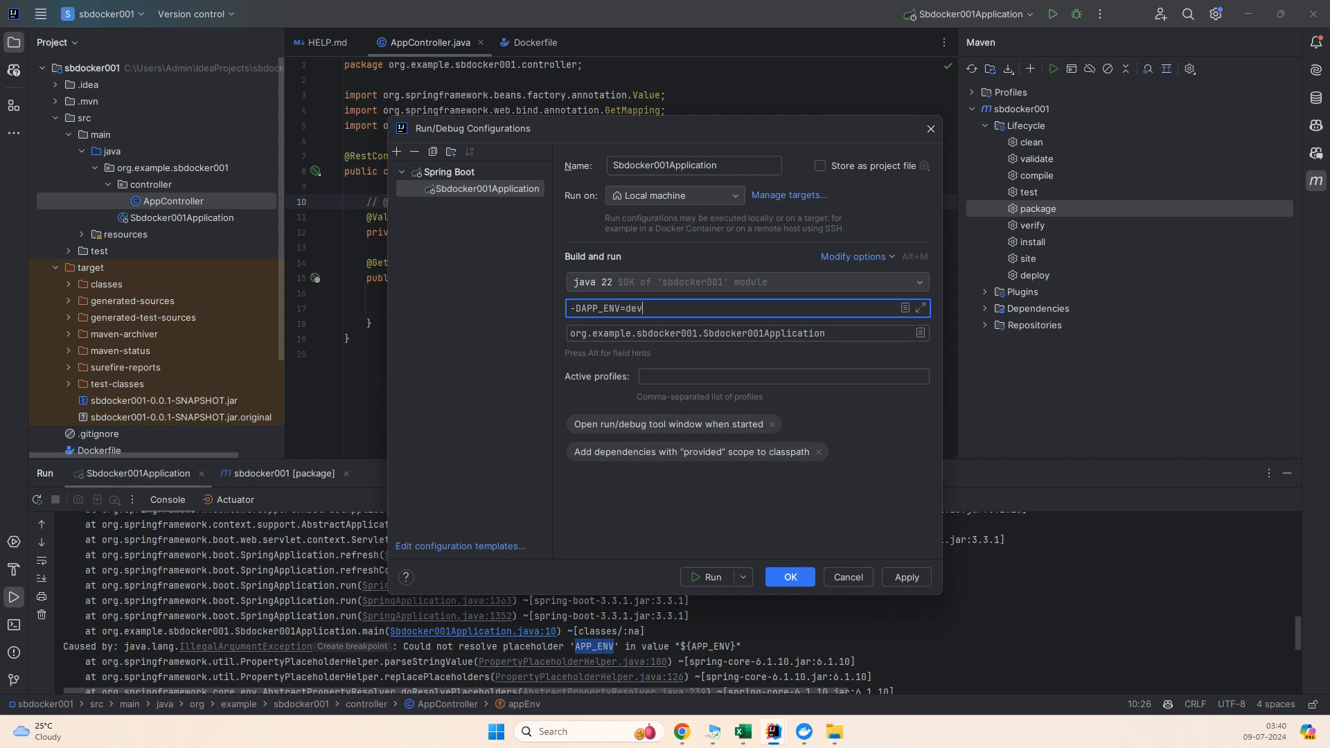
left_click(788, 579)
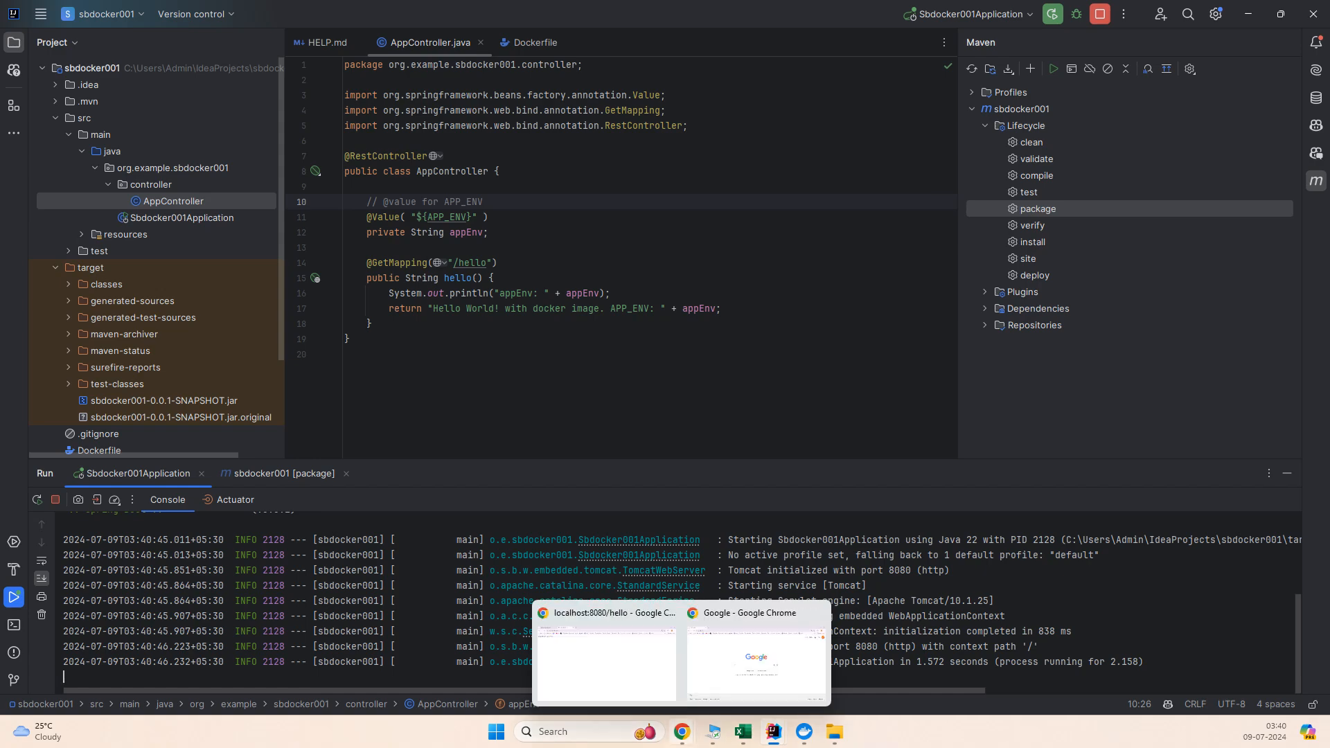
Call localhost:8080/hello, confirm the console prints appEnv: dev, then stop the application
left_click(754, 657)
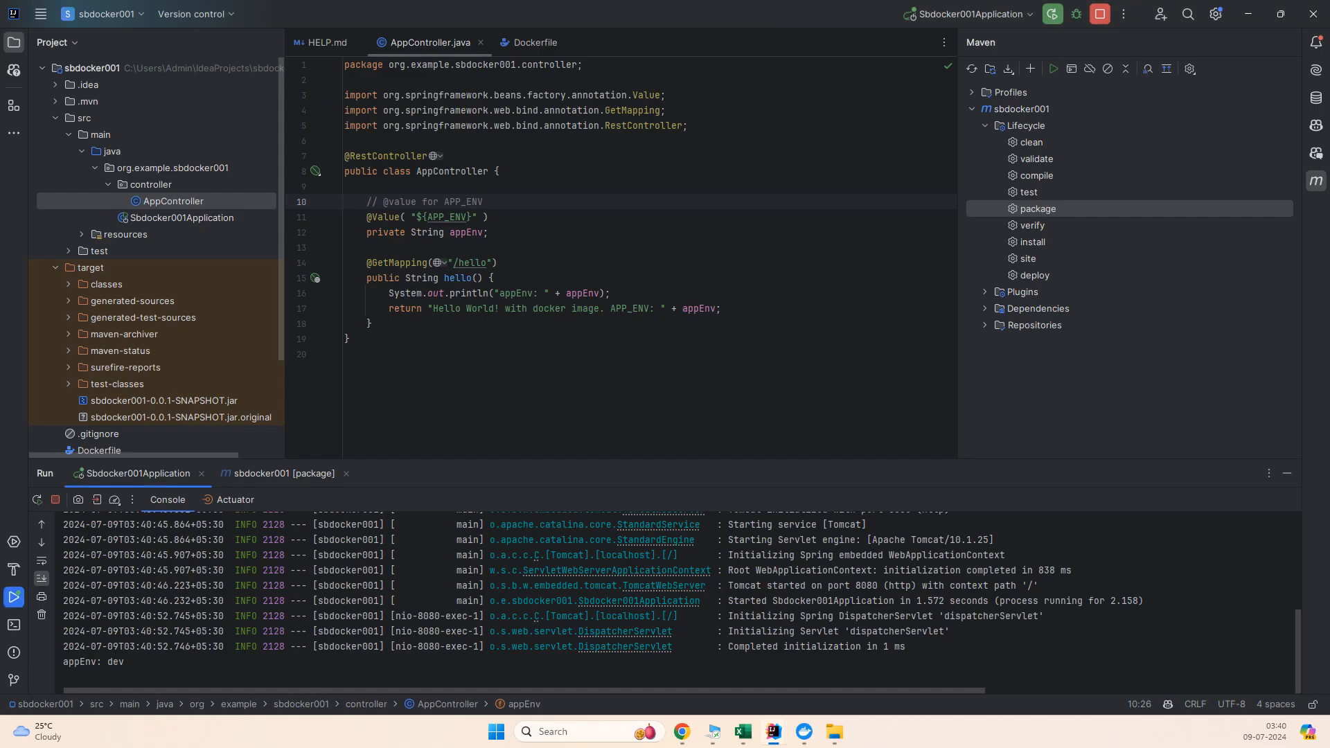
double_click(99, 661)
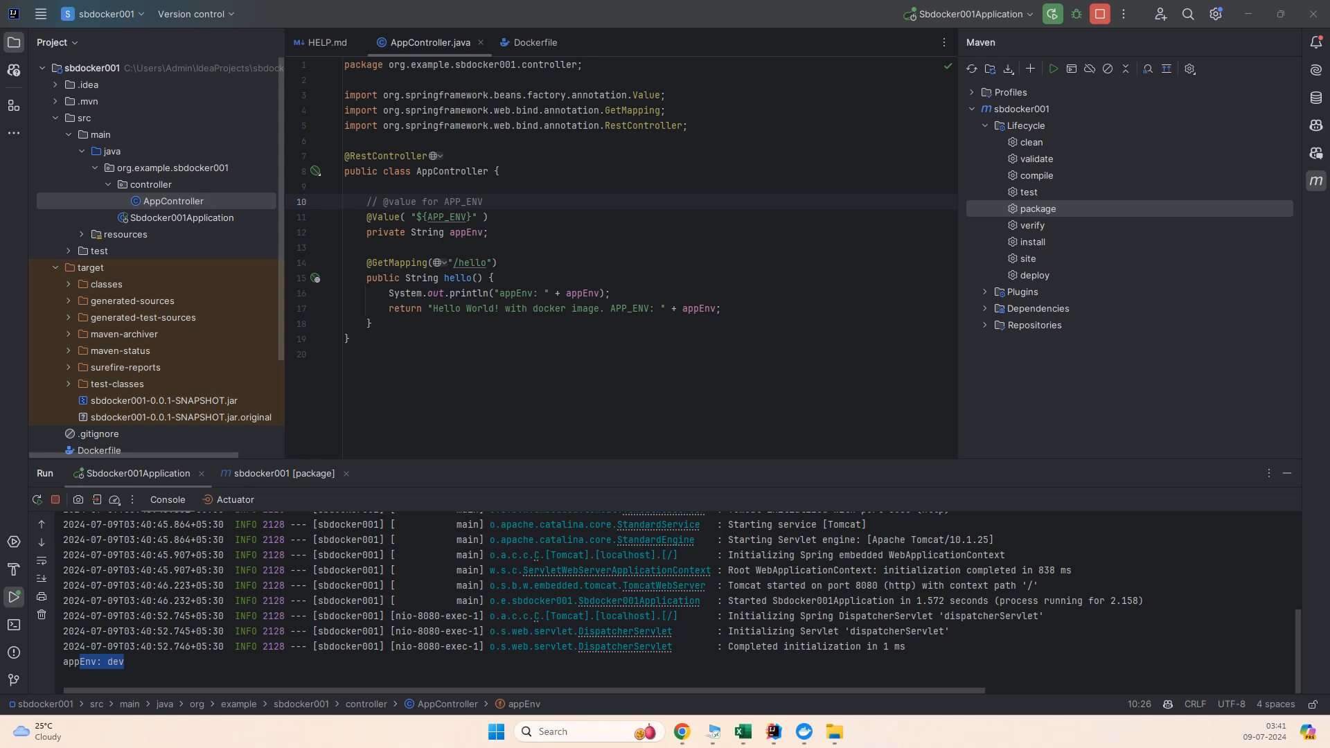
left_click(55, 500)
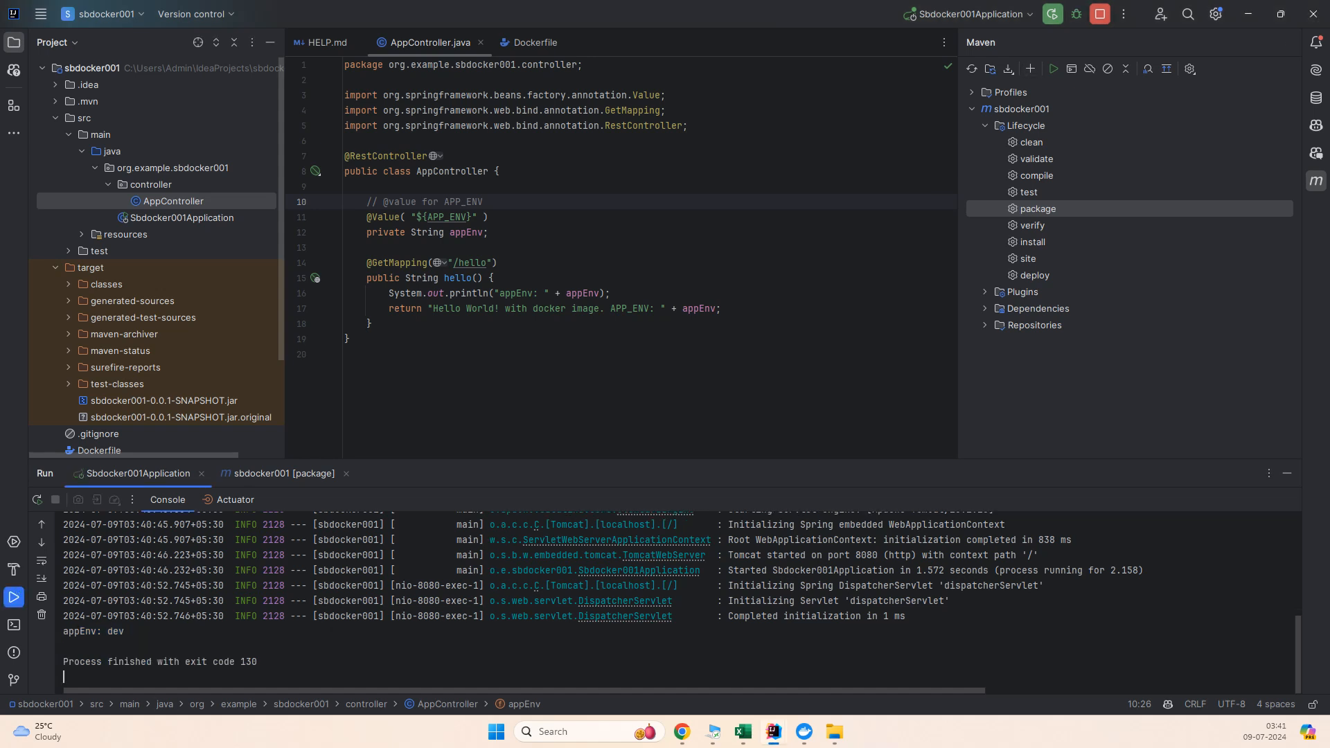
Add ENV APP_ENV=dev after the WORKDIR line in the Dockerfile
left_click(83, 117)
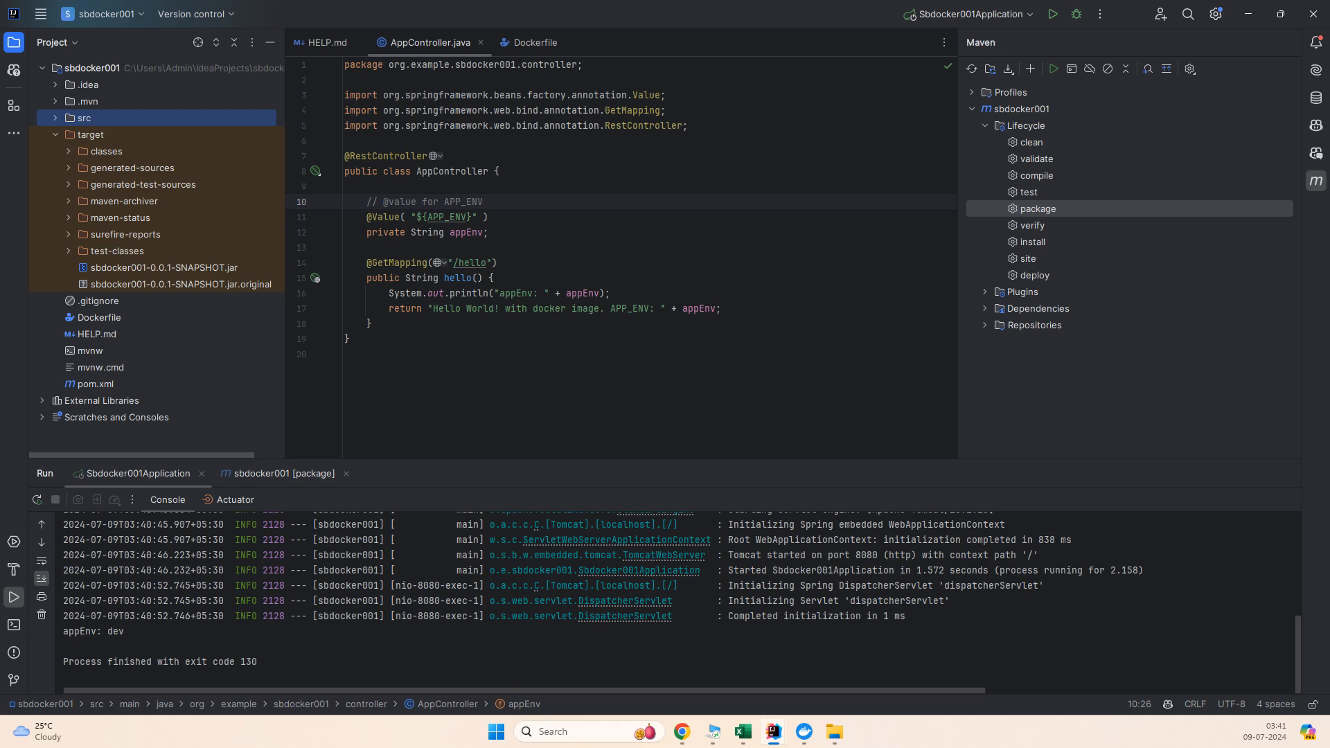
left_click(535, 43)
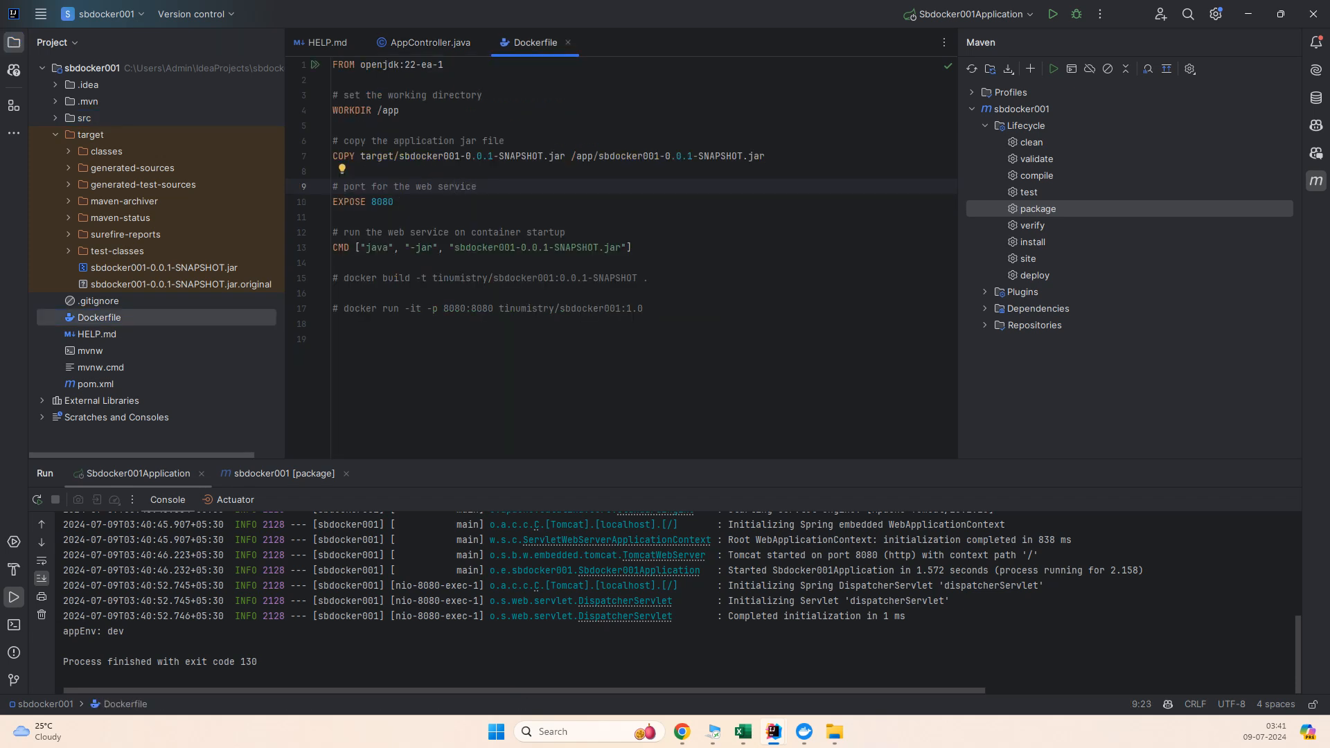
left_click(347, 111)
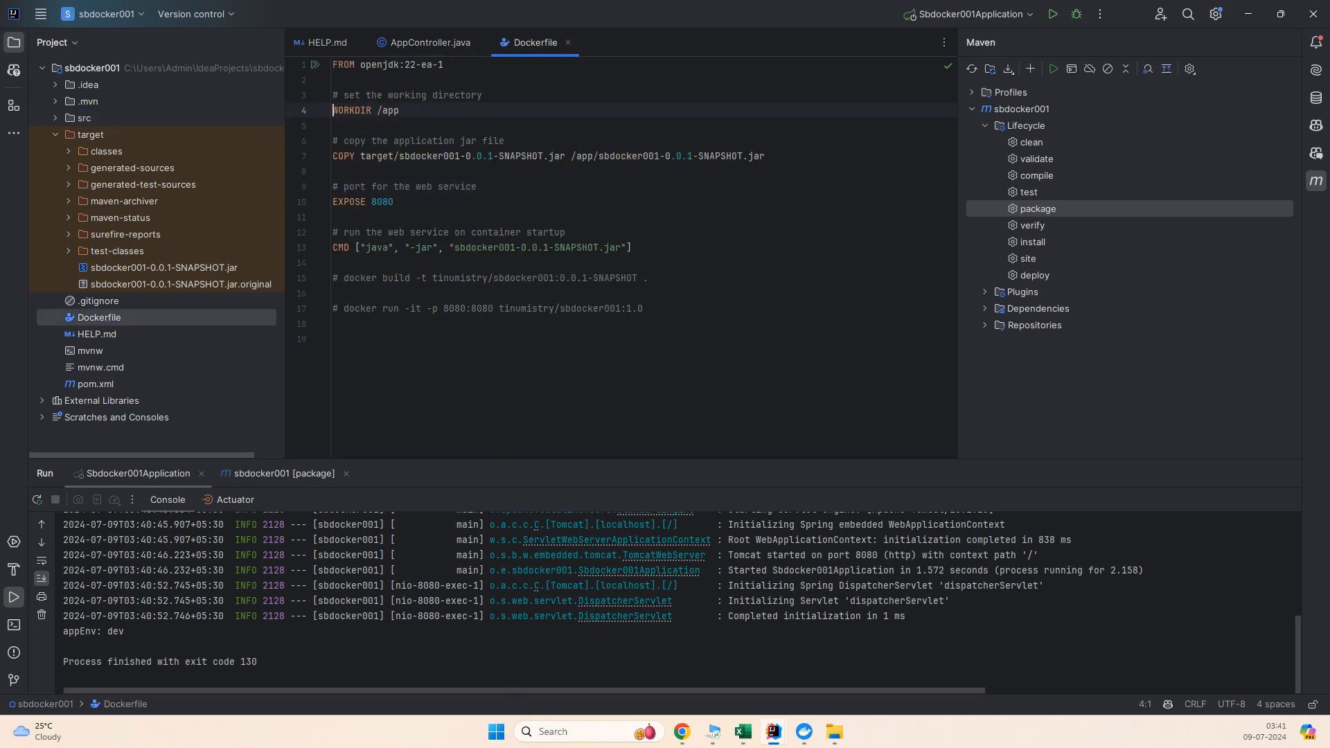
key("Enter")
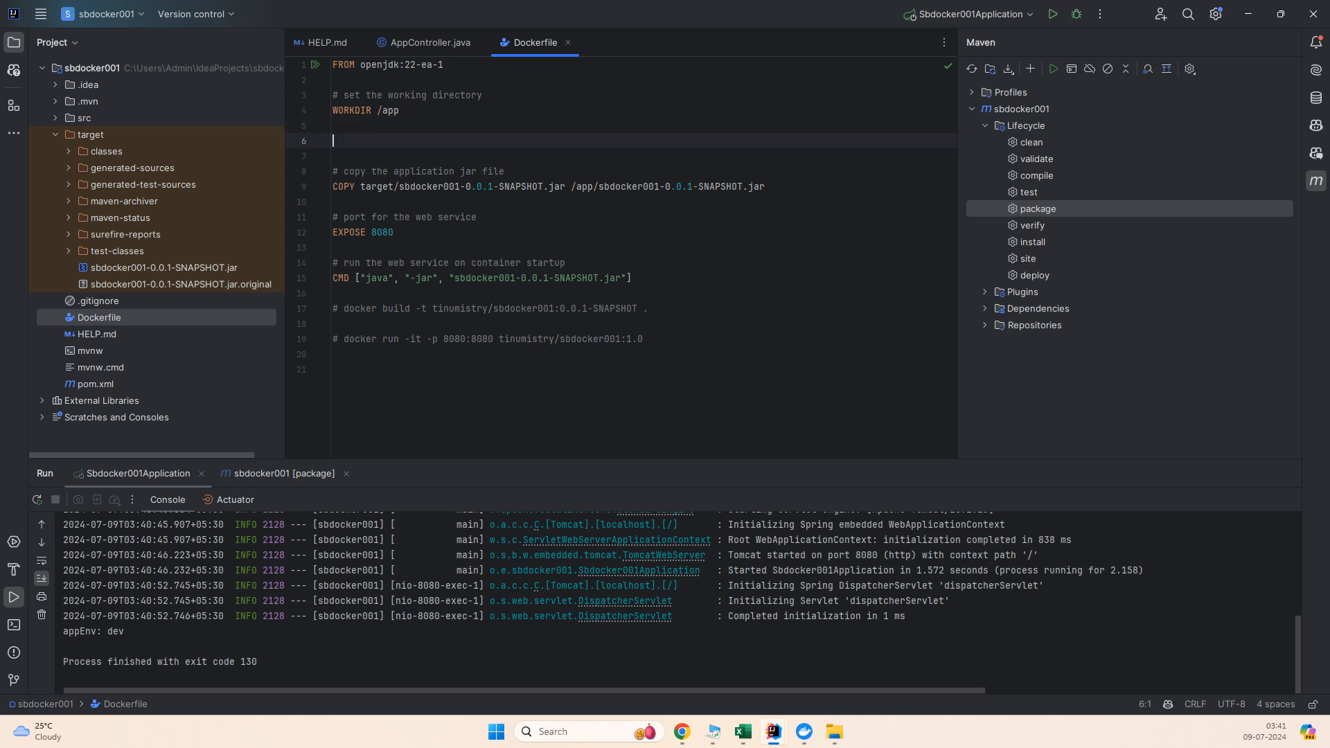
type("E")
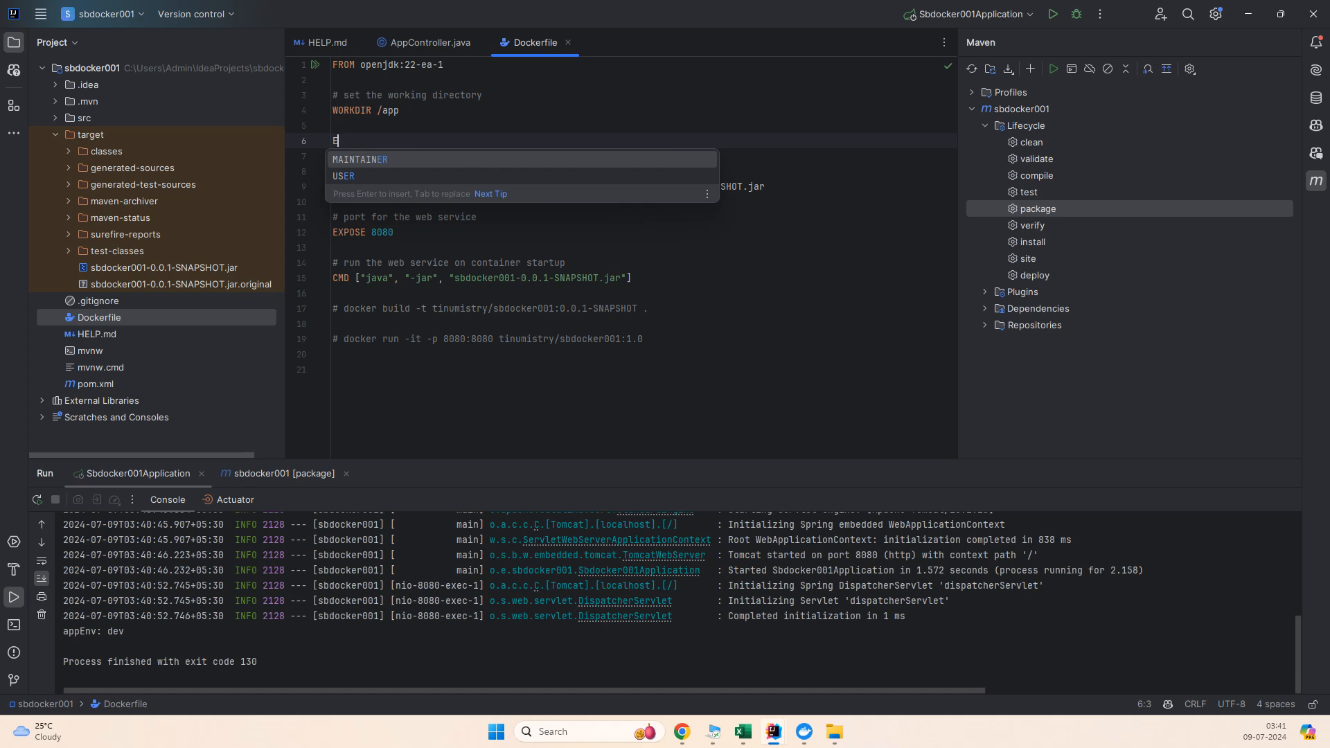
type("NV APP_ENV=dev")
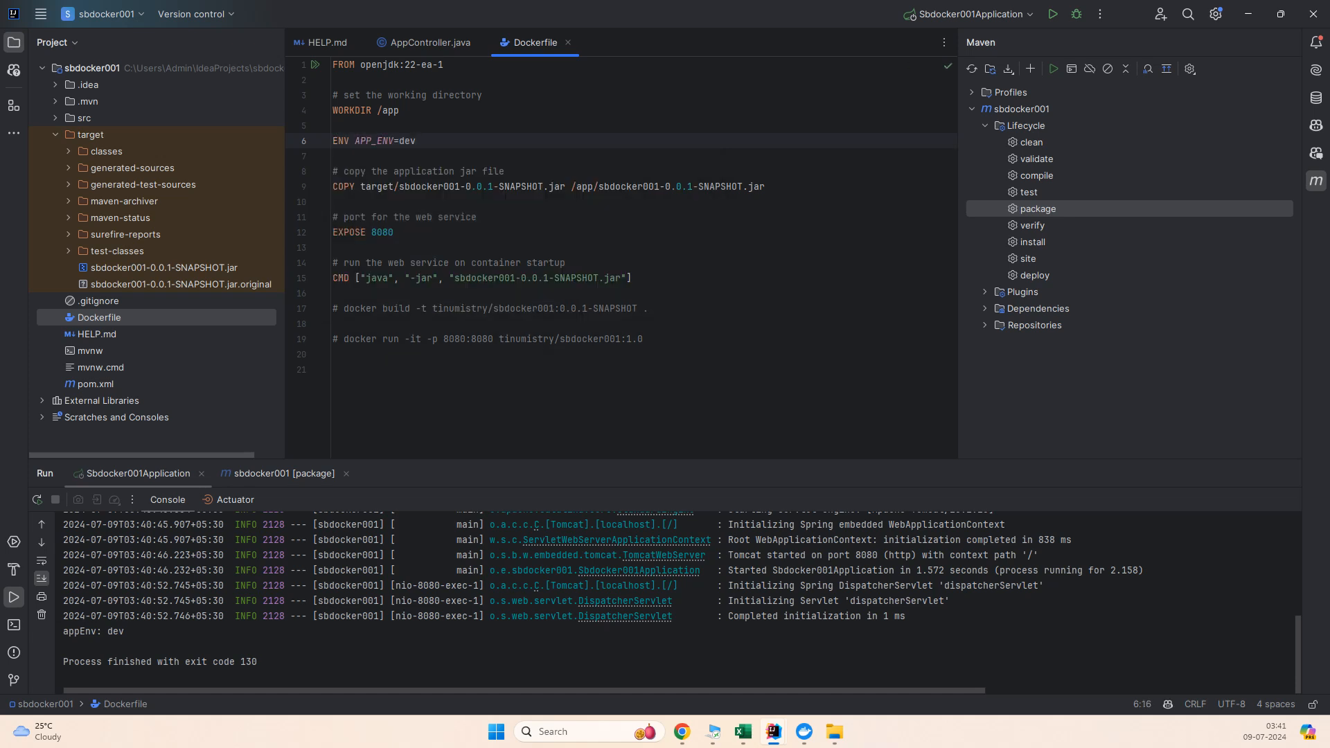
left_click(507, 172)
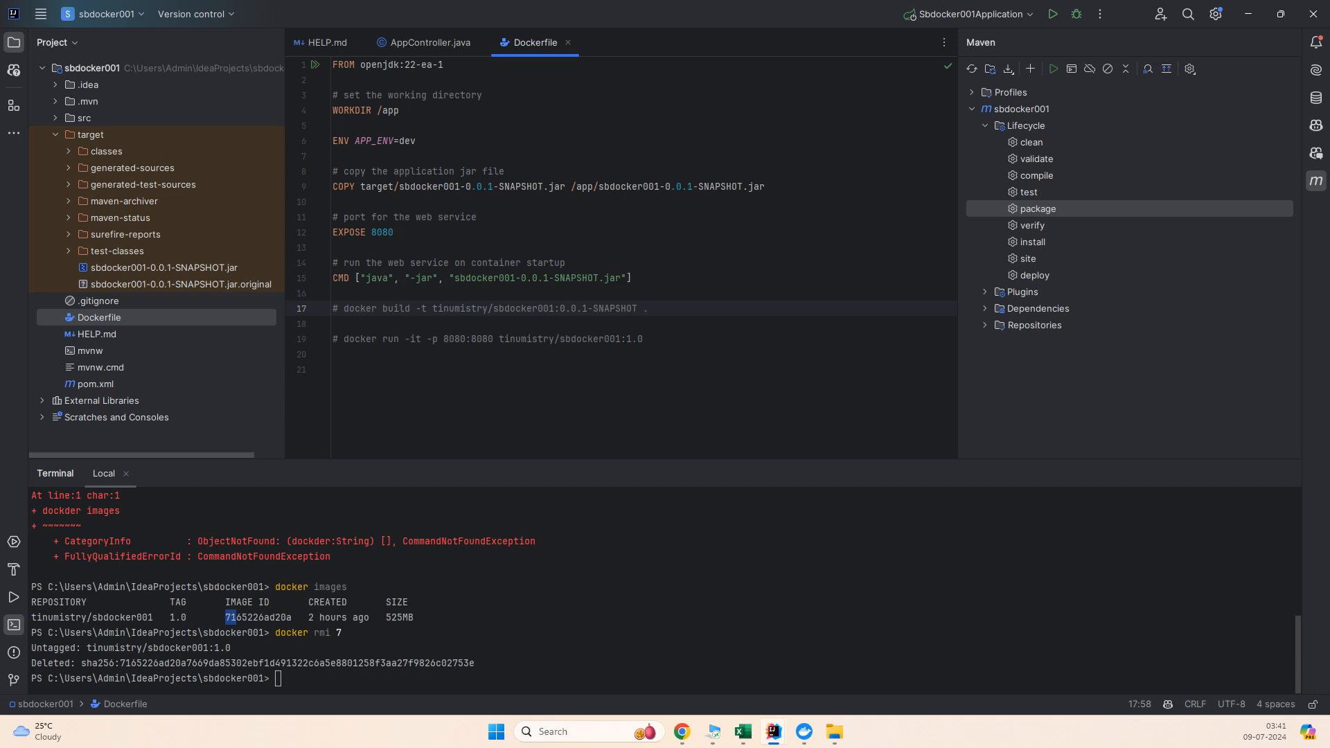
Retag the commented docker build and run commands to tinumistry/sbdocker001:1.2
double_click(598, 307)
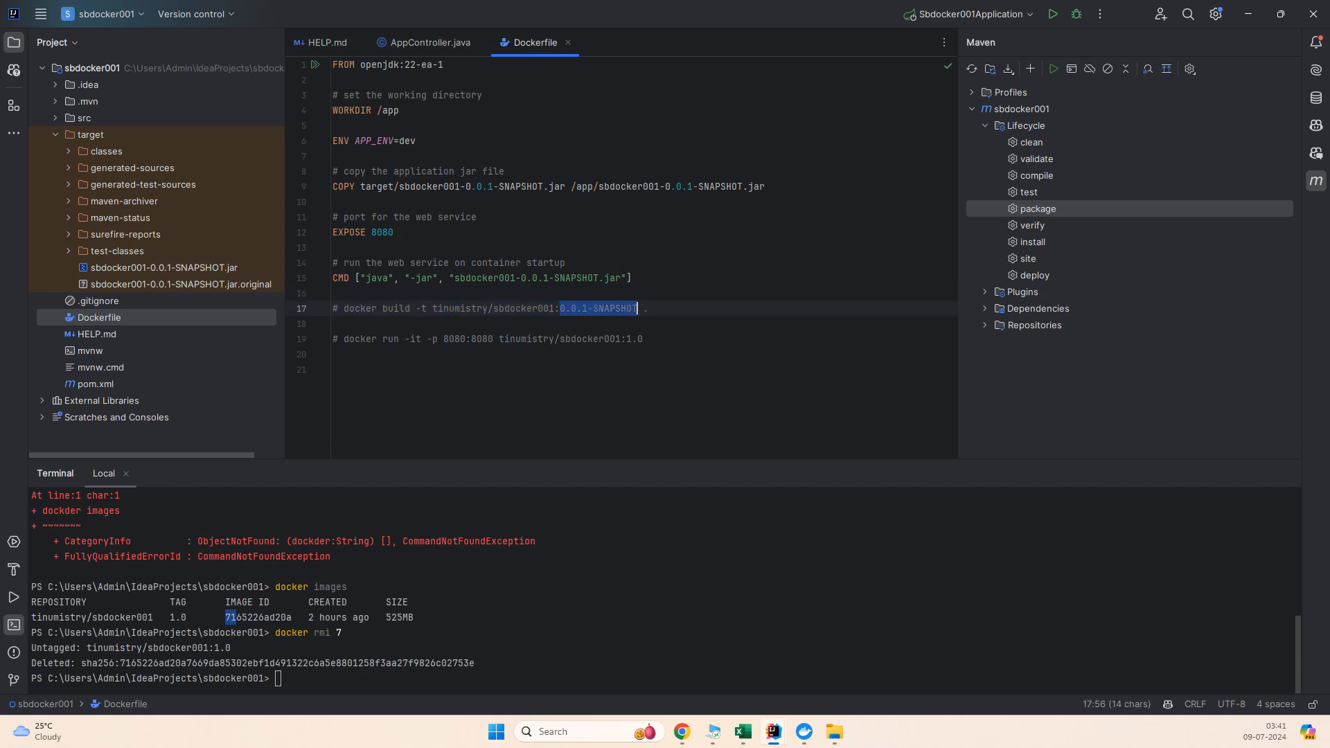
type("1.2")
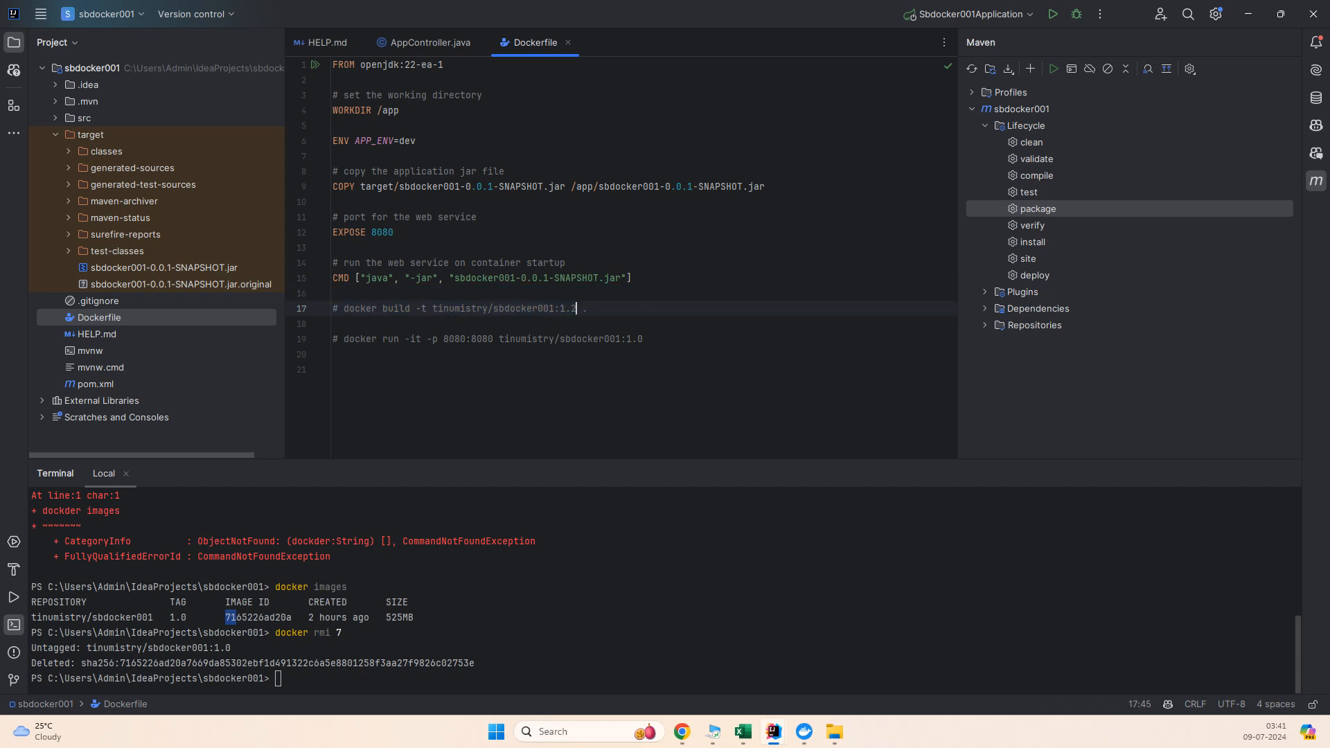
left_click(636, 338)
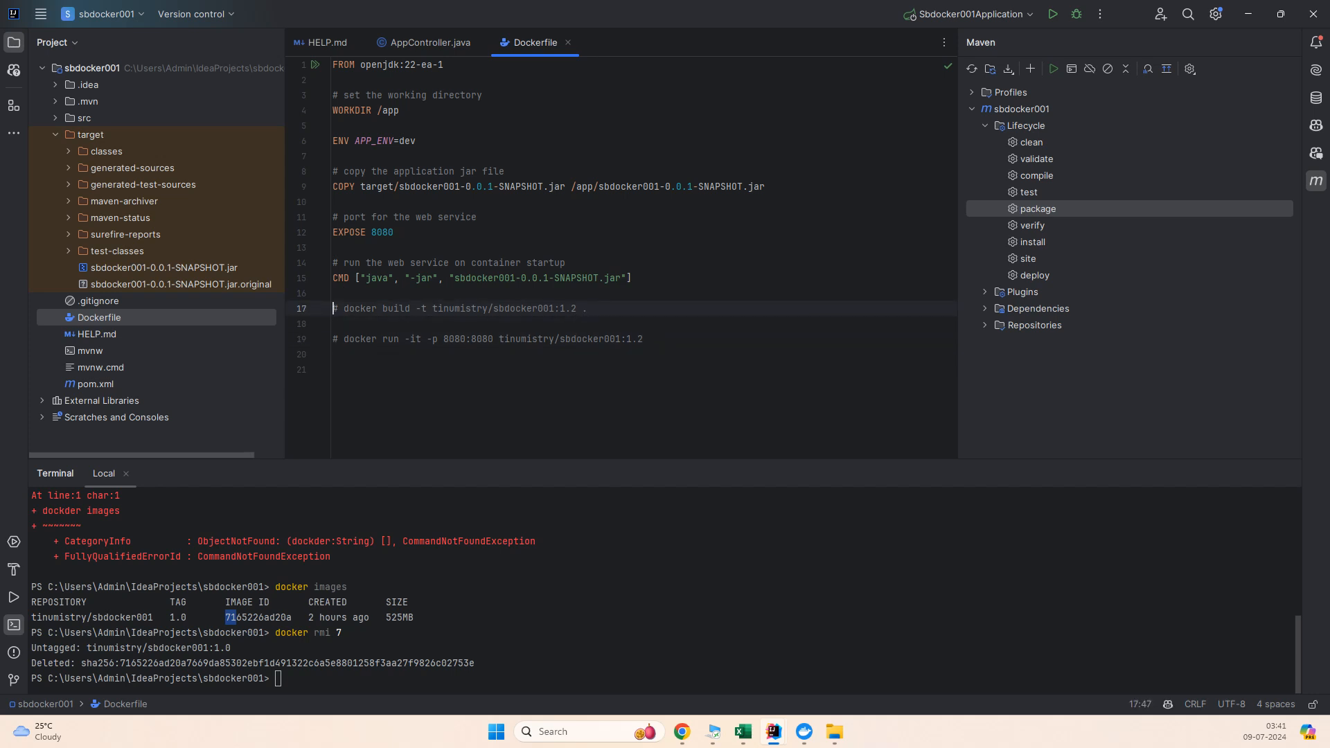
Build image 1.2 in the Terminal and list the local Docker images
triple_click(459, 308)
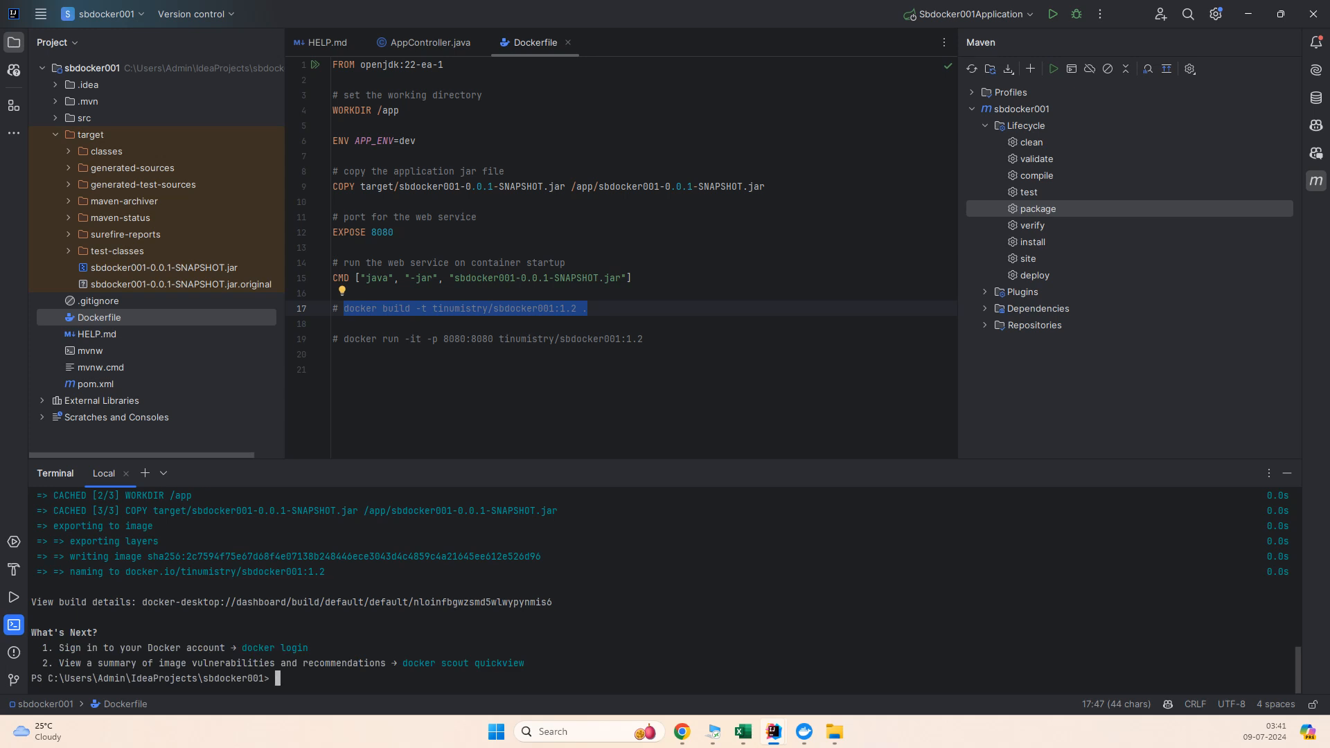
type("DOCKER")
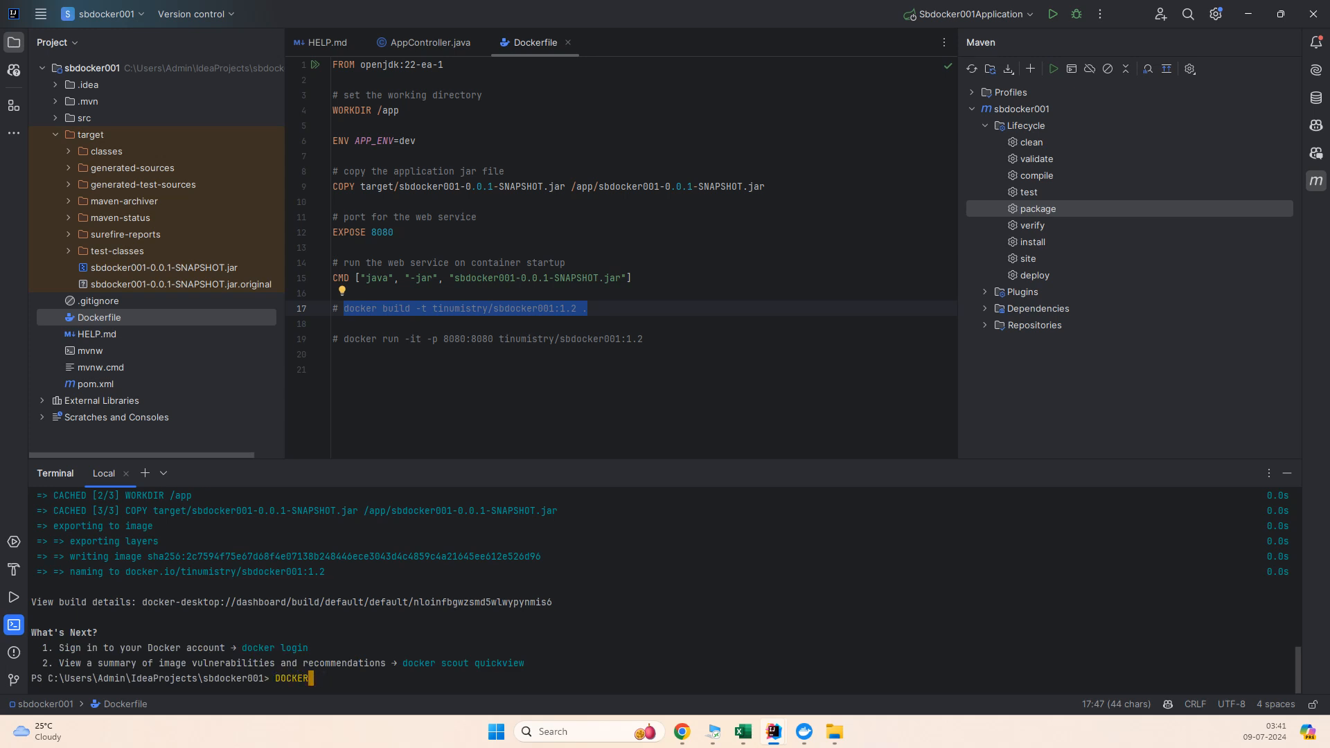
type("docker i")
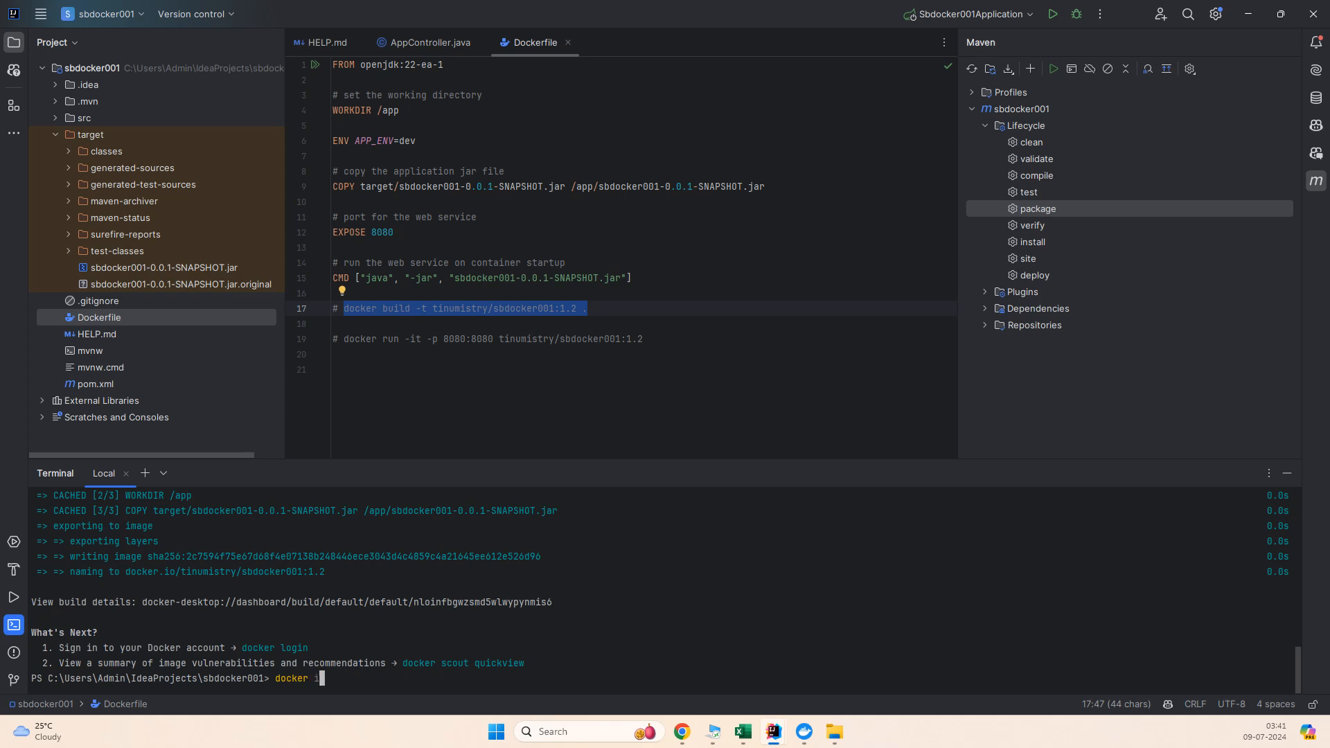
key("Return")
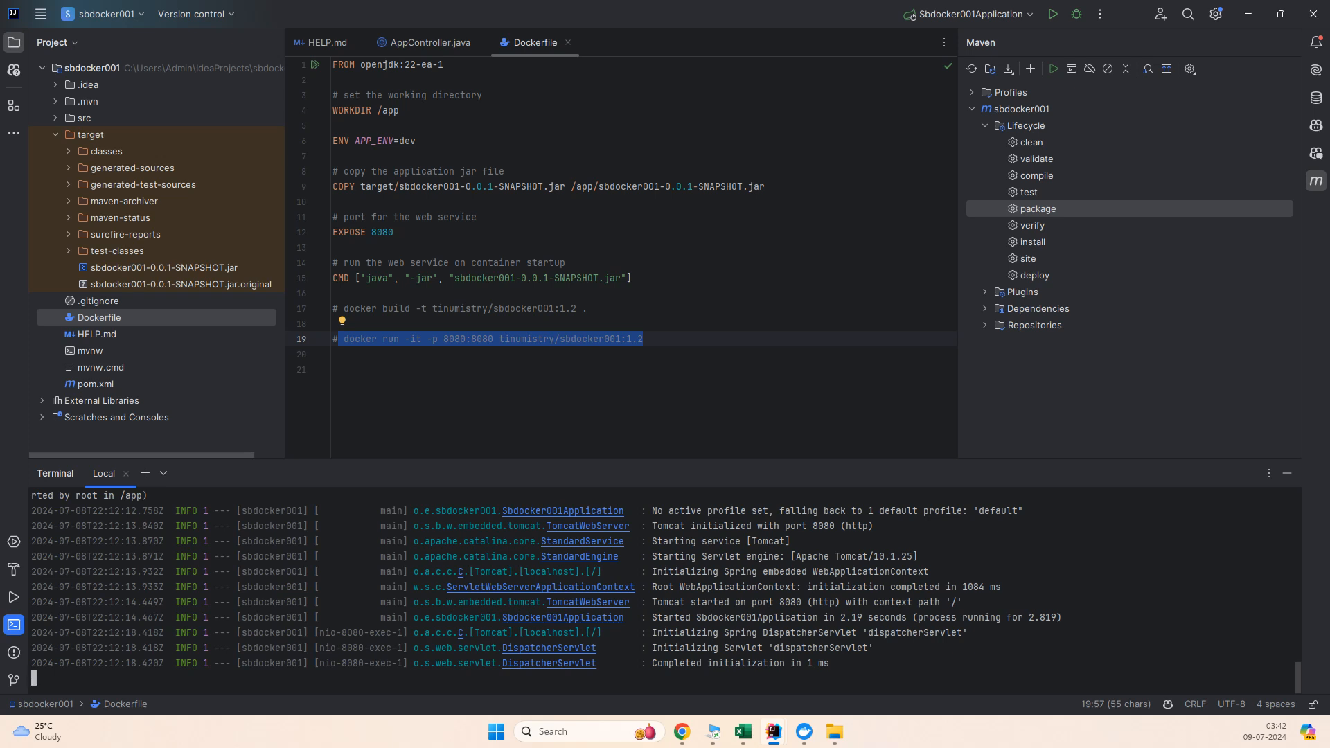
Run the Maven package goal for sbdocker001, which fails in the test phase
left_click(348, 247)
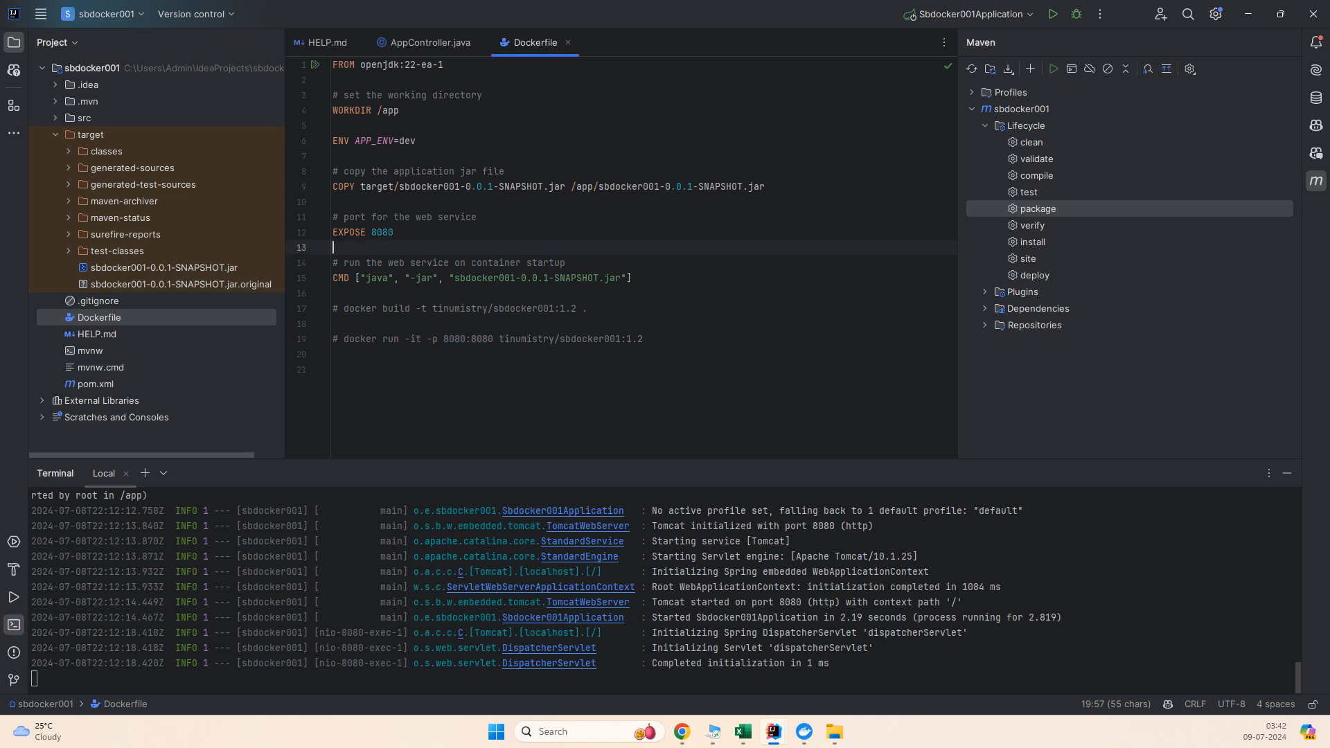
left_click(336, 247)
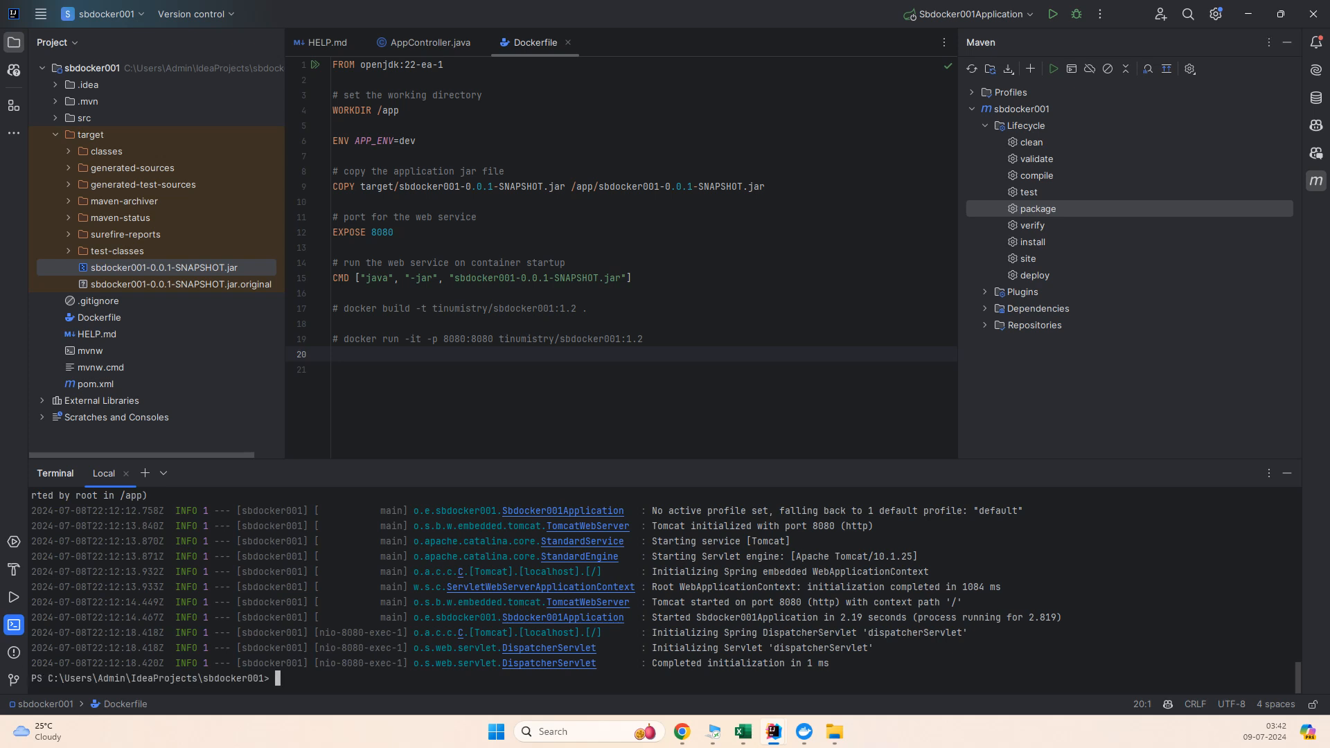
double_click(1036, 208)
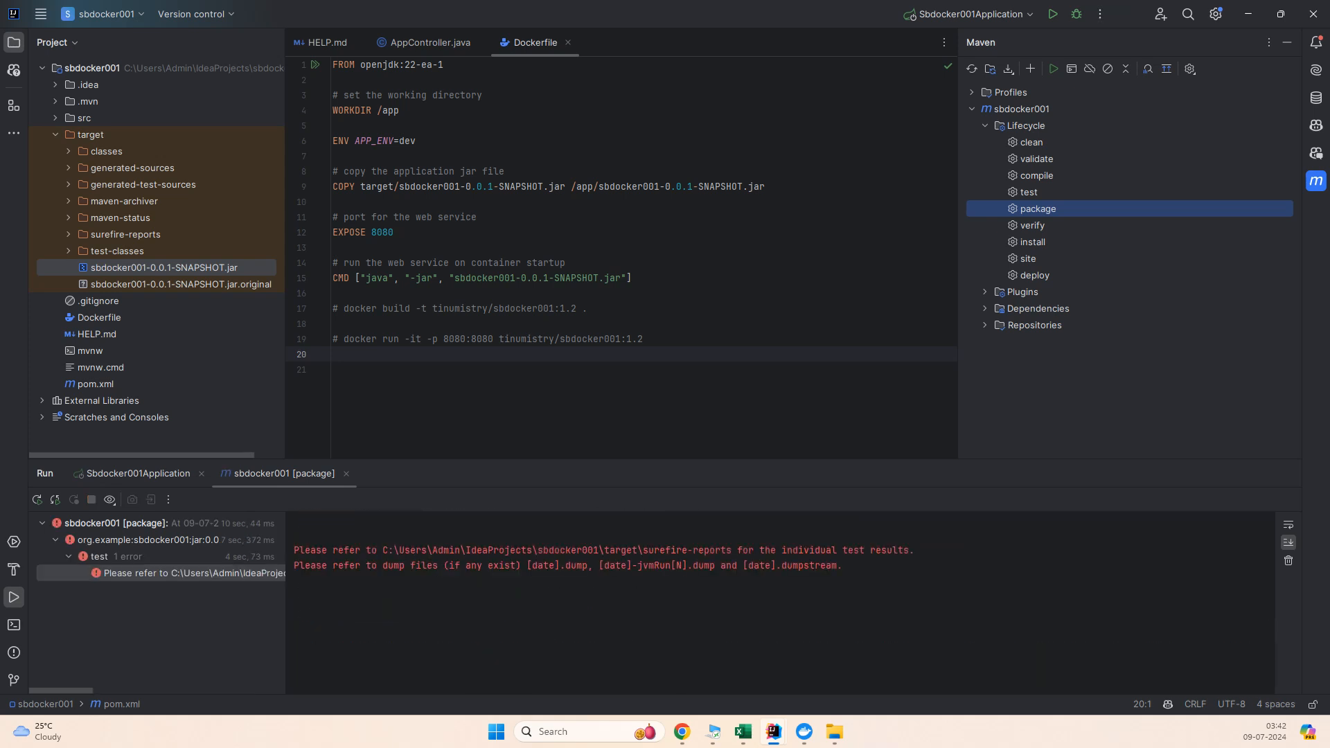
Enable Skip Tests and rerun Maven package so the build ends with BUILD SUCCESS
left_click(475, 216)
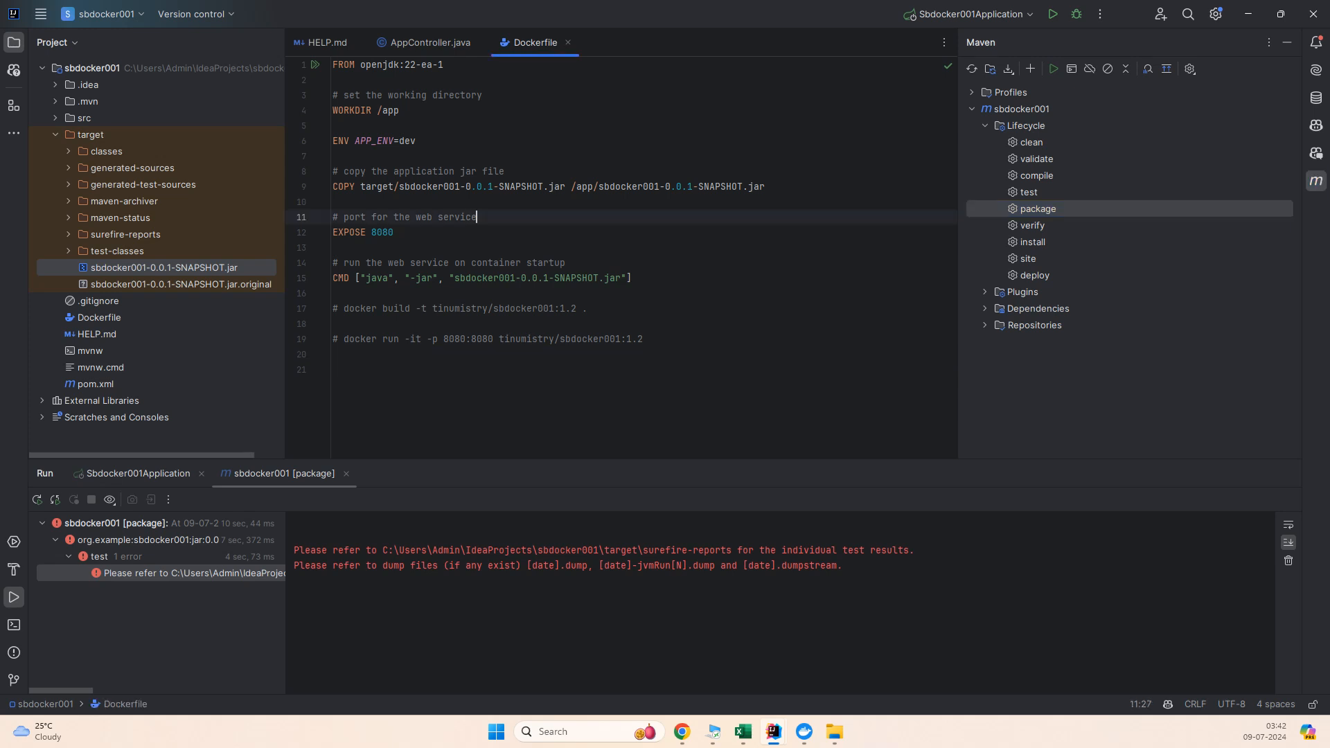
left_click(1028, 193)
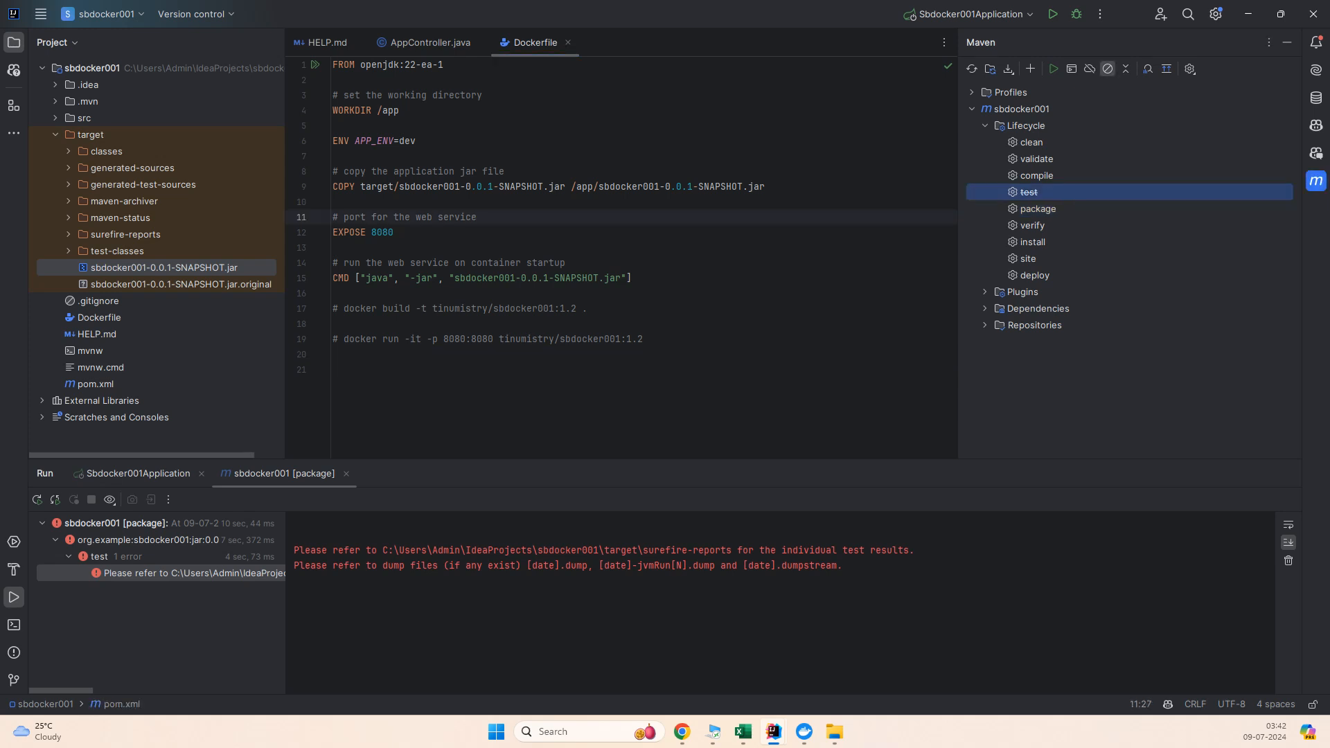
double_click(1036, 208)
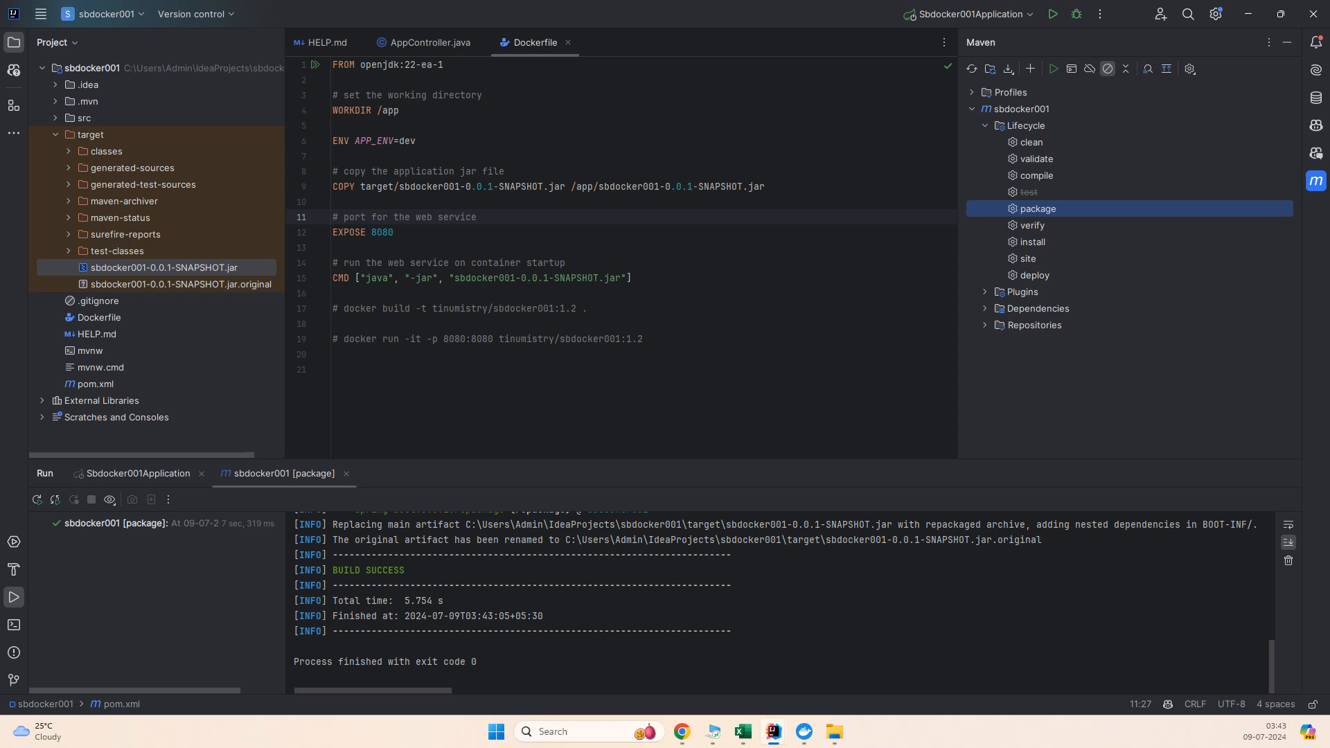
left_click(1029, 192)
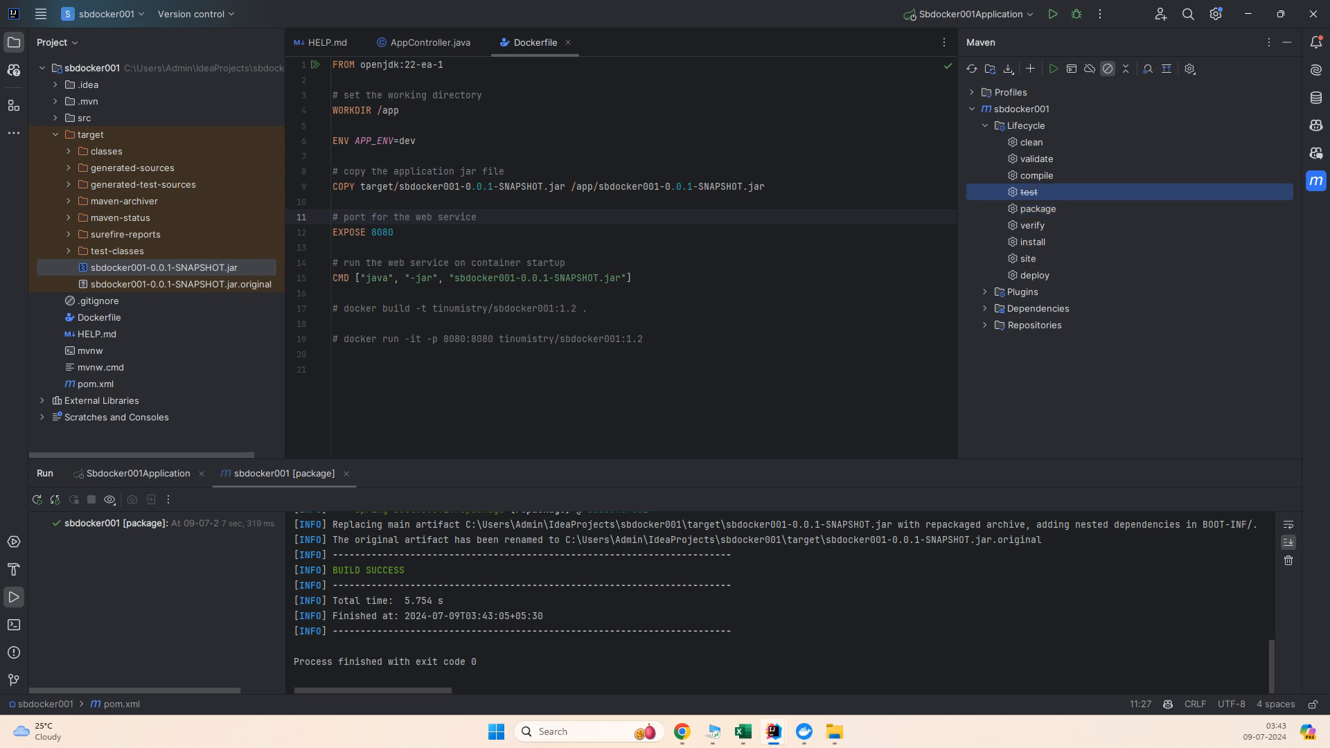
mouse_move(1106, 69)
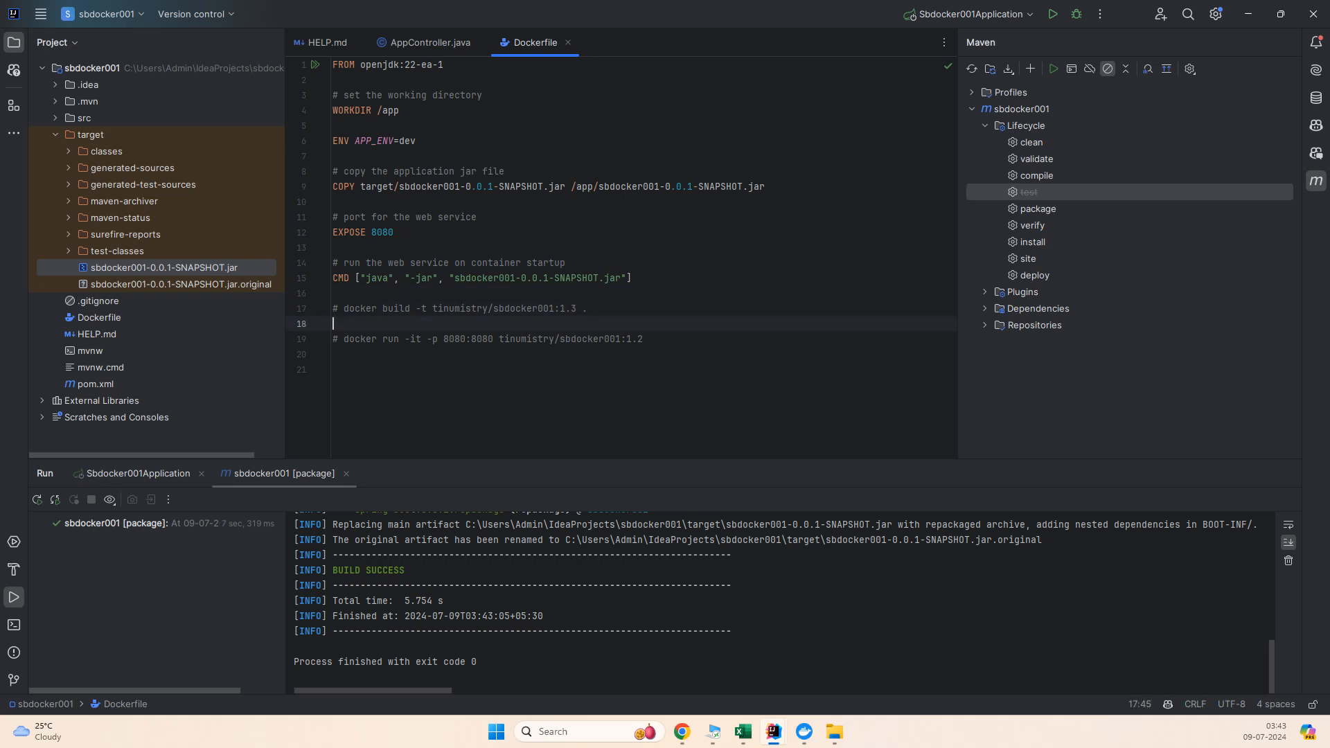
Retag to 1.3, build the image and run it on port 8080, printing appEnv: dev
type("3")
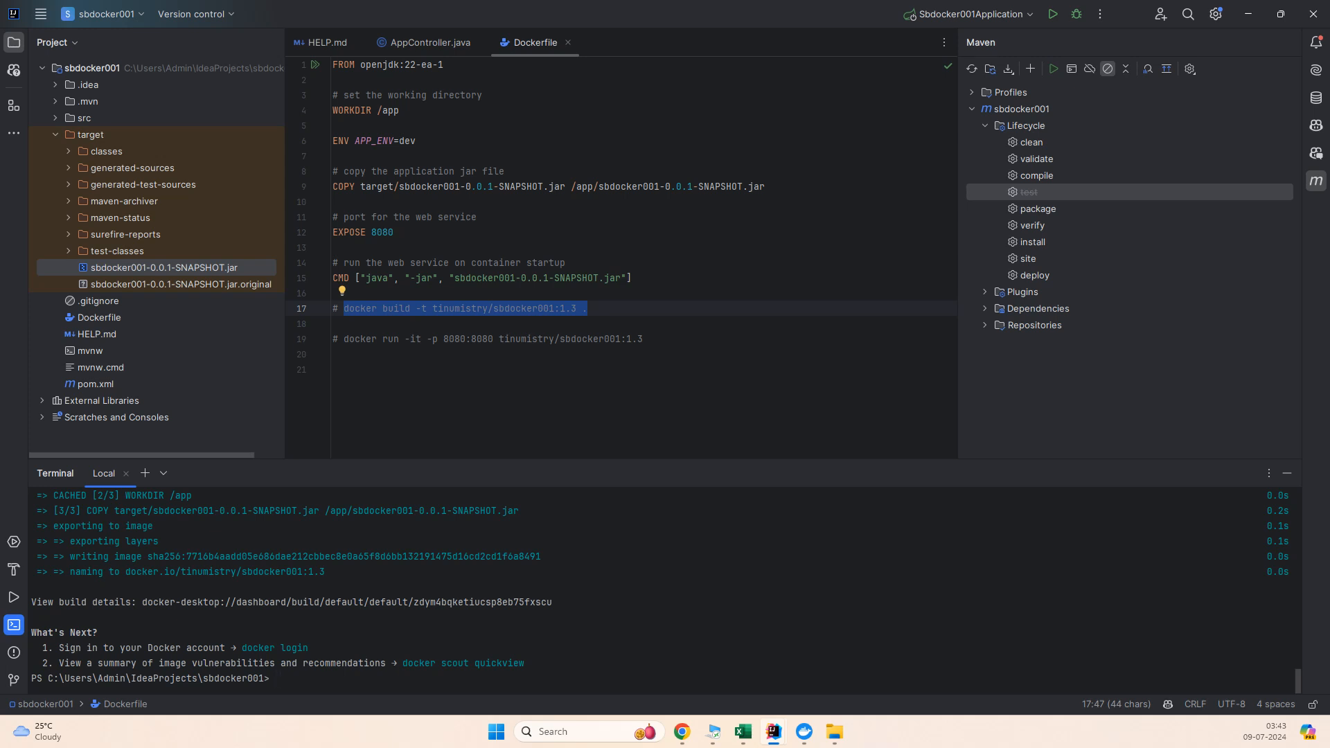
type("docker images")
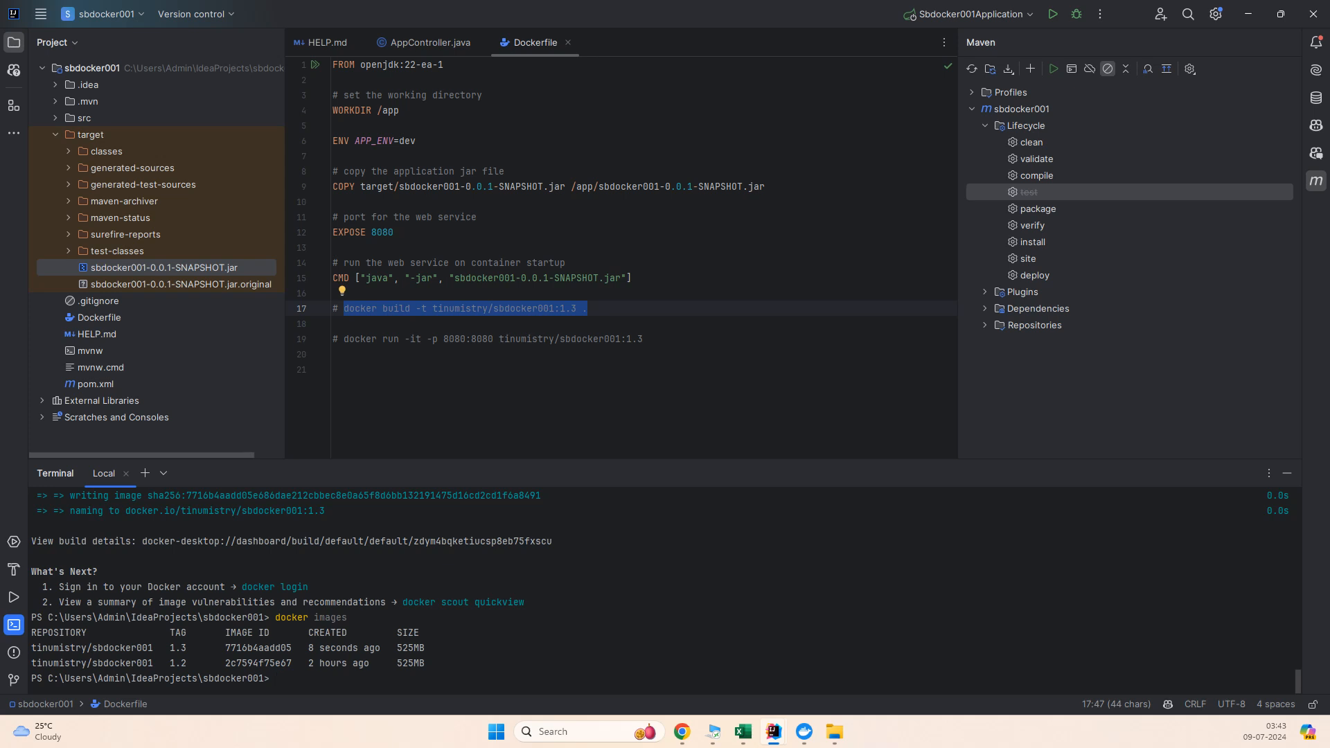
double_click(177, 648)
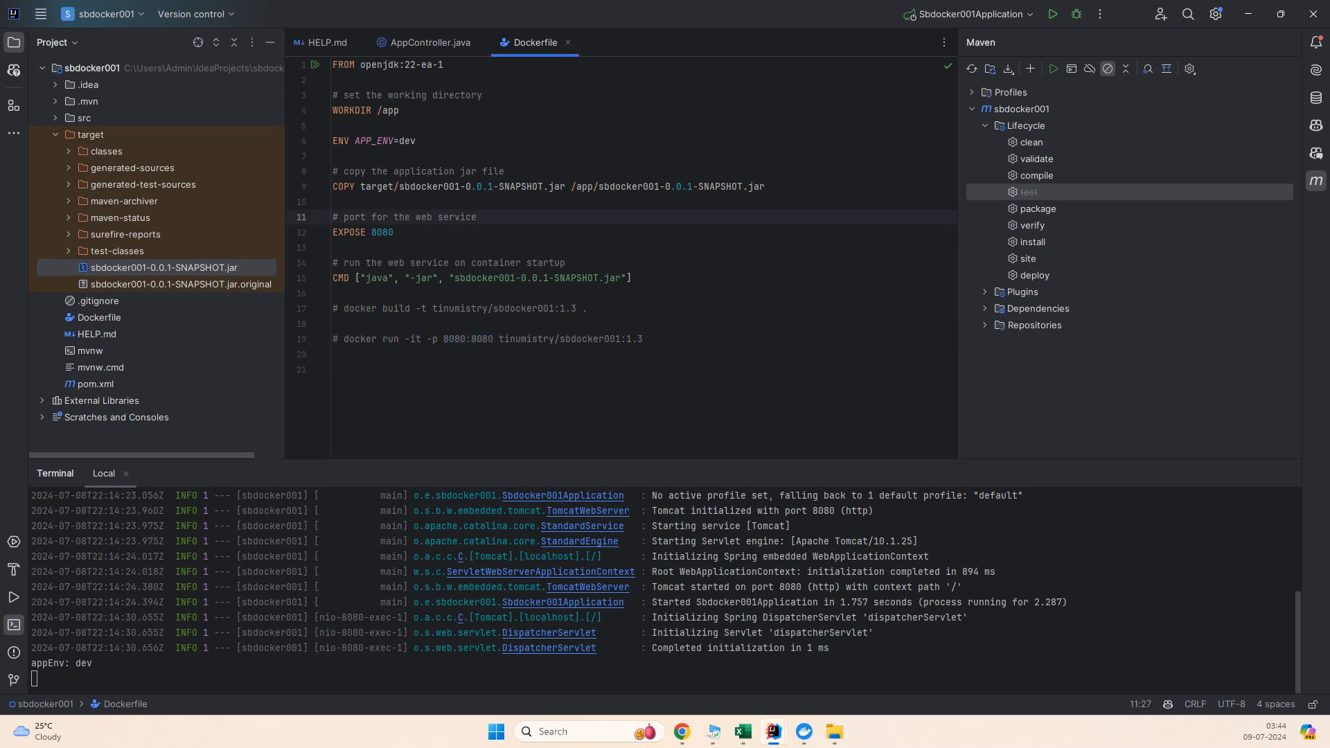
left_click(55, 119)
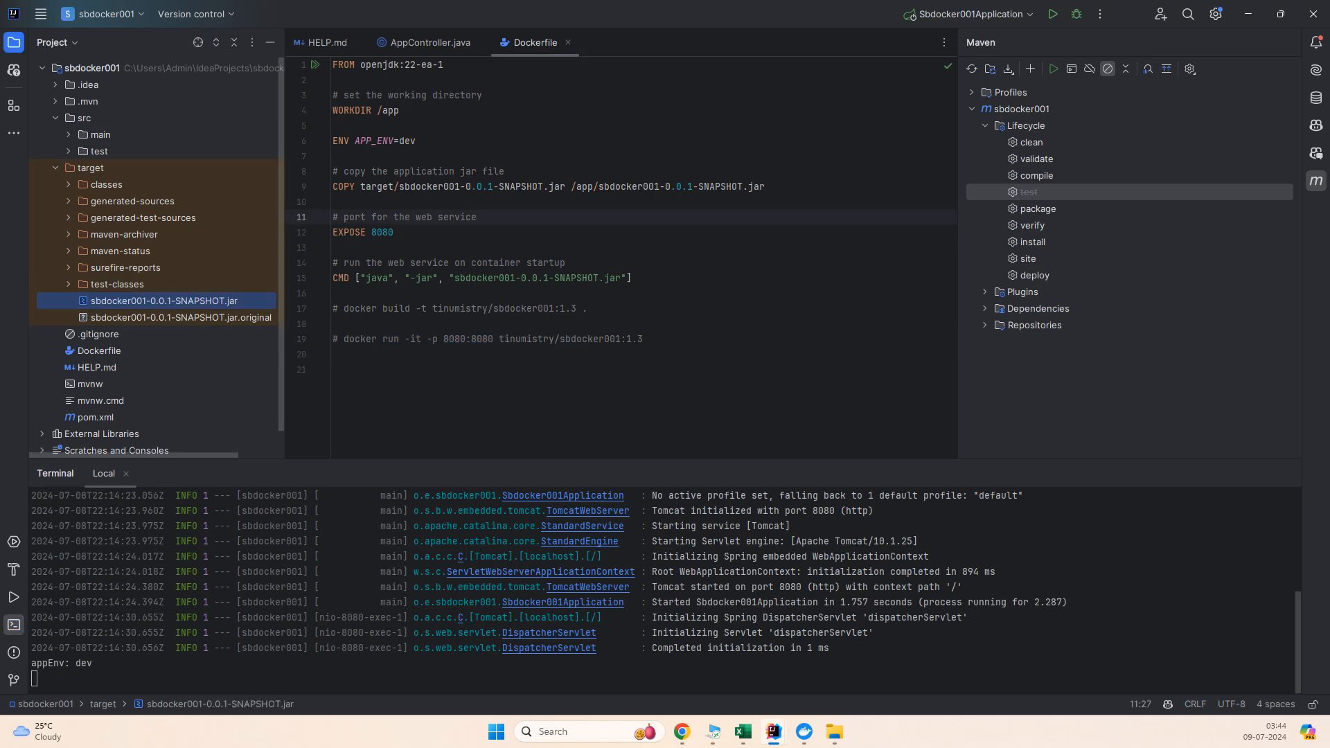
left_click(55, 118)
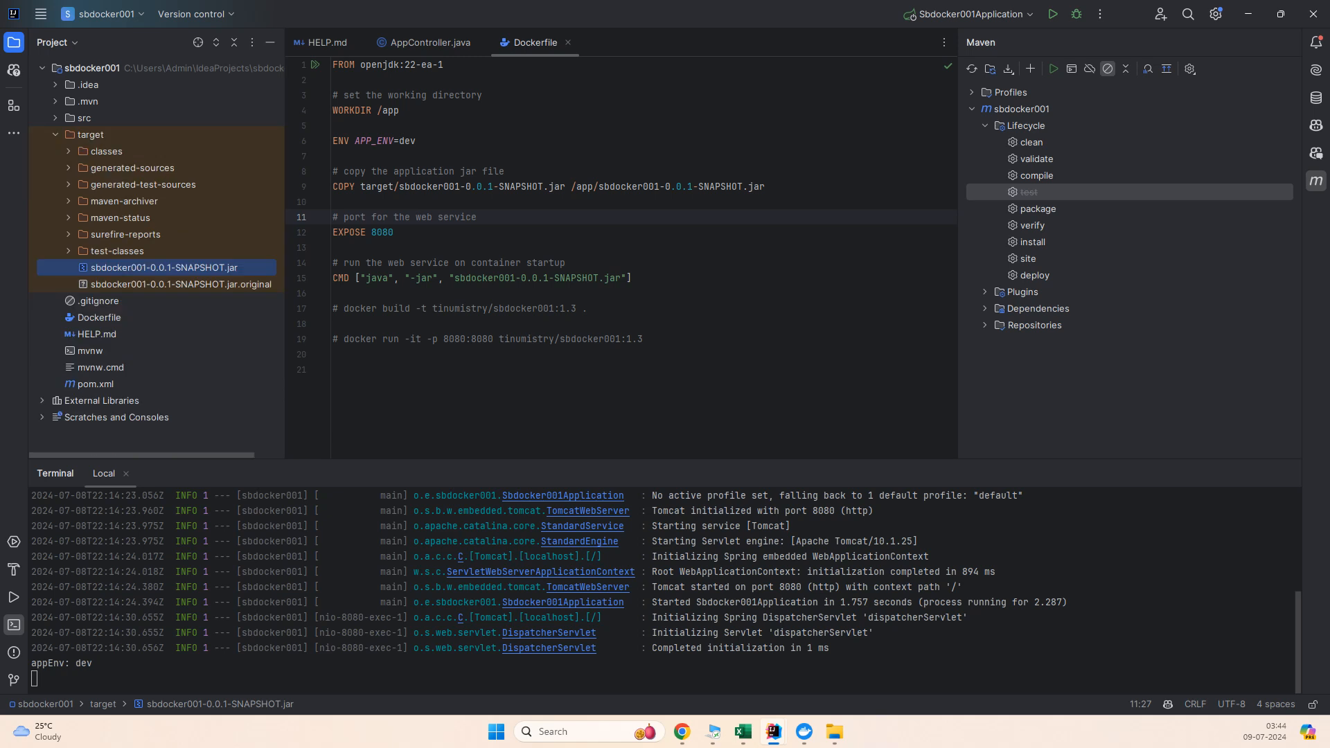